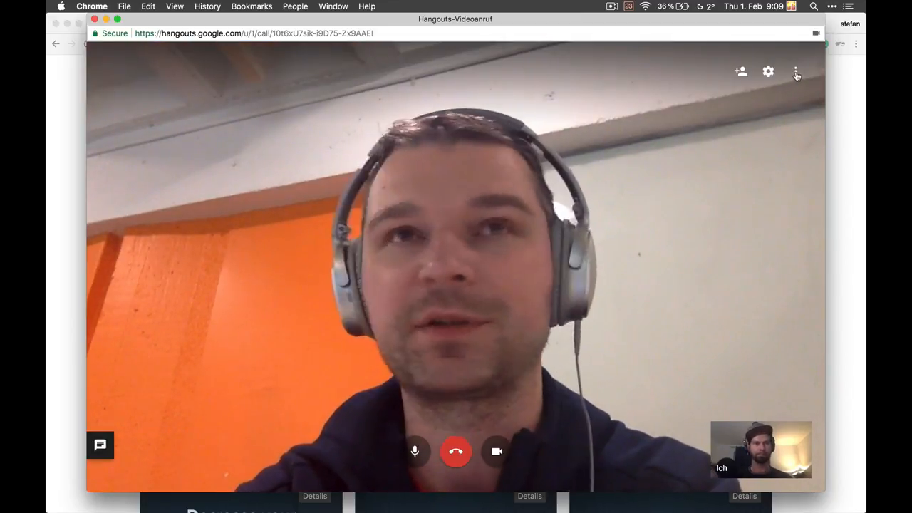
Step: Share the entire screen with the Hangouts call and bring up the Cypress website tab
click(795, 72)
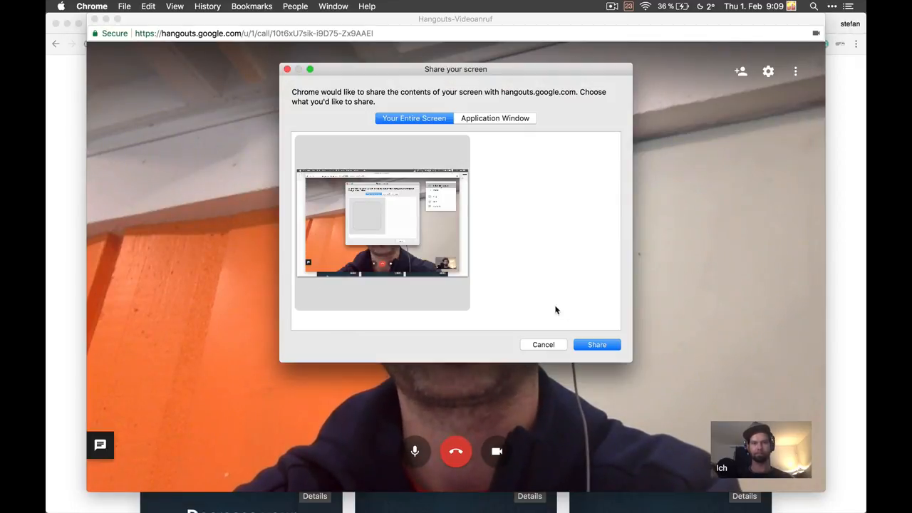
click(596, 343)
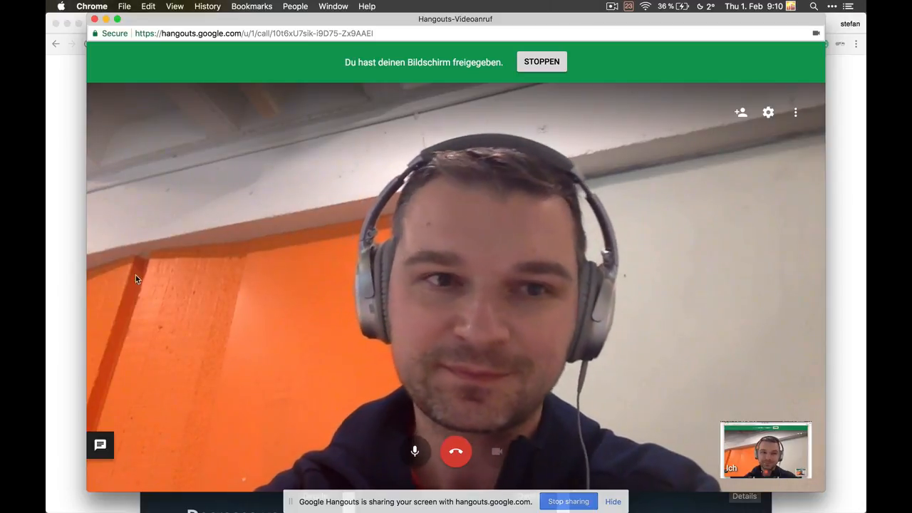
click(285, 26)
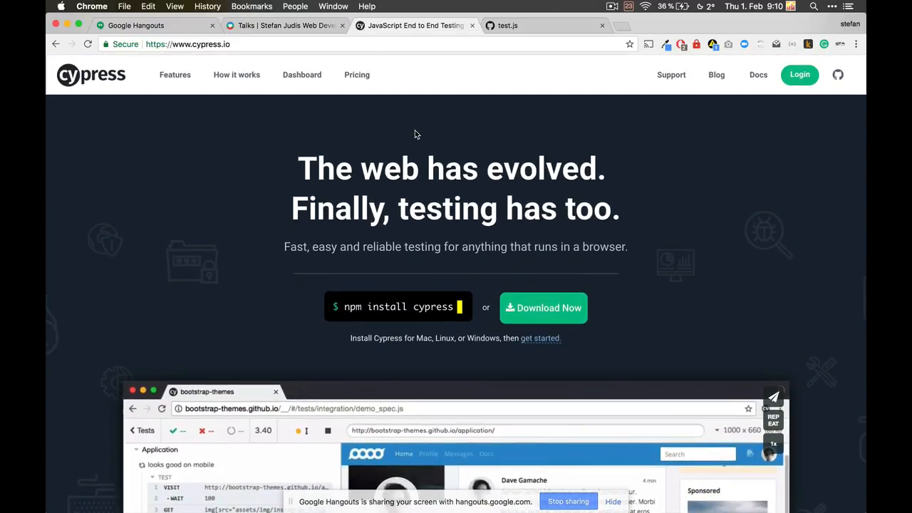
scroll(down, 3)
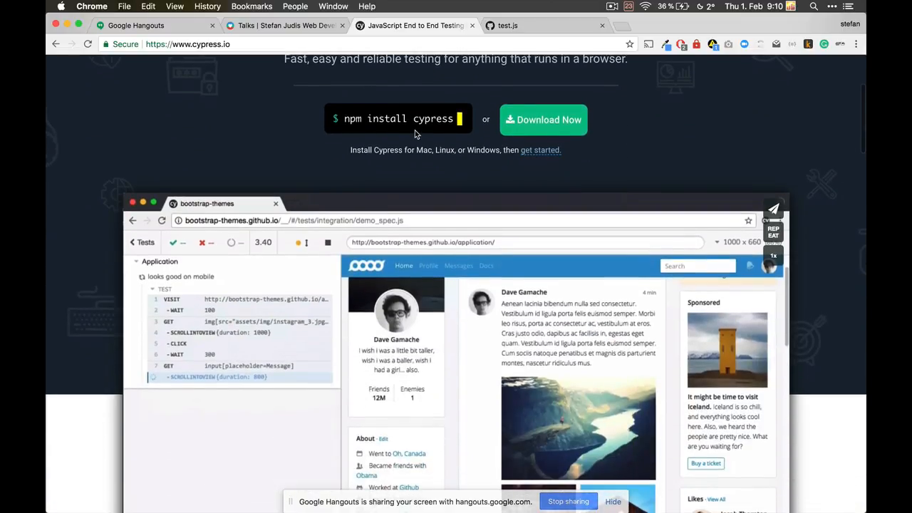
scroll(down, 3)
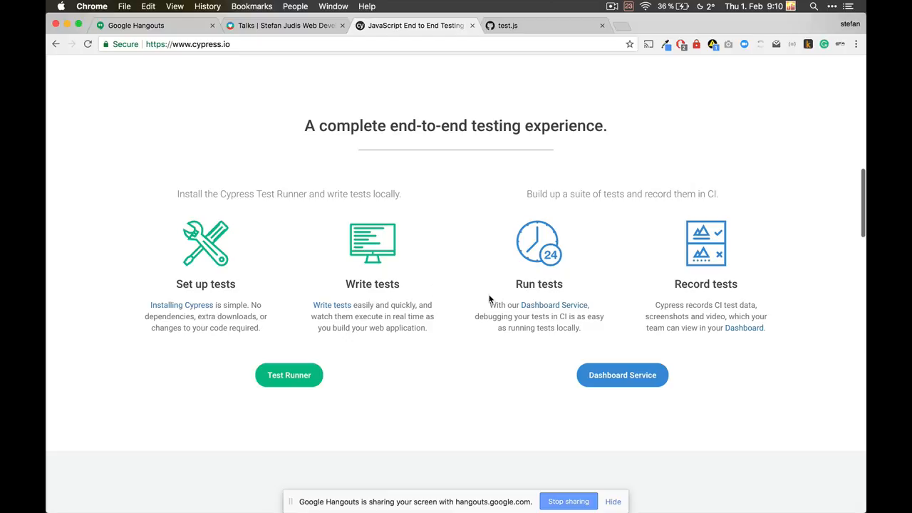
scroll(down, 3)
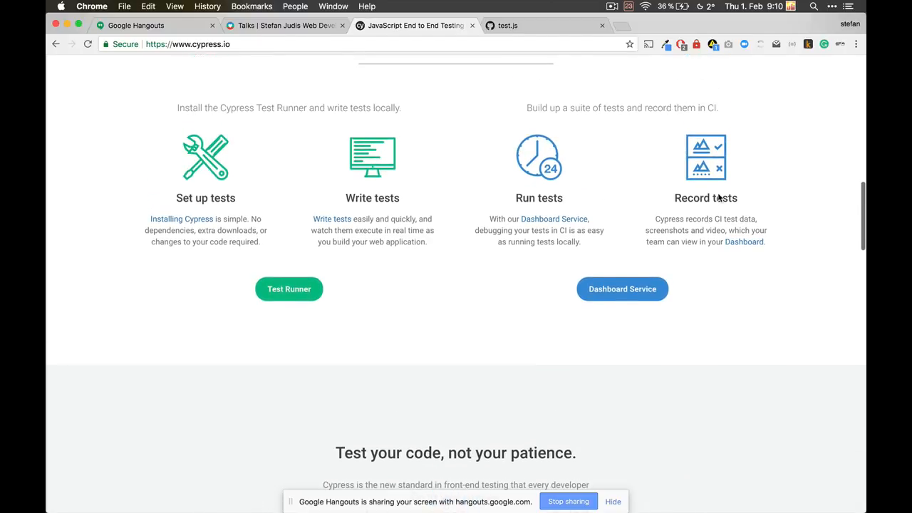
scroll(down, 3)
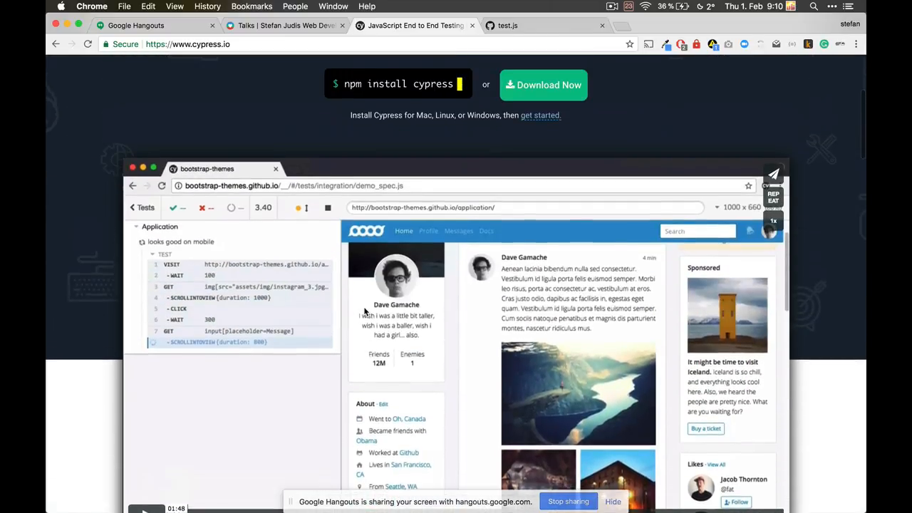
Step: Show the talks page, briefly flip to Cypress, then land on the stefanjudis.com home page
click(286, 25)
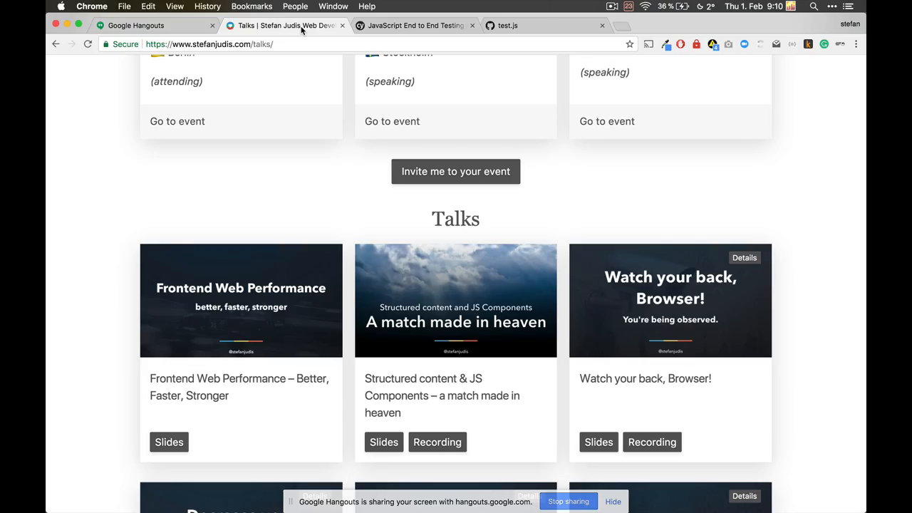
click(414, 25)
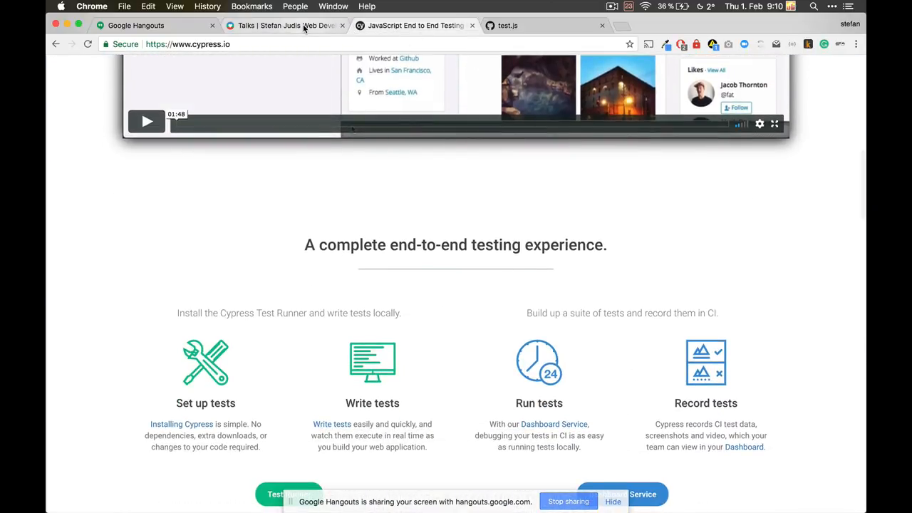
click(285, 25)
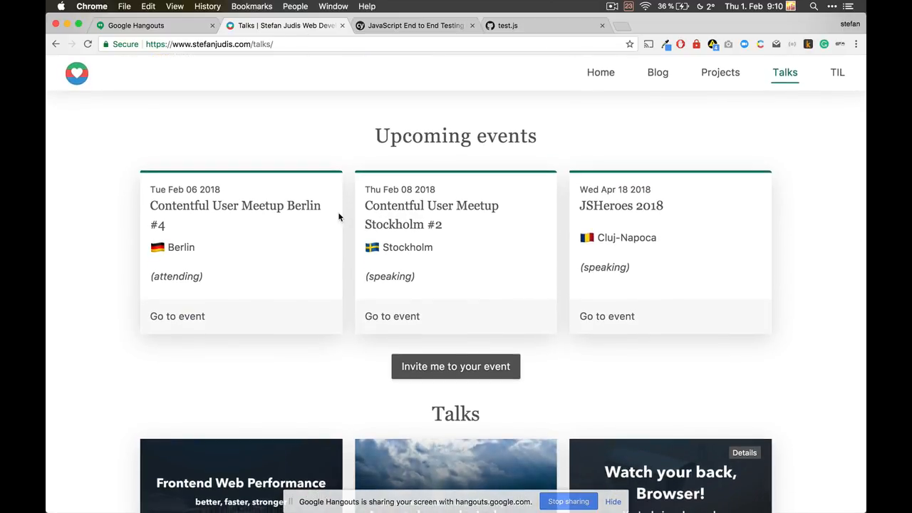
click(601, 71)
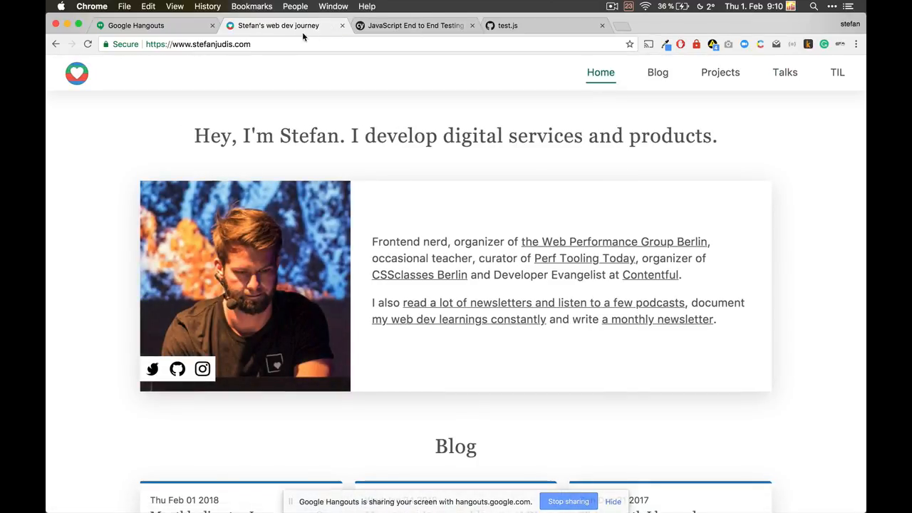
click(198, 42)
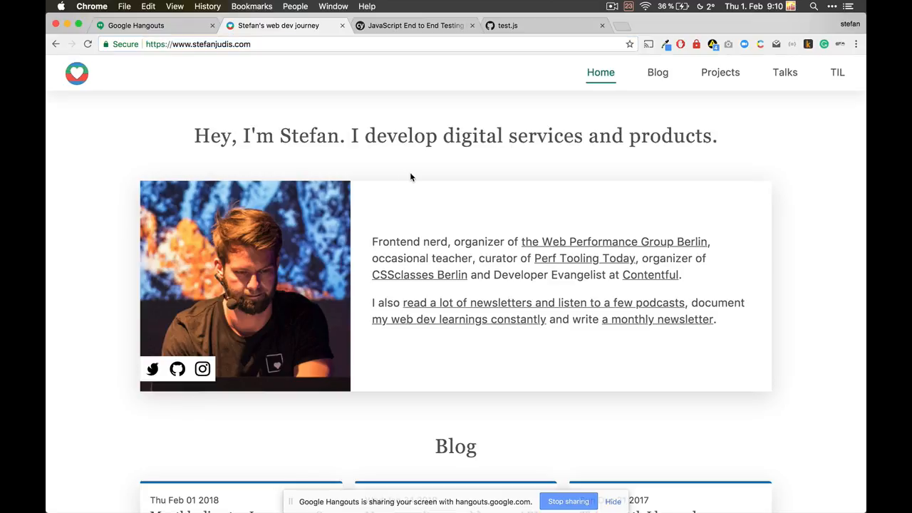
mouse_move(658, 71)
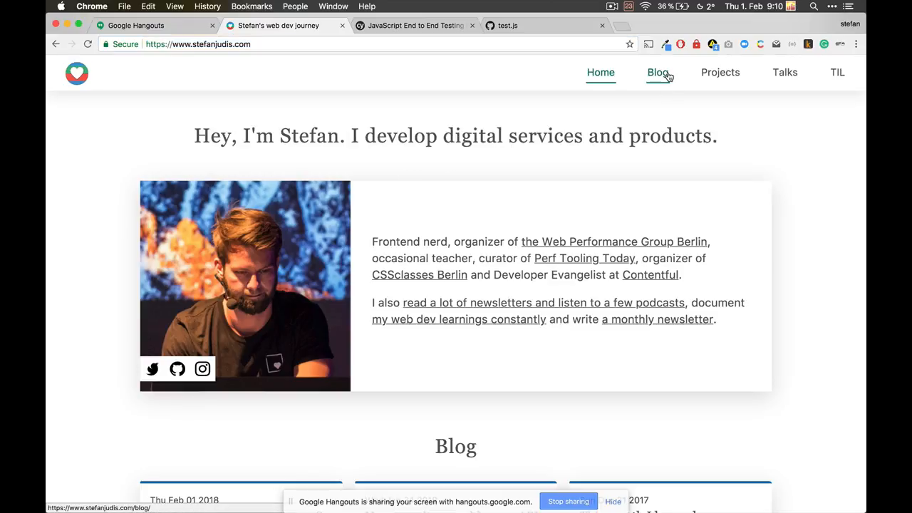
Step: Move through the Blog listing to the free time and fun projects page
click(655, 71)
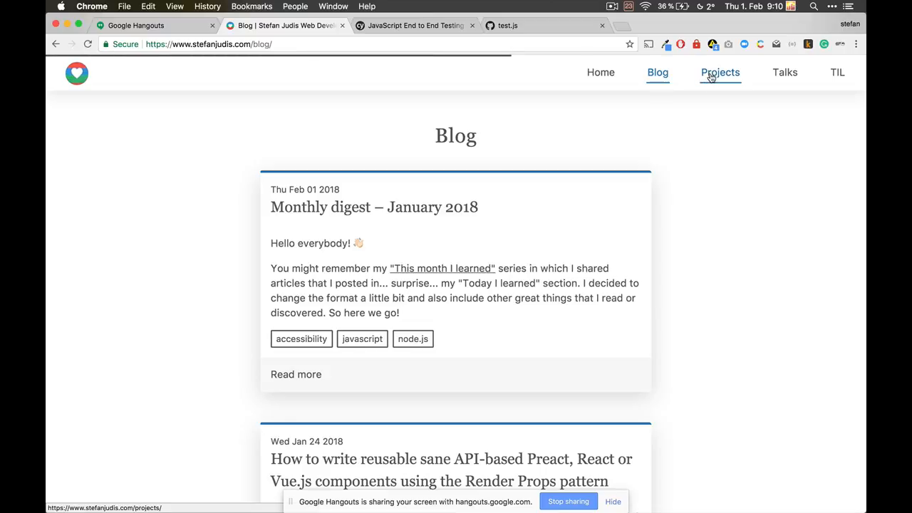
click(722, 71)
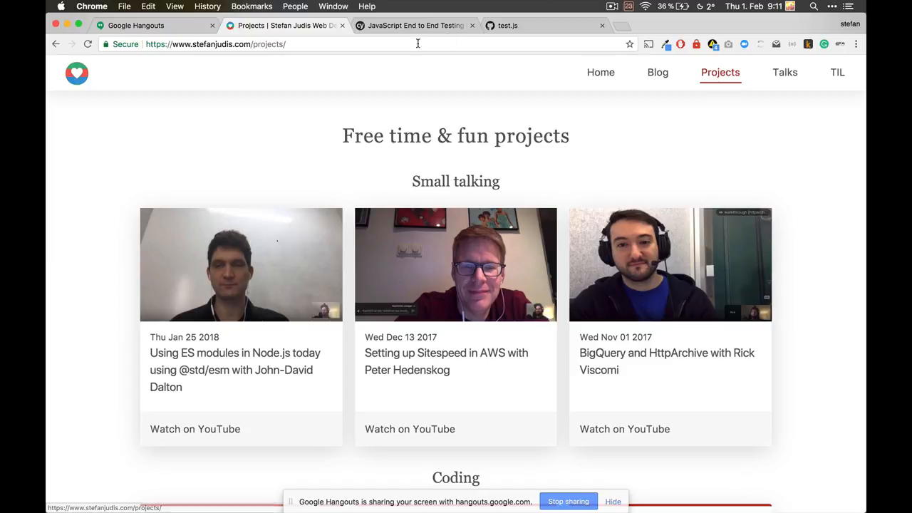
Step: Scroll the Cypress homepage through its end-to-end testing and feature sections to the Test Runner demo
click(414, 25)
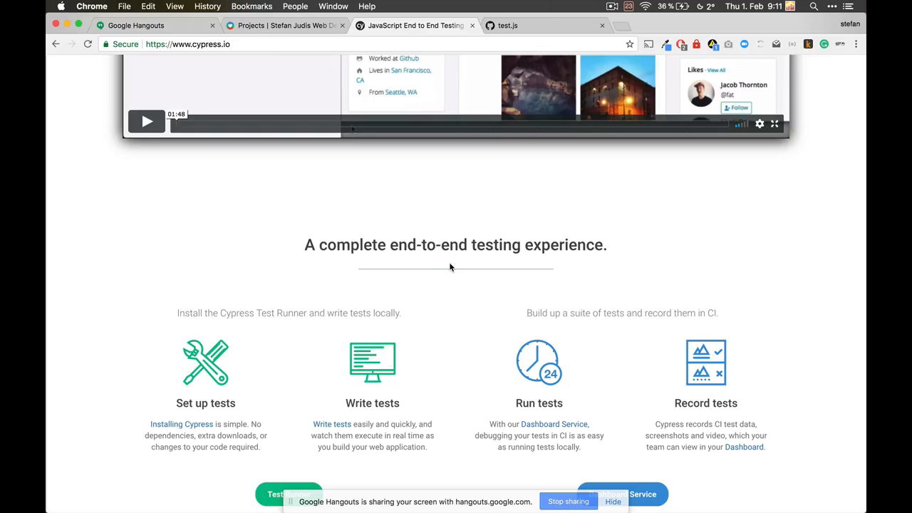
scroll(down, 3)
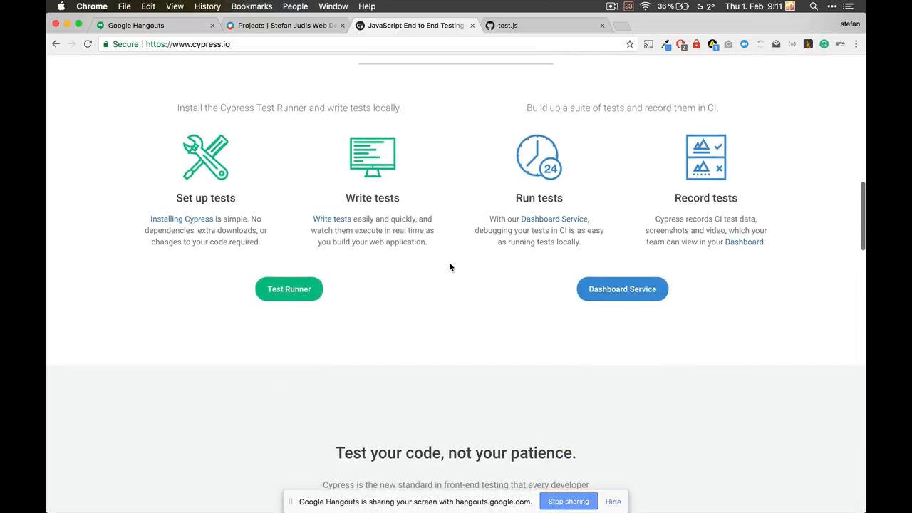
scroll(down, 3)
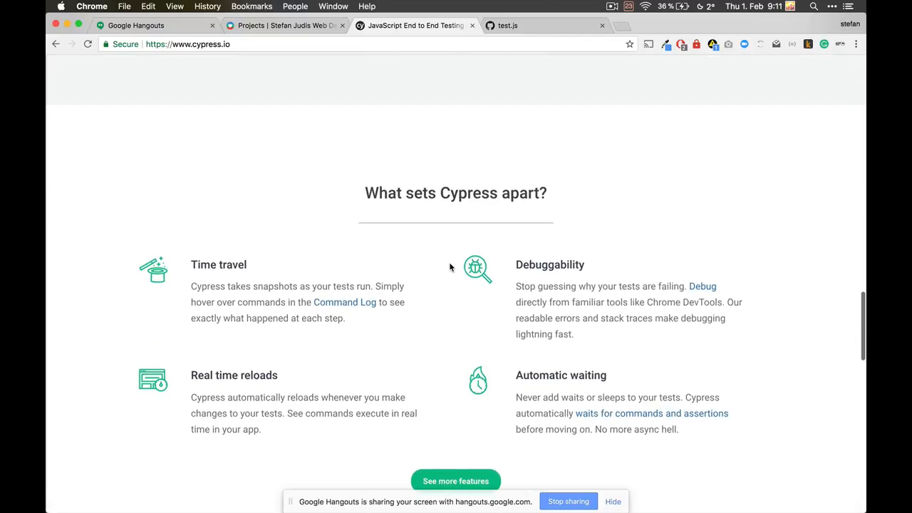
scroll(down, 3)
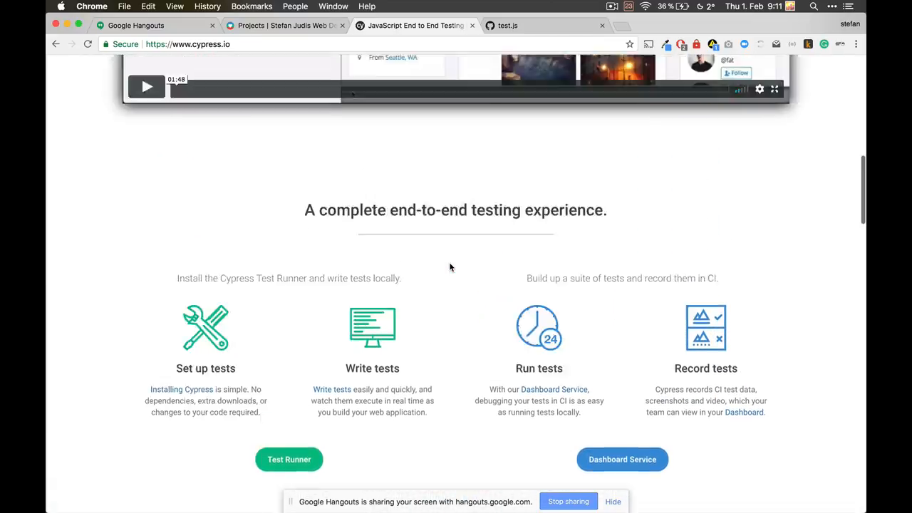
scroll(up, 3)
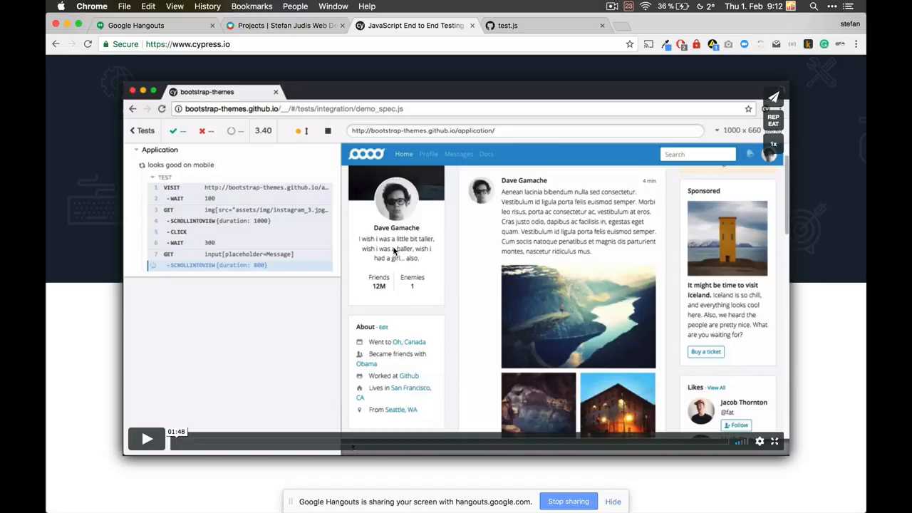
scroll(down, 3)
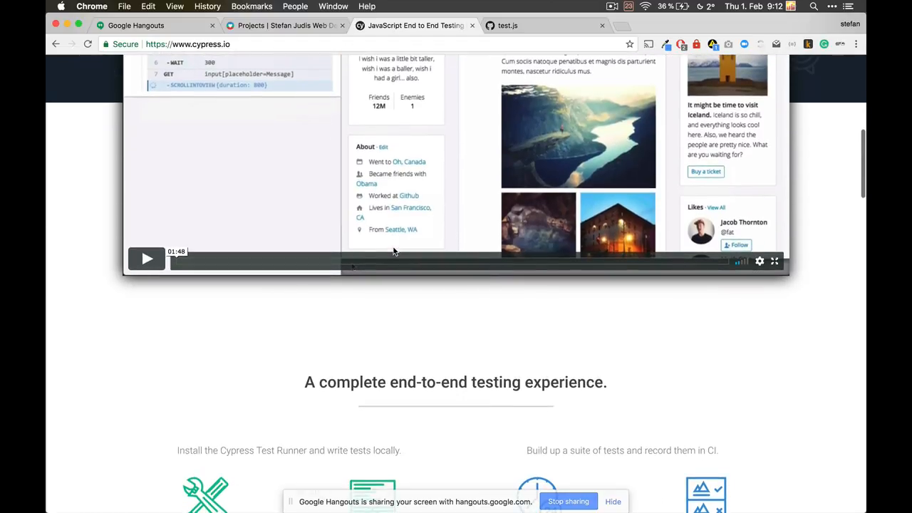
scroll(down, 3)
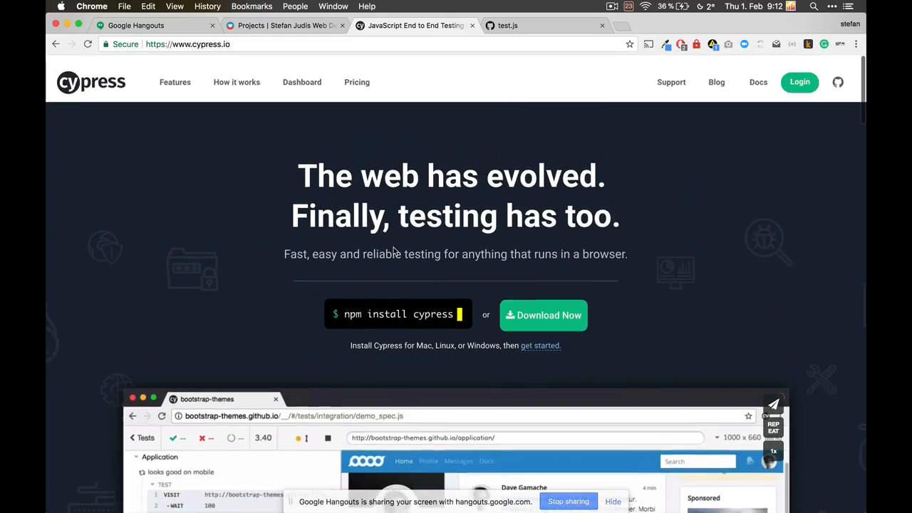
scroll(down, 3)
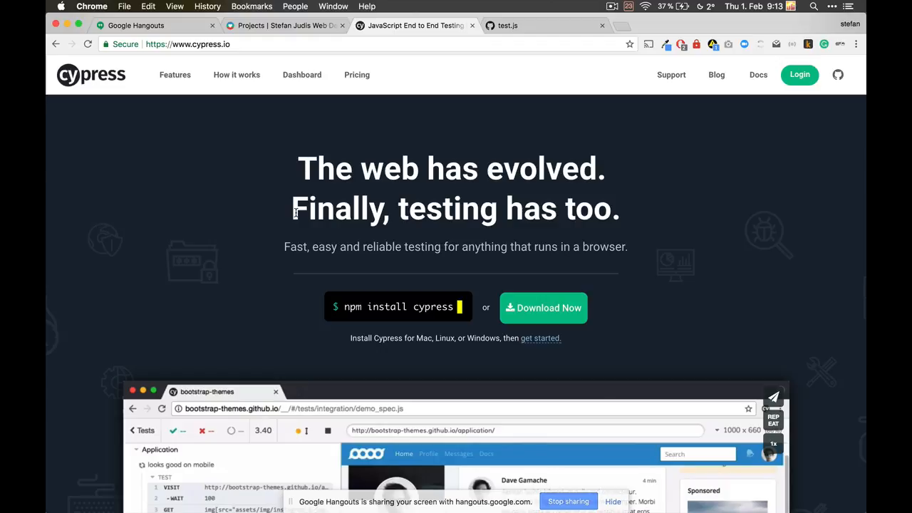
scroll(down, 3)
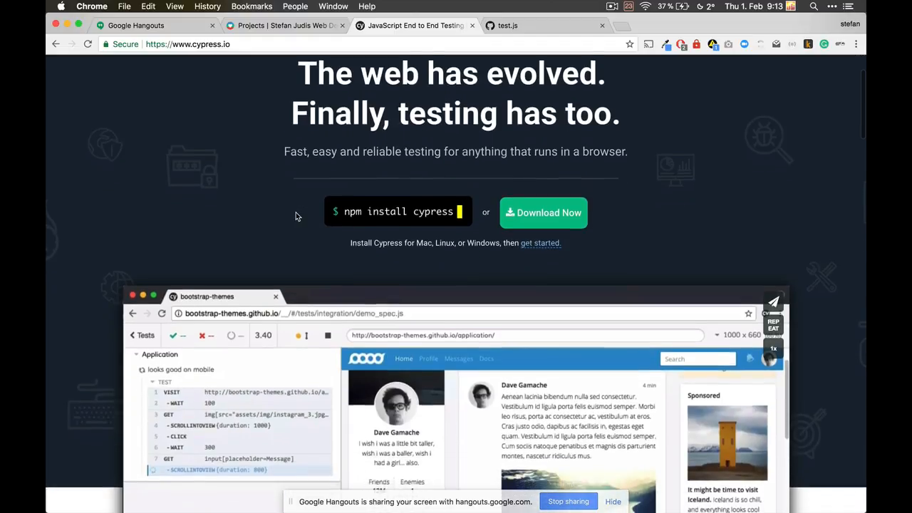
scroll(down, 3)
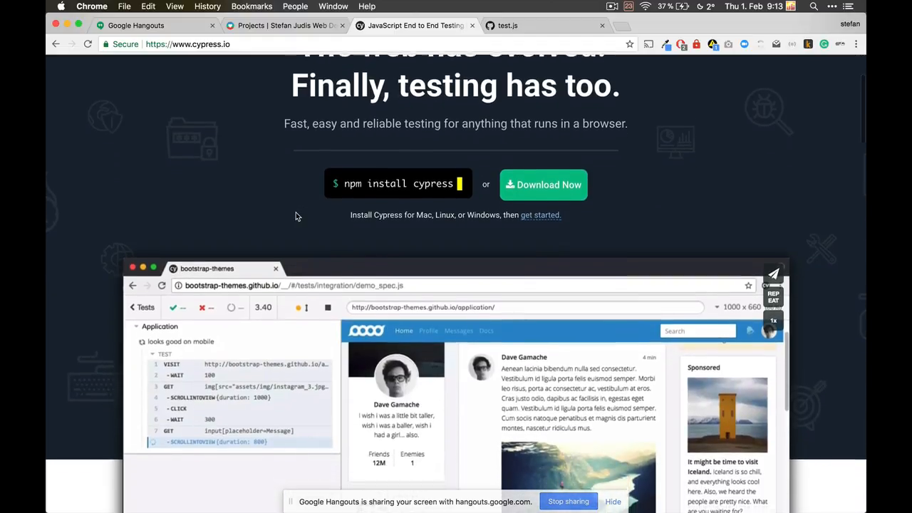
scroll(down, 3)
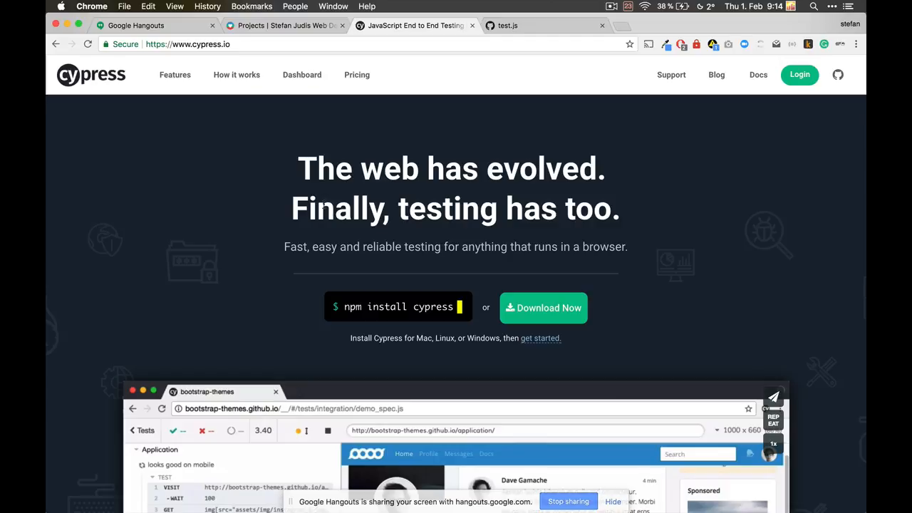
Step: Bring iTerm2 forward showing Cypress 1.4.1 installed via npm in stefan-judis-website
double_click(398, 307)
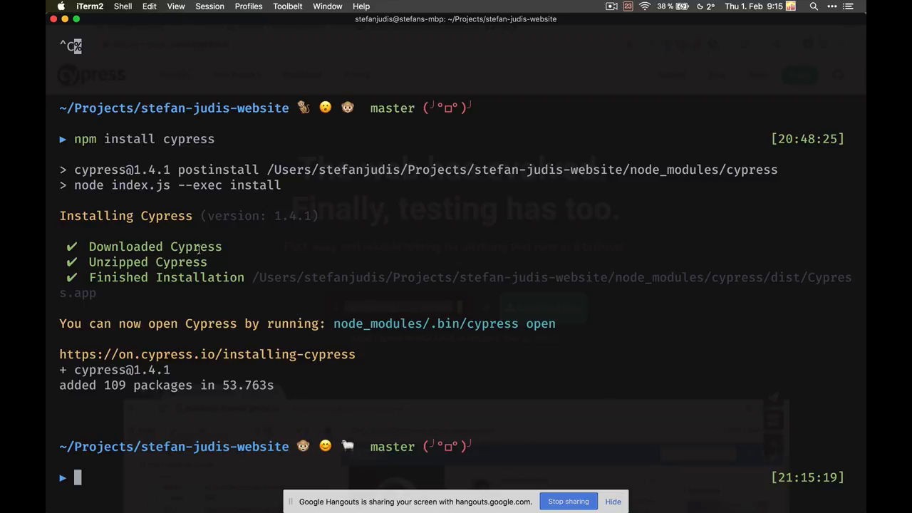
Step: Run ./node_modules/.bin/cypress from the project, opening Cypress for the first time
text(./node_modules/.bin/gulp all serve)
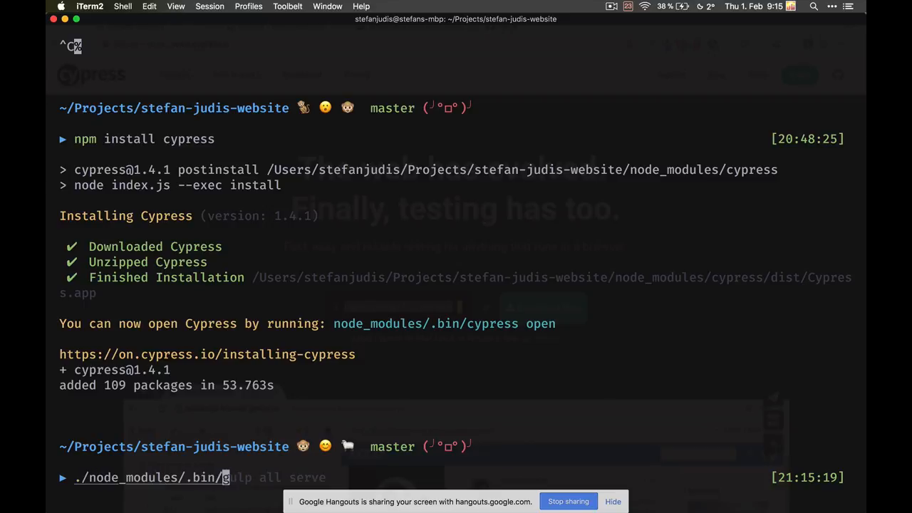
text(cypress open)
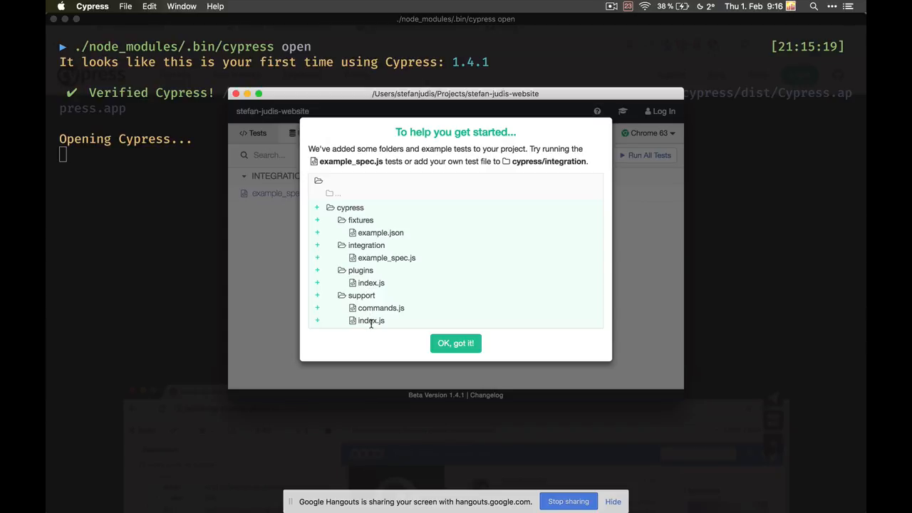
mouse_move(200, 288)
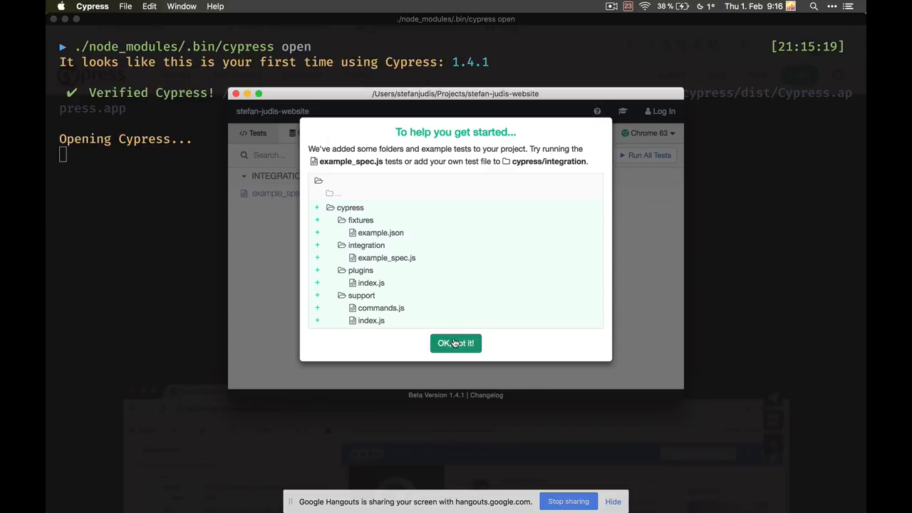
Step: Dismiss the getting-started notice to reveal the Tests list with example_spec.js
click(456, 342)
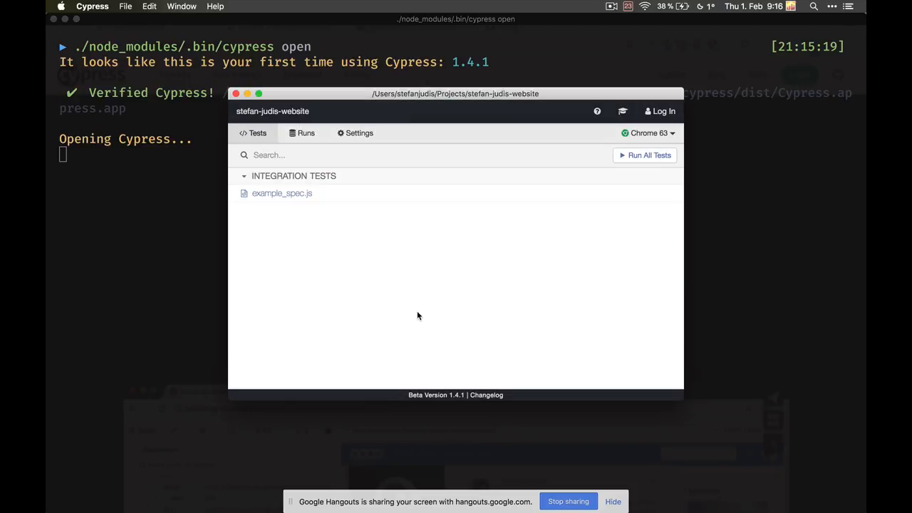
mouse_move(365, 236)
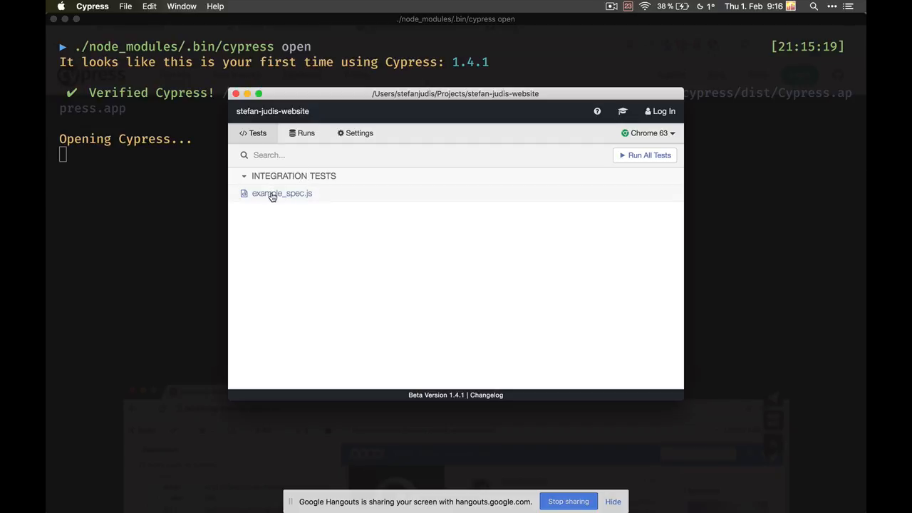
Step: Run example_spec.js in Chrome 63 and follow the action tests passing one after another
click(282, 194)
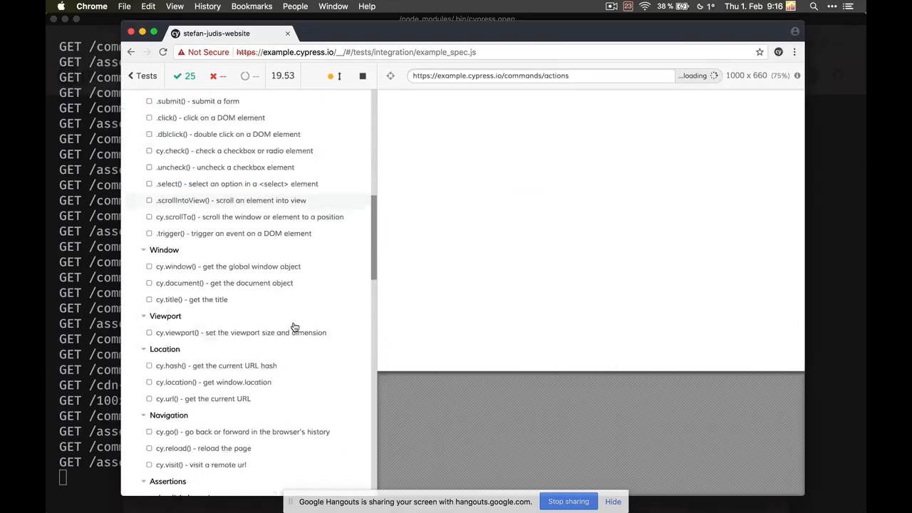
scroll(down, 3)
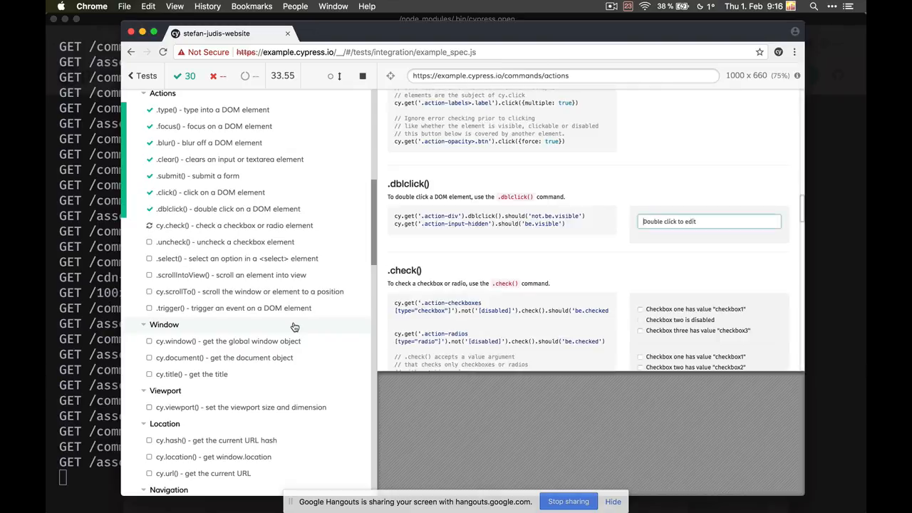
scroll(down, 3)
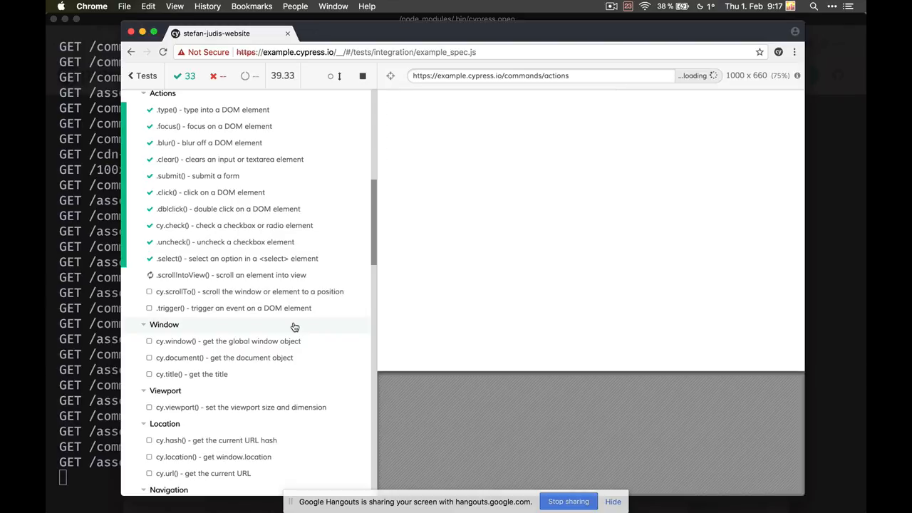
Step: Expand the blur() and uncheck() command logs and pin the not-checked assertion's page snapshot
click(250, 291)
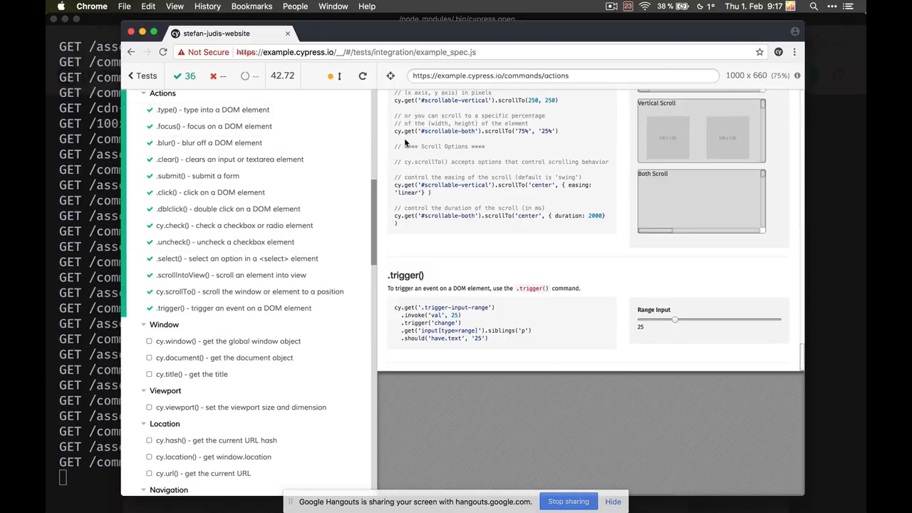
mouse_move(278, 147)
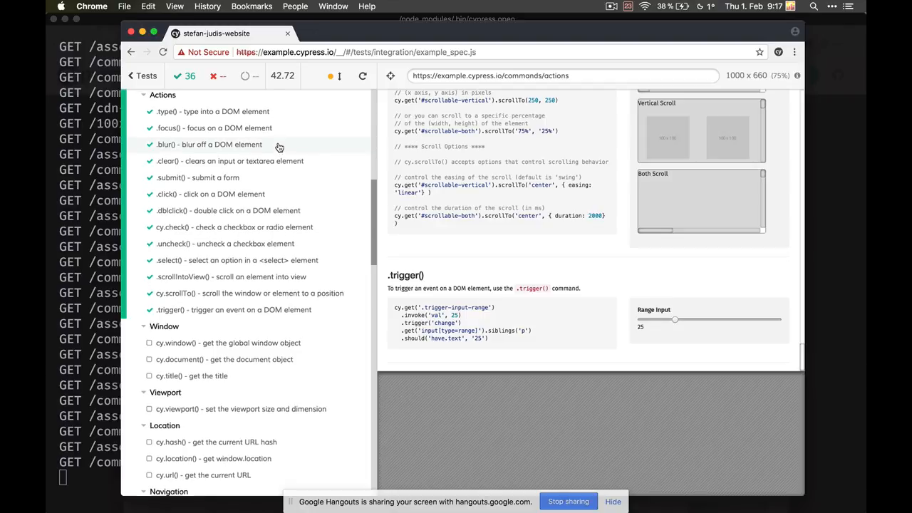
click(208, 144)
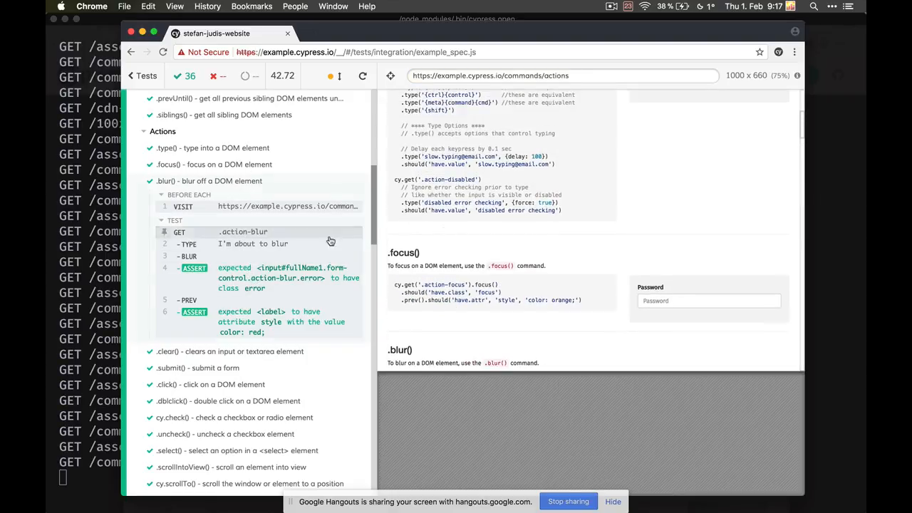
scroll(down, 3)
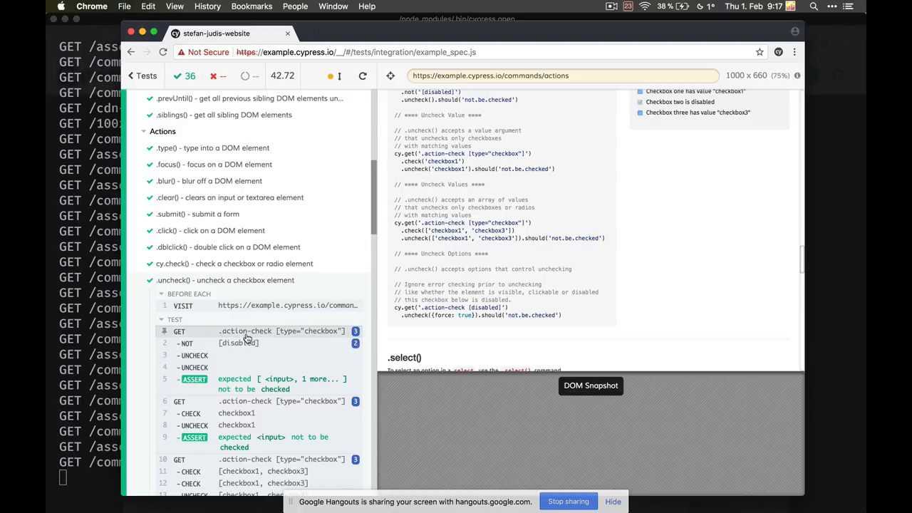
mouse_move(225, 339)
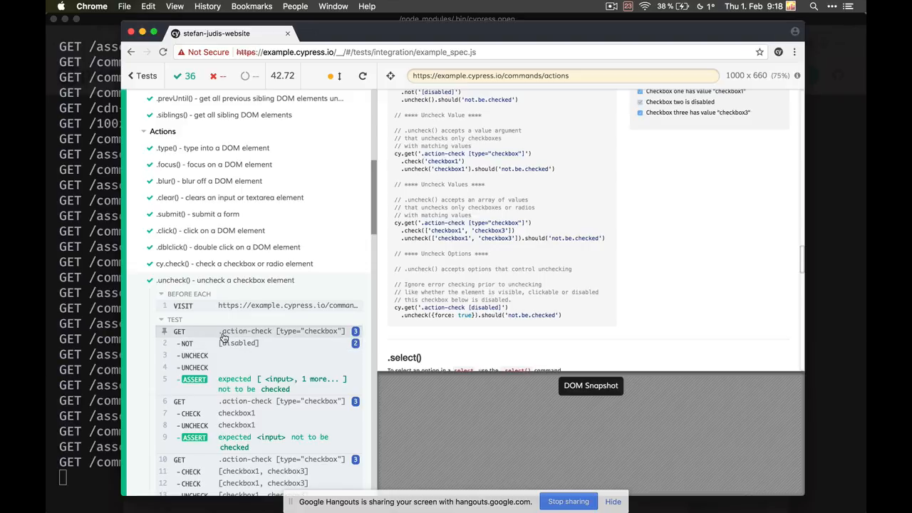
click(249, 331)
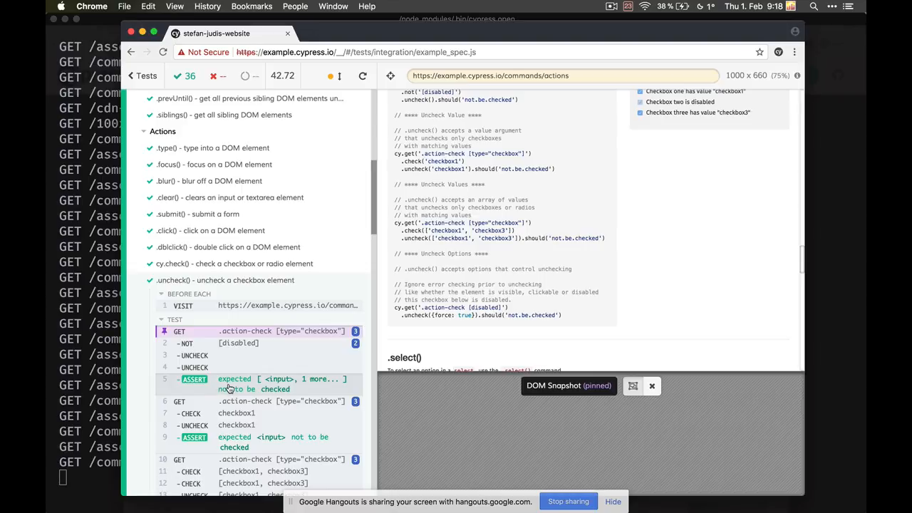
mouse_move(231, 387)
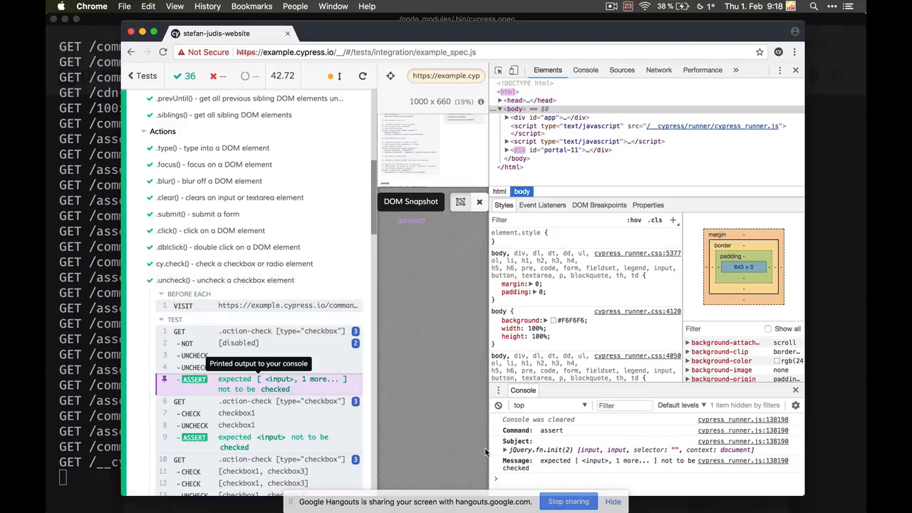
Step: Expand the assertion's jQuery subject and one matched input element in the console
click(504, 450)
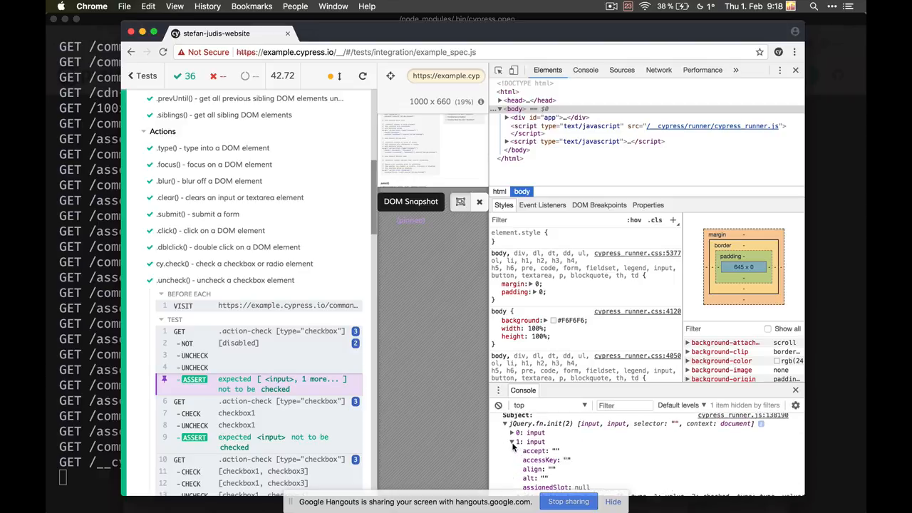
click(513, 442)
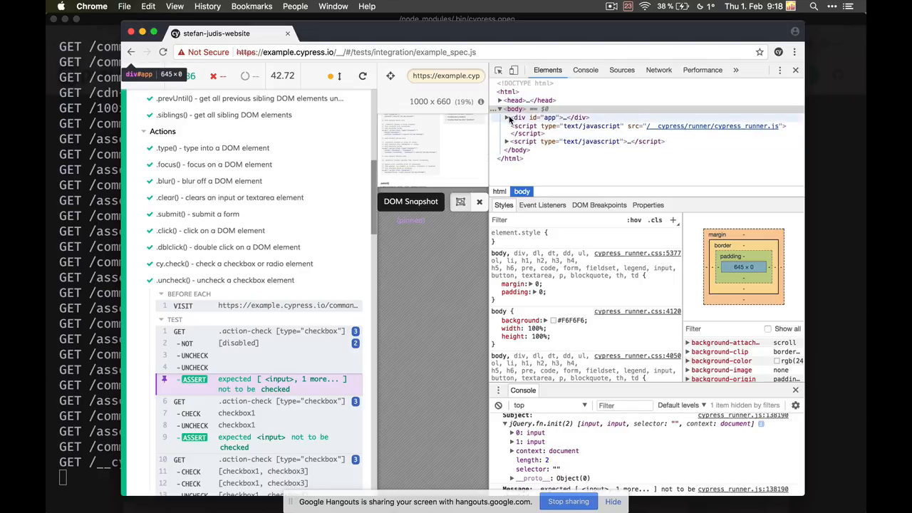
click(509, 117)
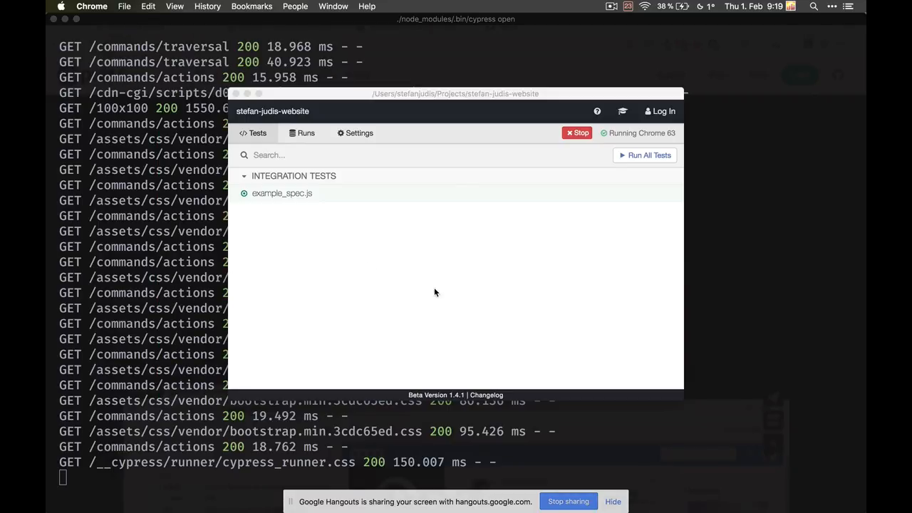
mouse_move(322, 137)
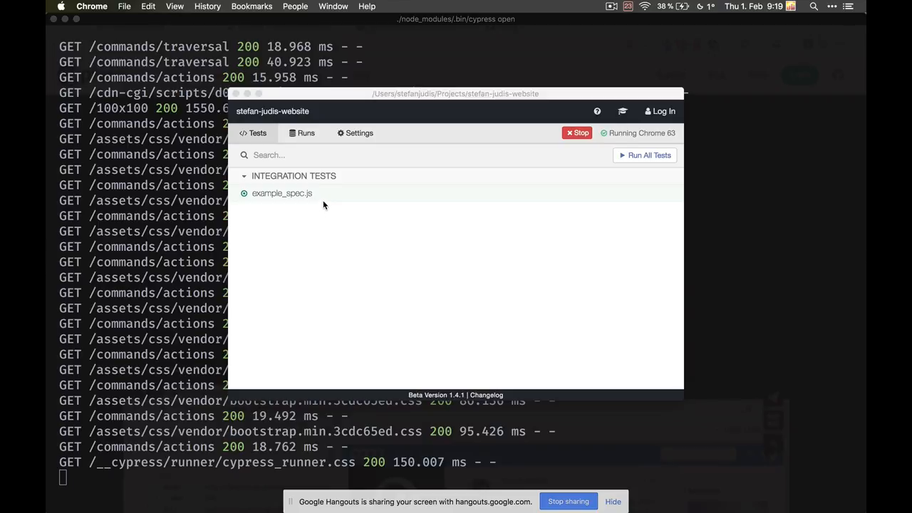
Step: Stop the running test session and check the Chrome 63 browser dropdown
click(577, 133)
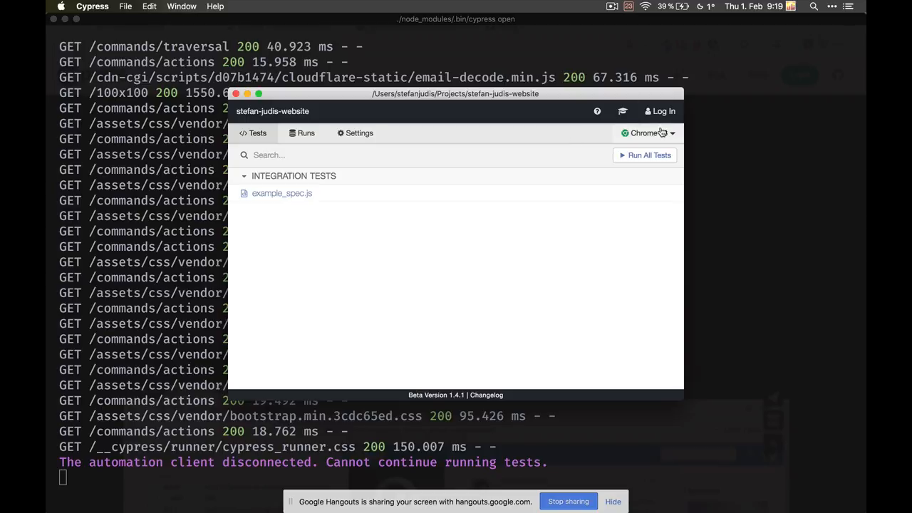
click(647, 132)
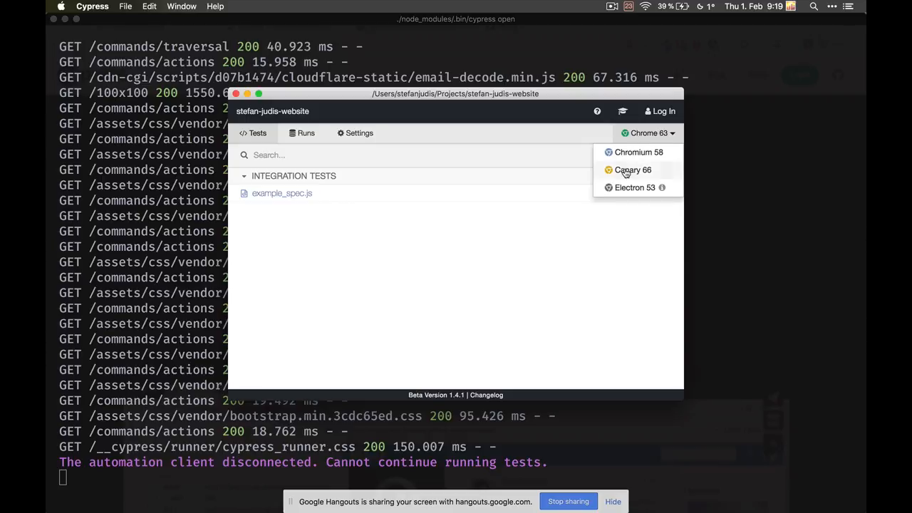
mouse_move(627, 191)
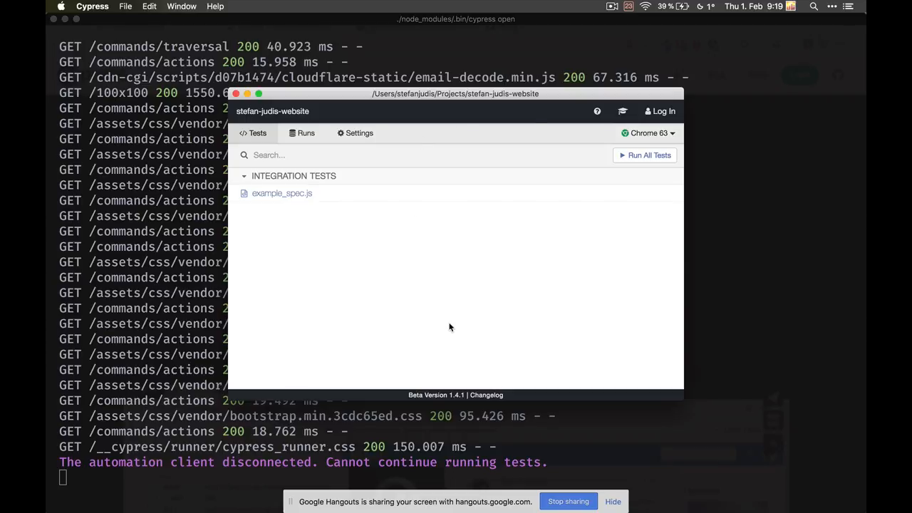
mouse_move(468, 299)
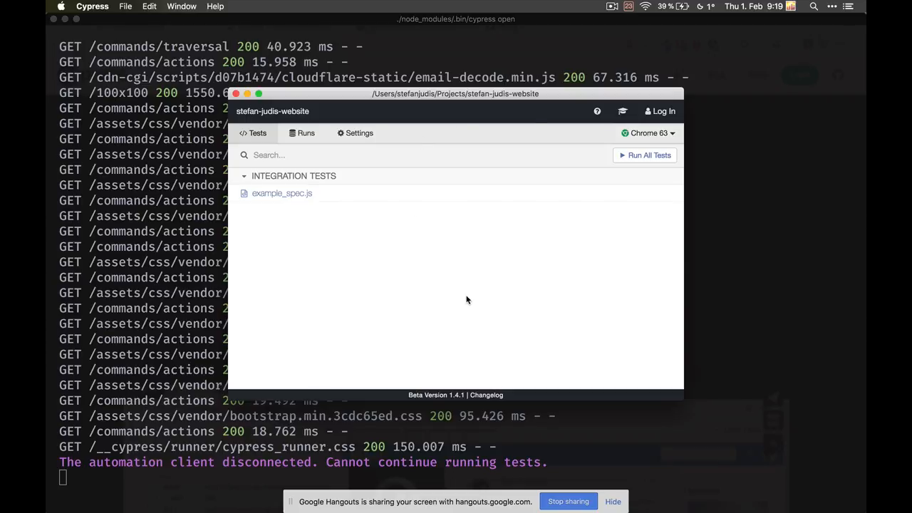
mouse_move(451, 282)
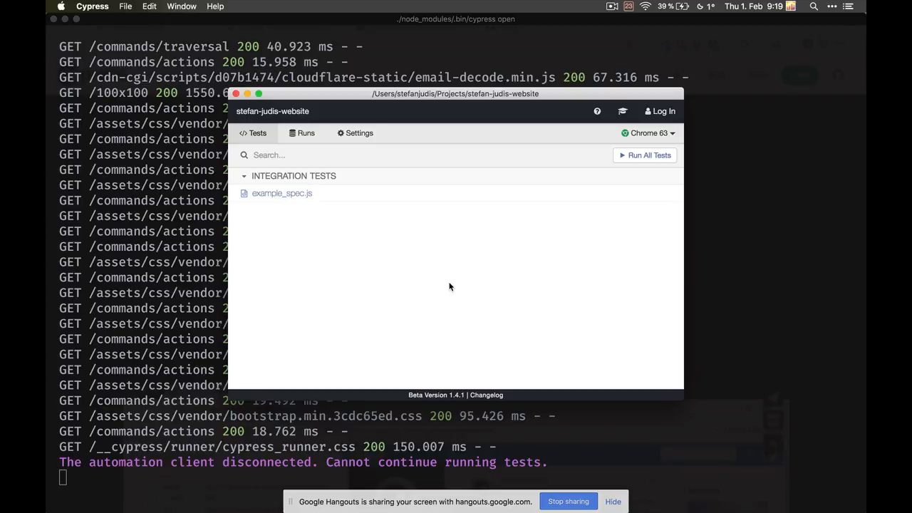
Step: Browse the Cypress app's Edit, File and Window menus without choosing anything
click(149, 6)
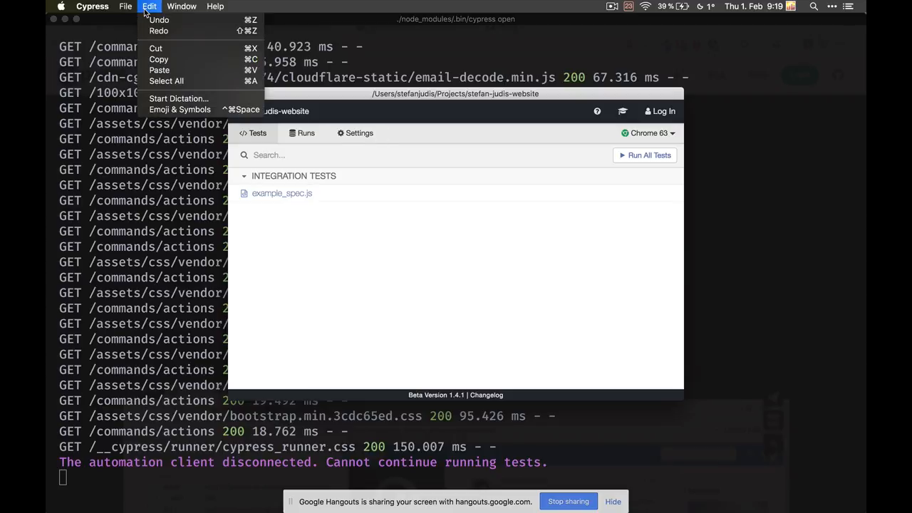
click(181, 6)
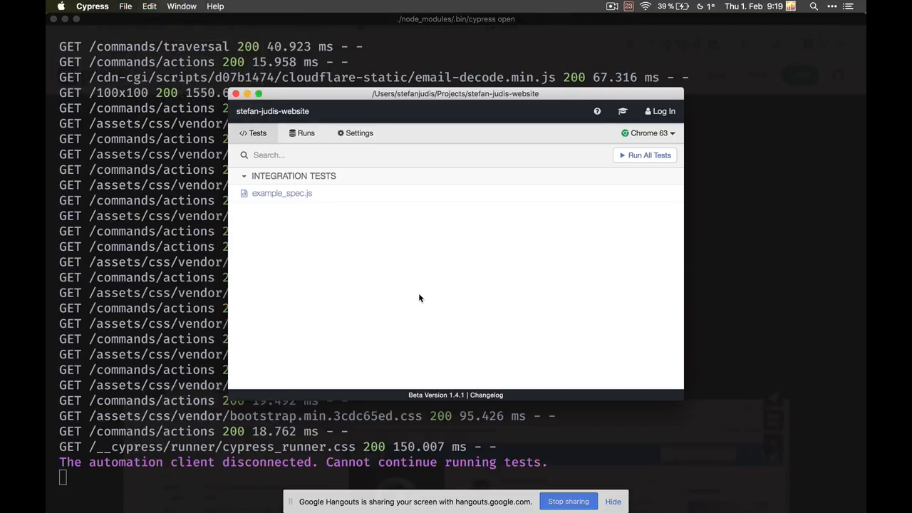
mouse_move(690, 408)
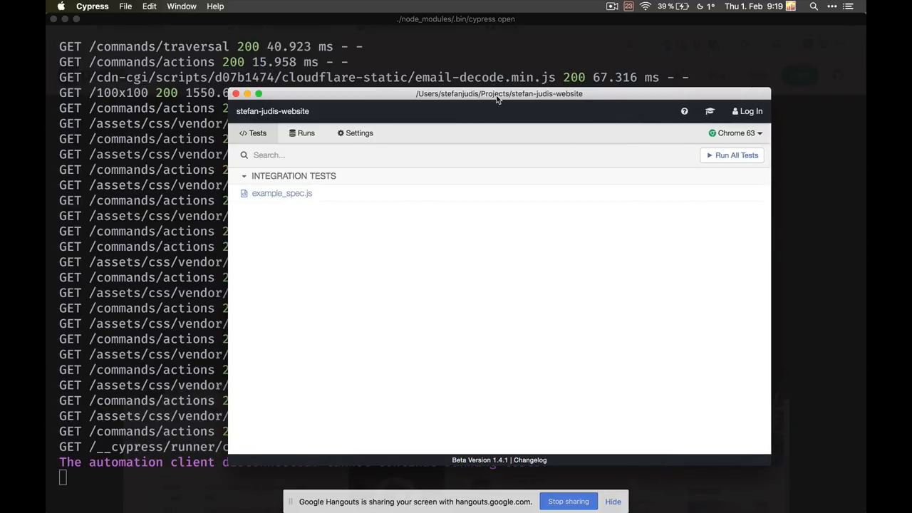
click(127, 6)
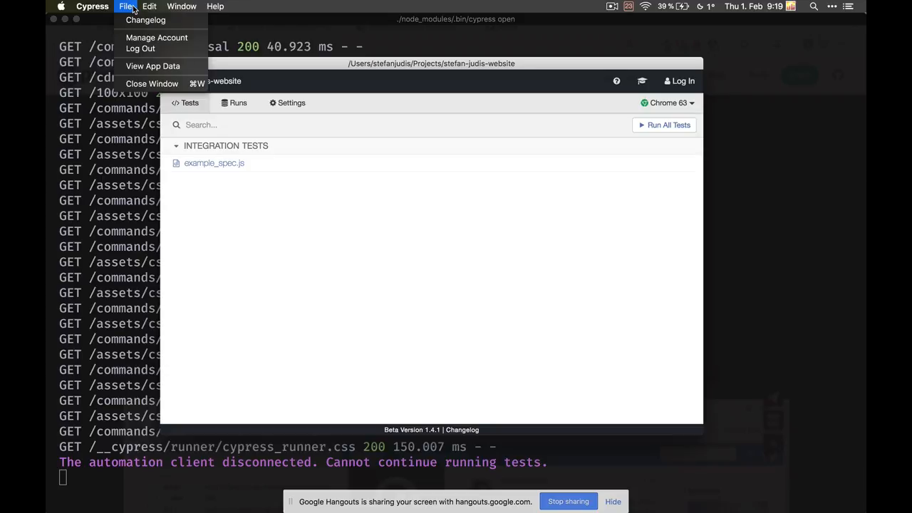
click(182, 5)
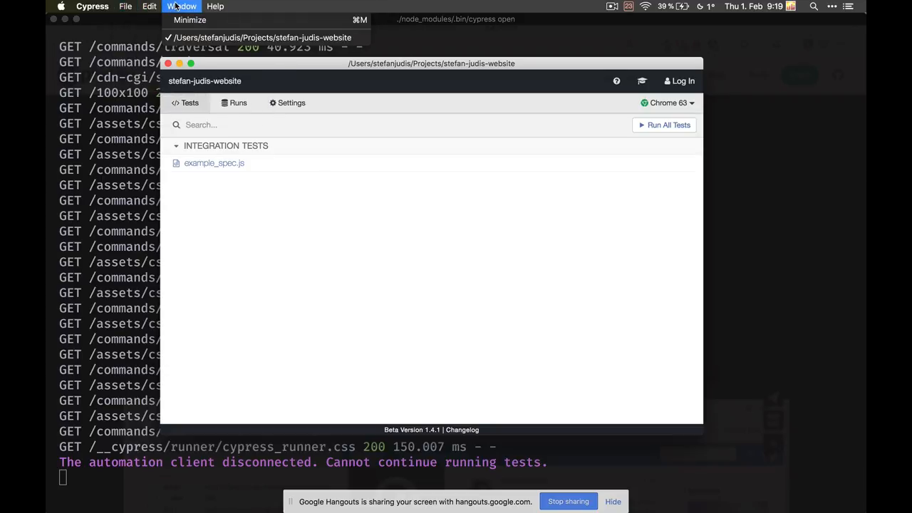
click(149, 6)
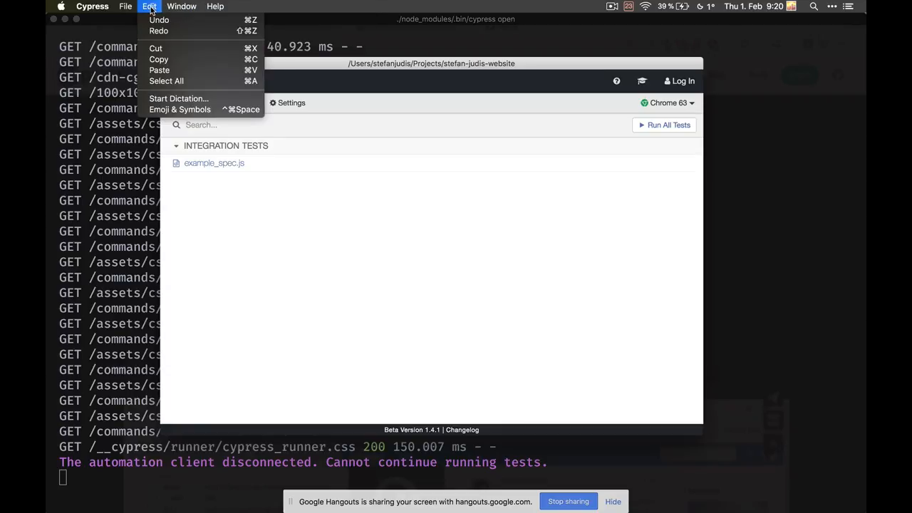
click(93, 6)
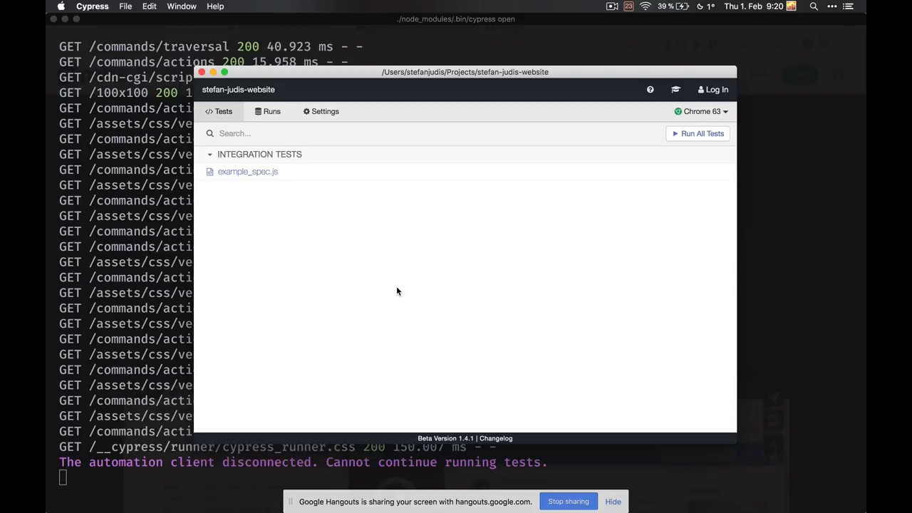
mouse_move(130, 286)
text(gs)
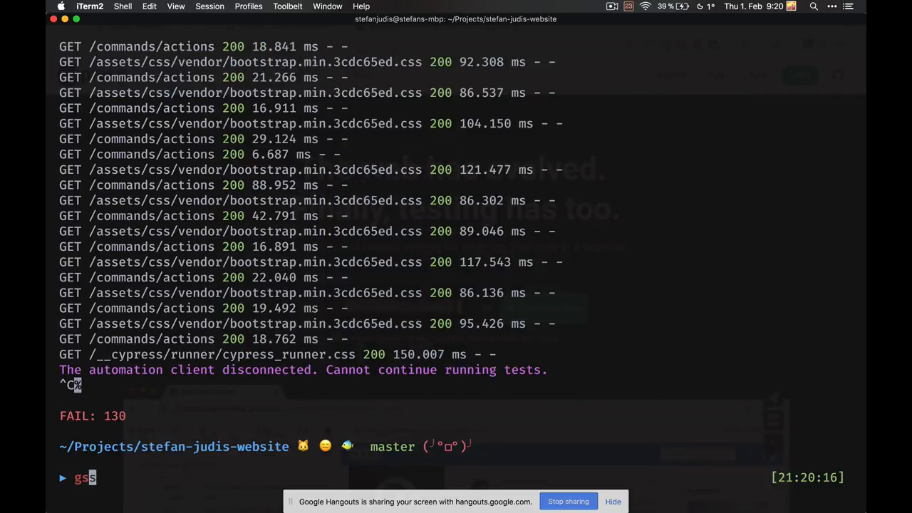
Step: Stop the running Cypress process and print cypress.json with ccat, showing an empty object
key(enter)
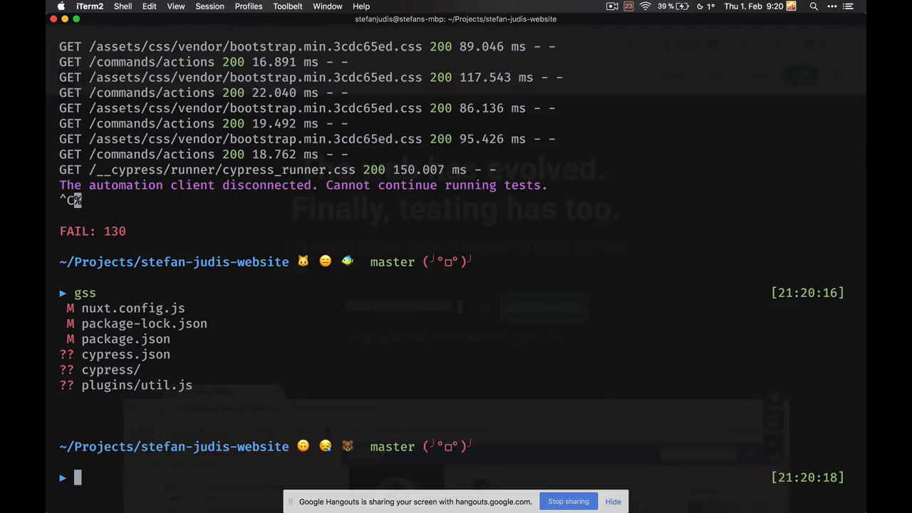
text(ccat c)
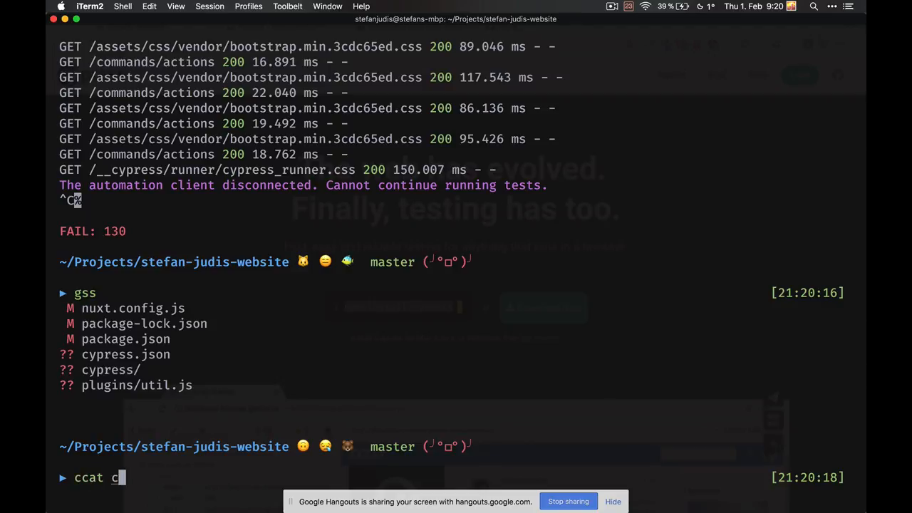
text(ypress.json)
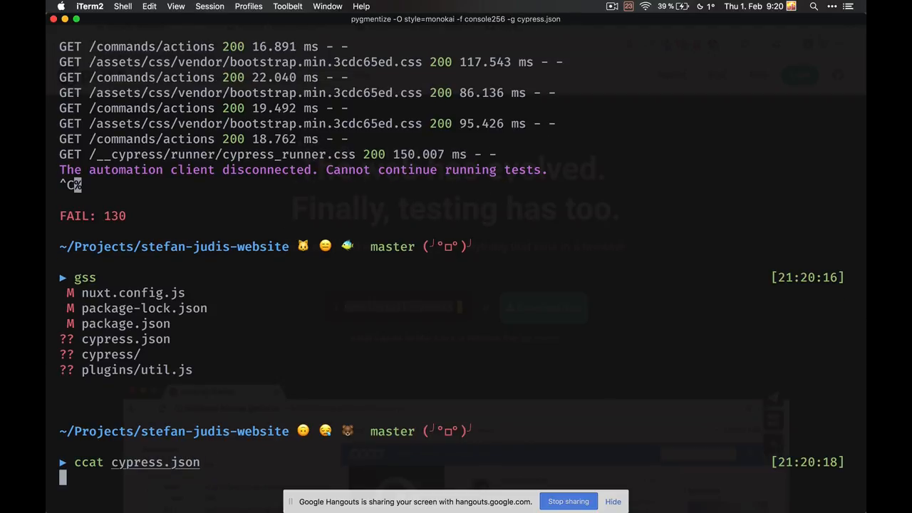
key(Return)
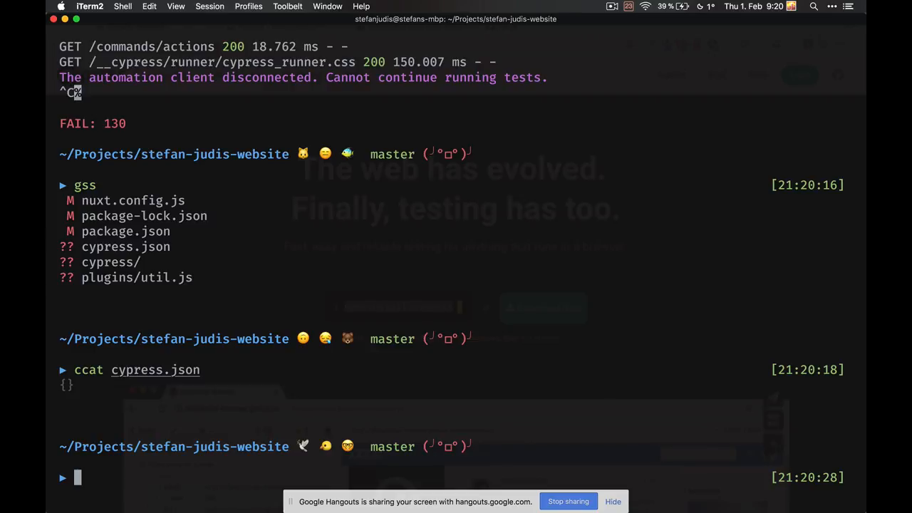
Step: Launch the interactive runner with ./node_modules/.bin/cypress open
text(./node_modules/.bin/cypress open)
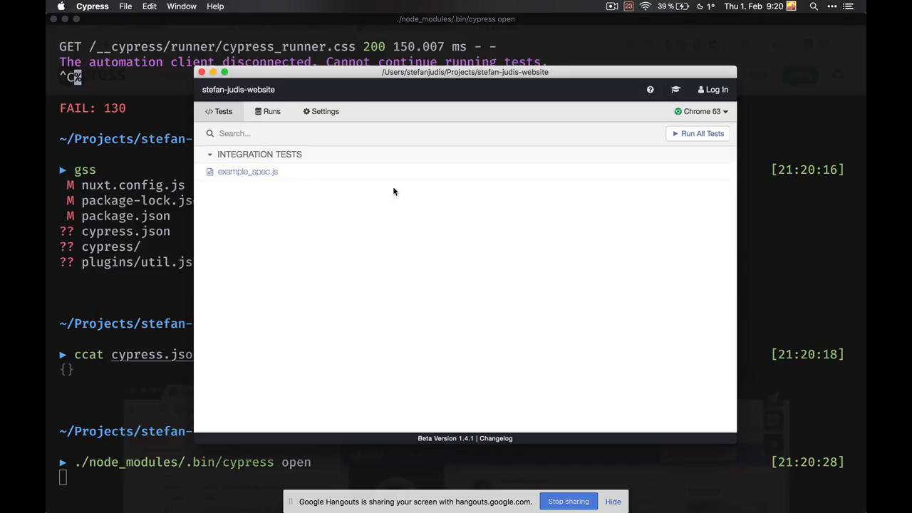
Step: Review the Settings Configuration list of resolved default and set values from top to bottom
click(321, 111)
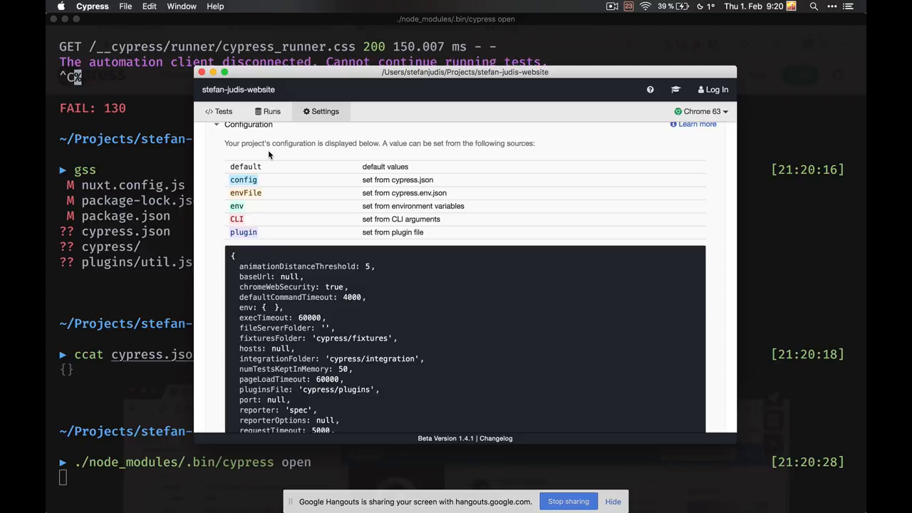
scroll(down, 3)
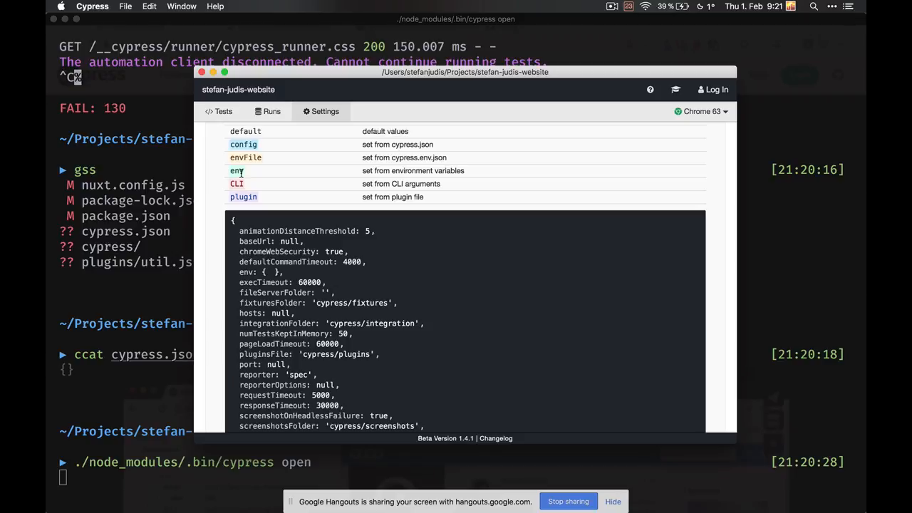
scroll(down, 3)
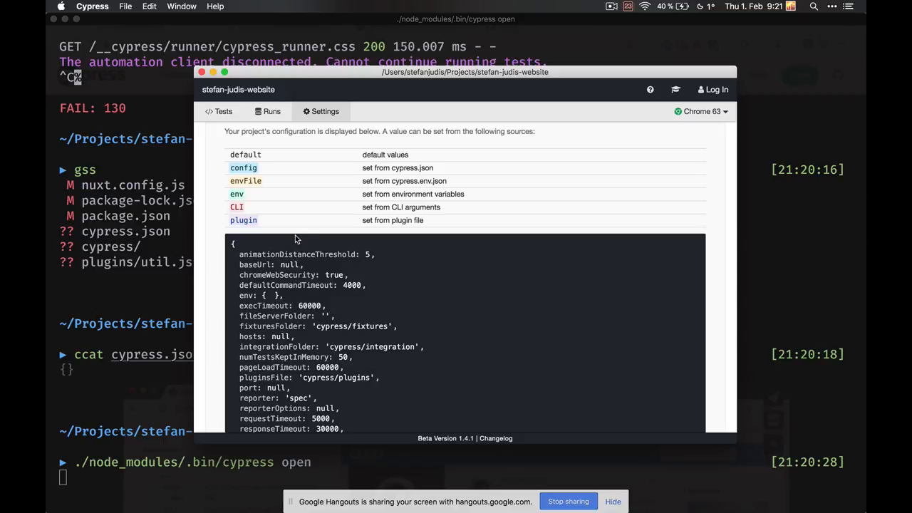
scroll(down, 3)
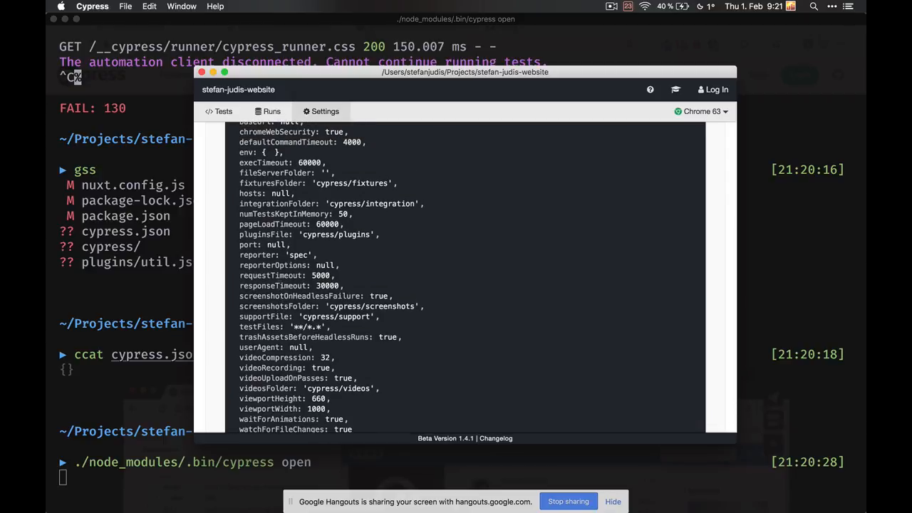
scroll(down, 3)
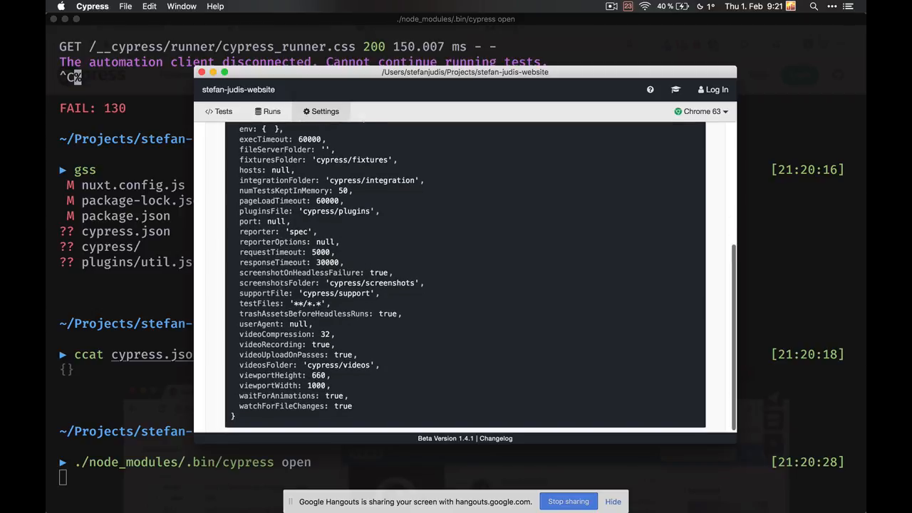
scroll(up, 3)
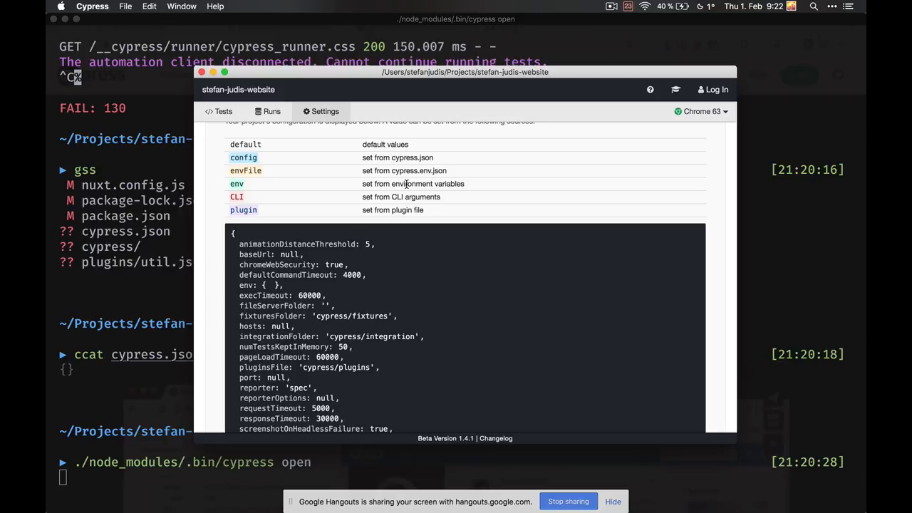
scroll(down, 3)
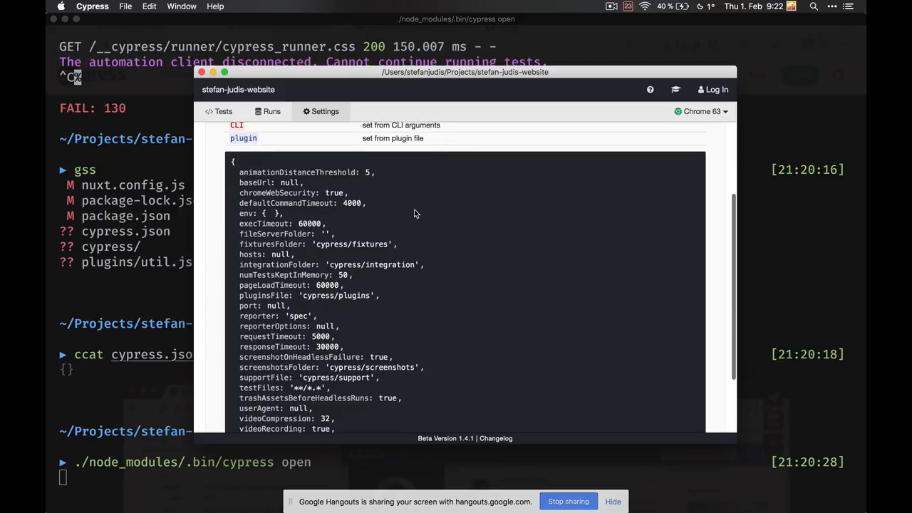
scroll(down, 3)
text(g)
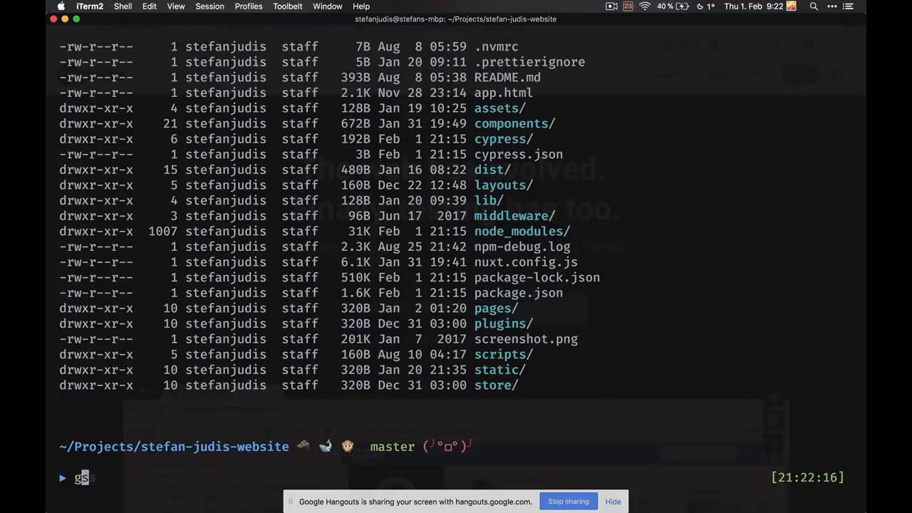
Step: Run git status, move into the cypress folder to list its subfolders, then switch applications
key(enter)
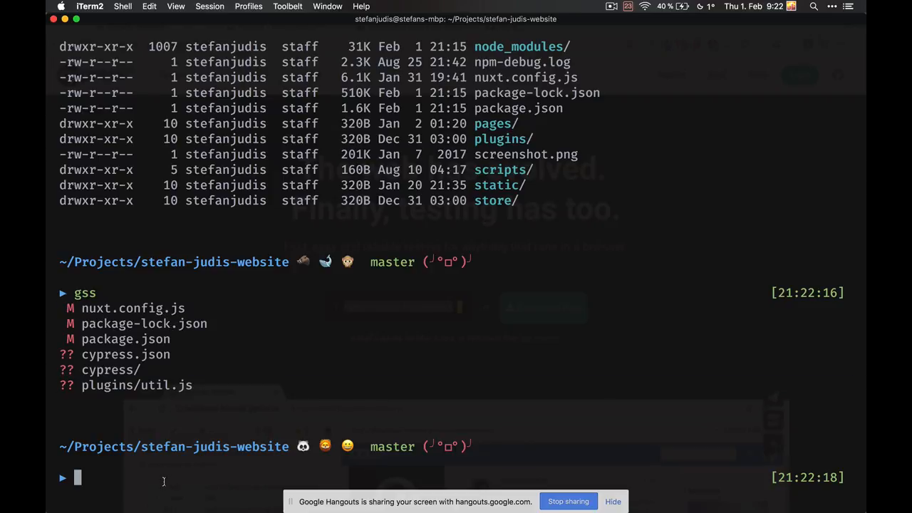
text(cd cypress)
text(ll)
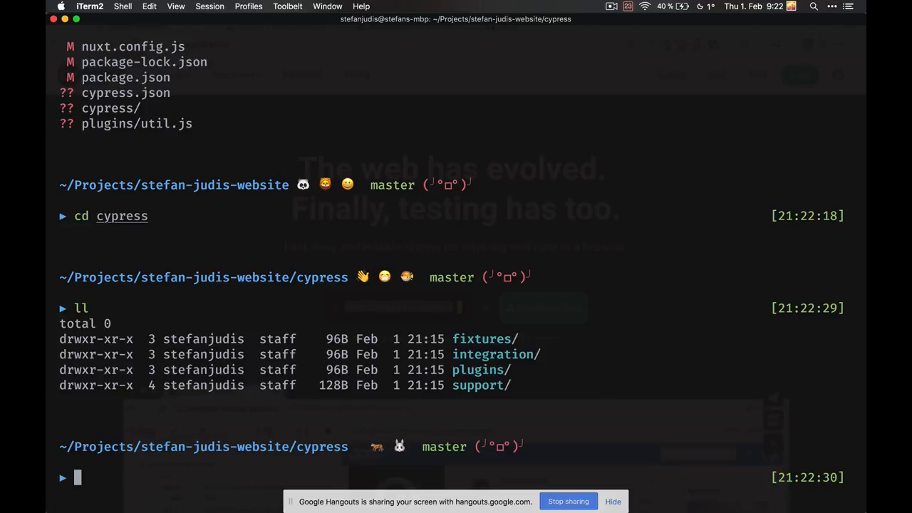
key(cmd+tab)
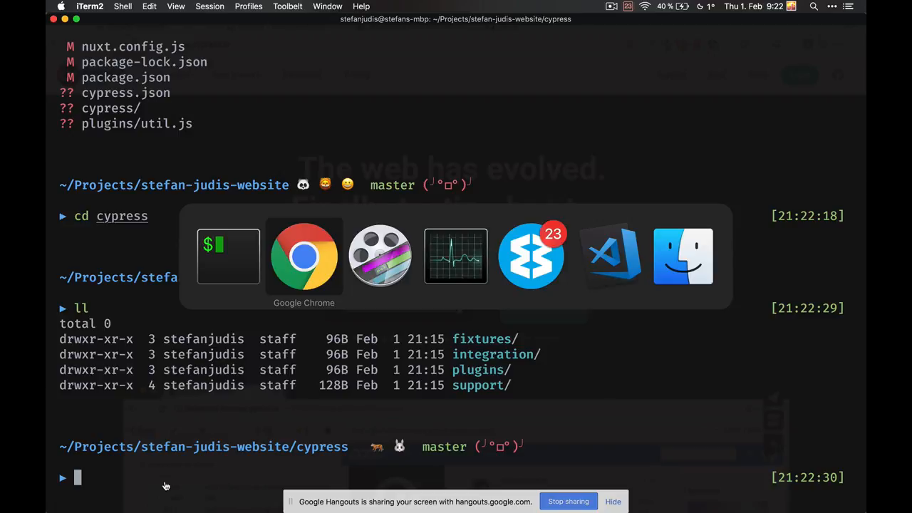
Step: Bring VS Code forward, widen the Explorer sidebar and open the cypress folder as a workspace
click(607, 256)
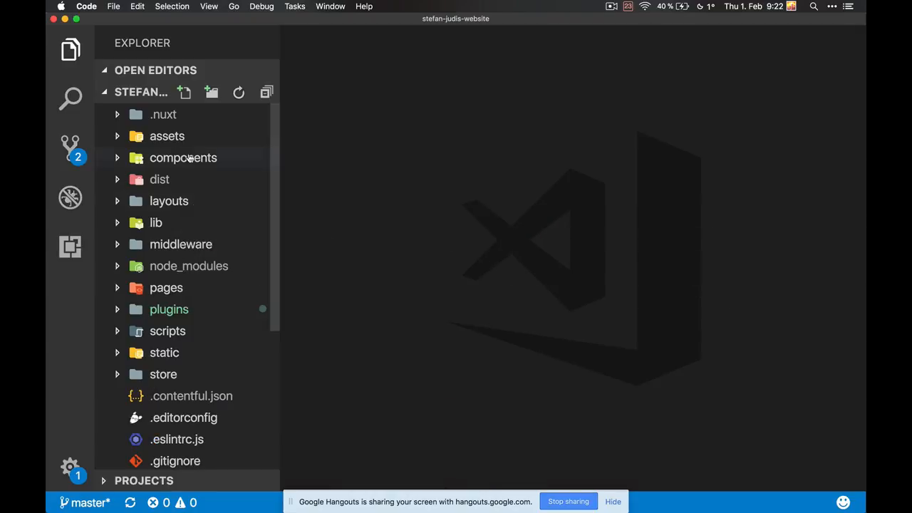
scroll(down, 3)
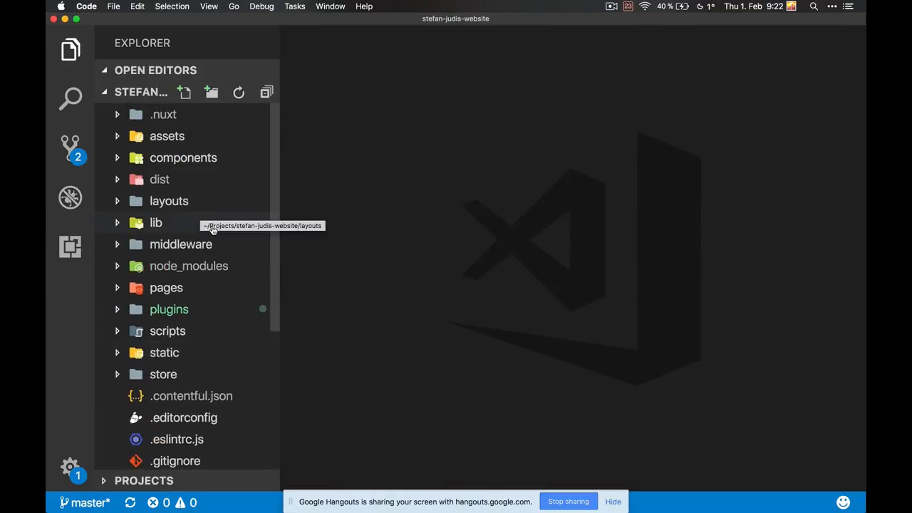
mouse_move(211, 171)
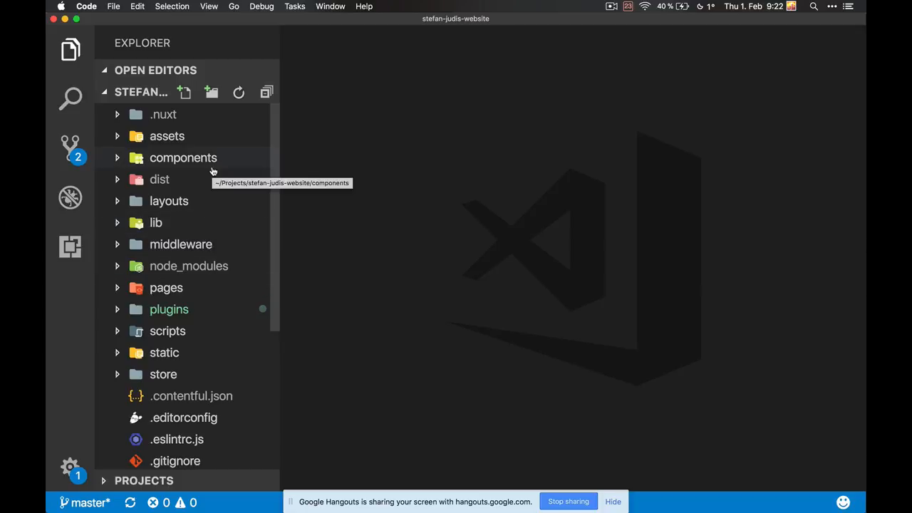
mouse_move(308, 375)
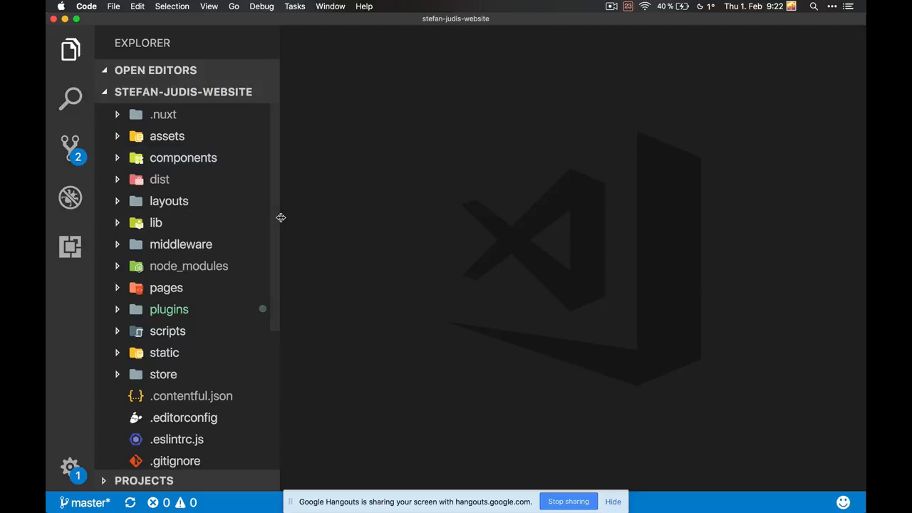
drag(279, 217, 374, 217)
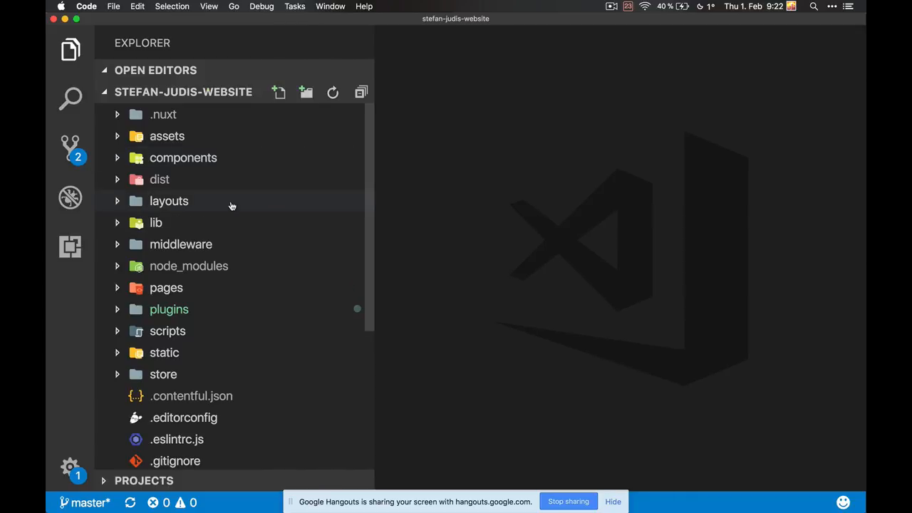
click(163, 114)
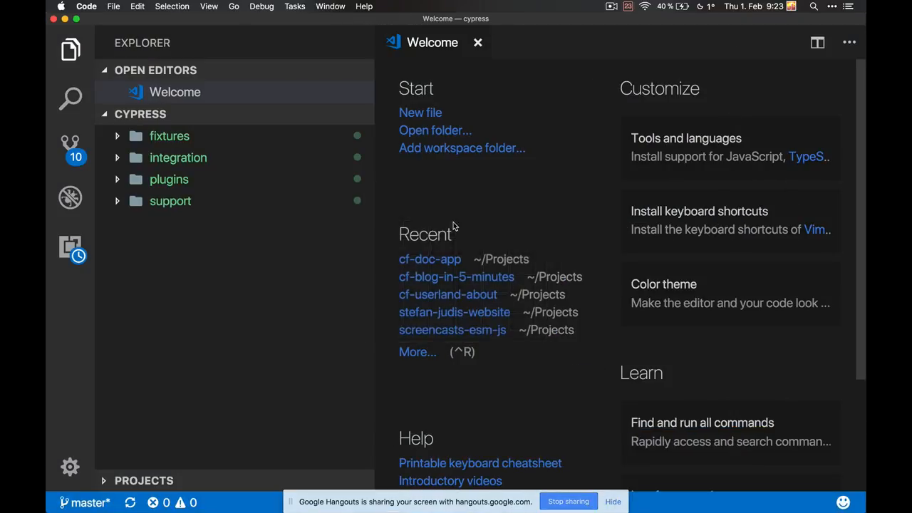
Step: Expand fixtures, open example.json and select all of its contents
click(168, 135)
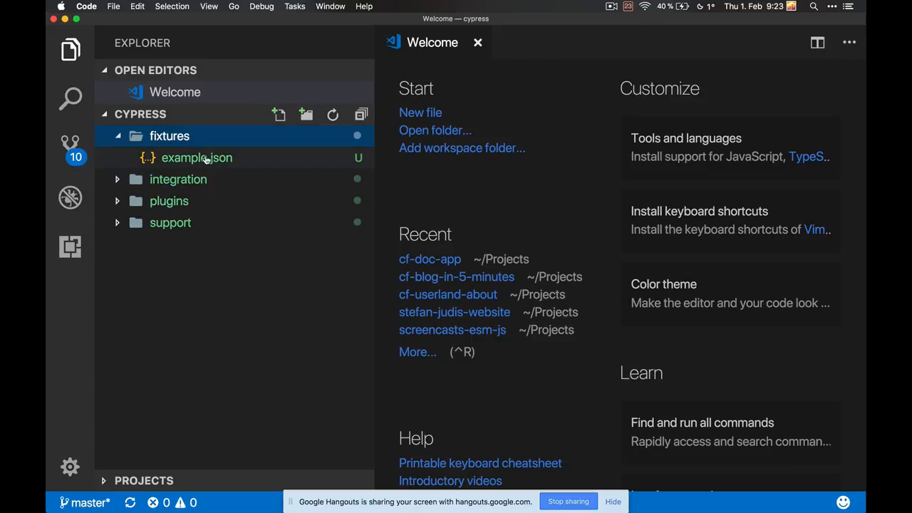
double_click(197, 157)
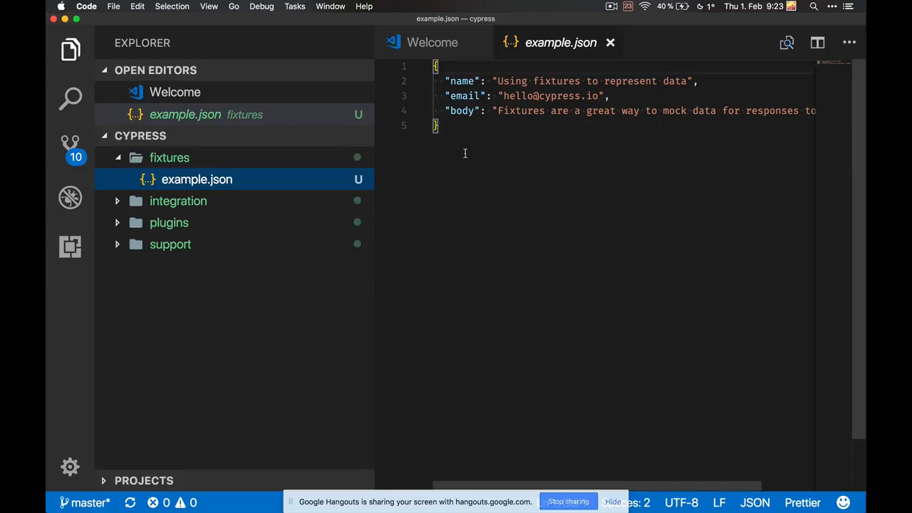
key(cmd+a)
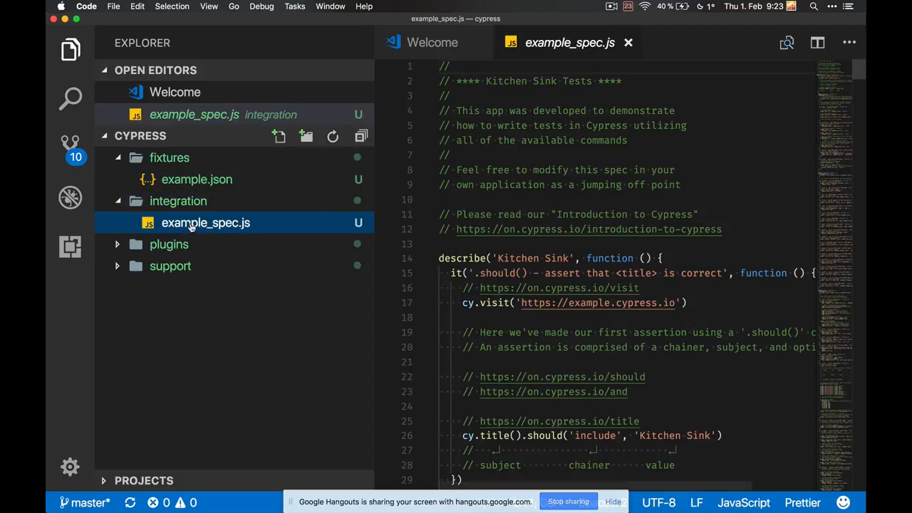
Step: Scroll example_spec.js to its Querying tests, expand the plugins folder and dismiss the update notice
scroll(down, 3)
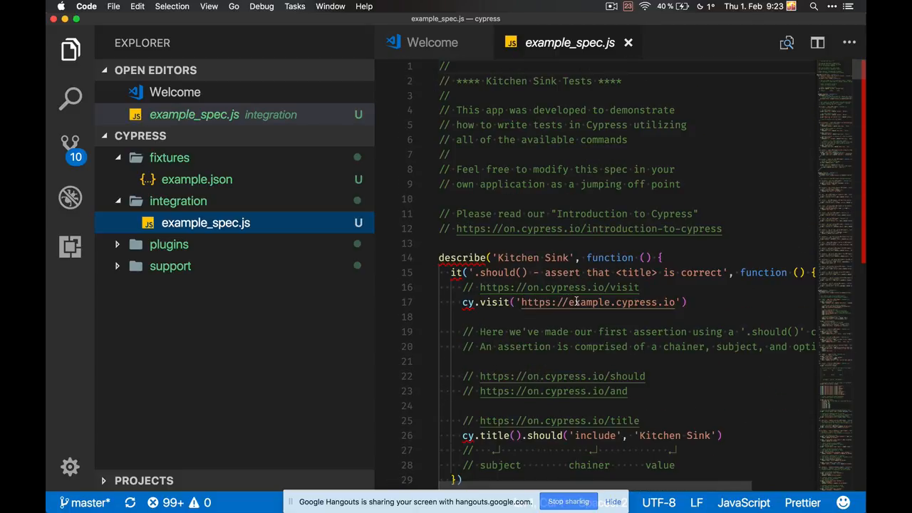
mouse_move(583, 340)
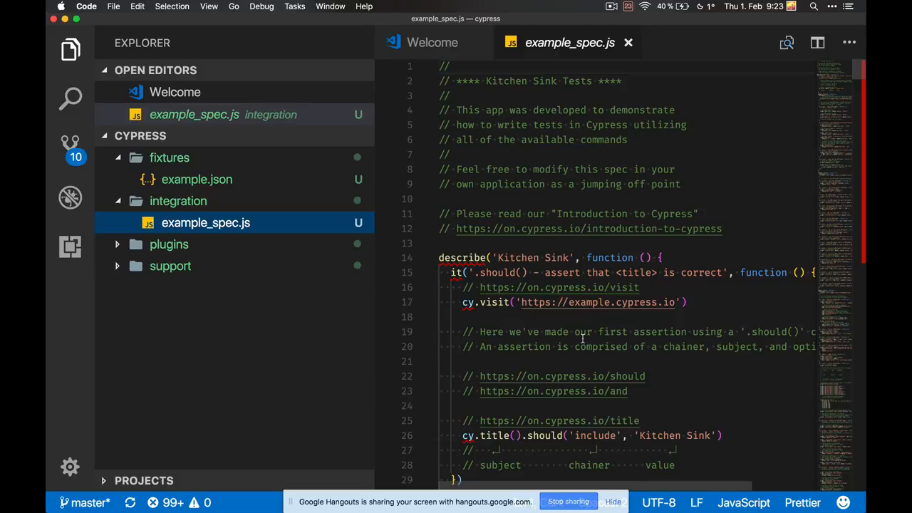
scroll(down, 3)
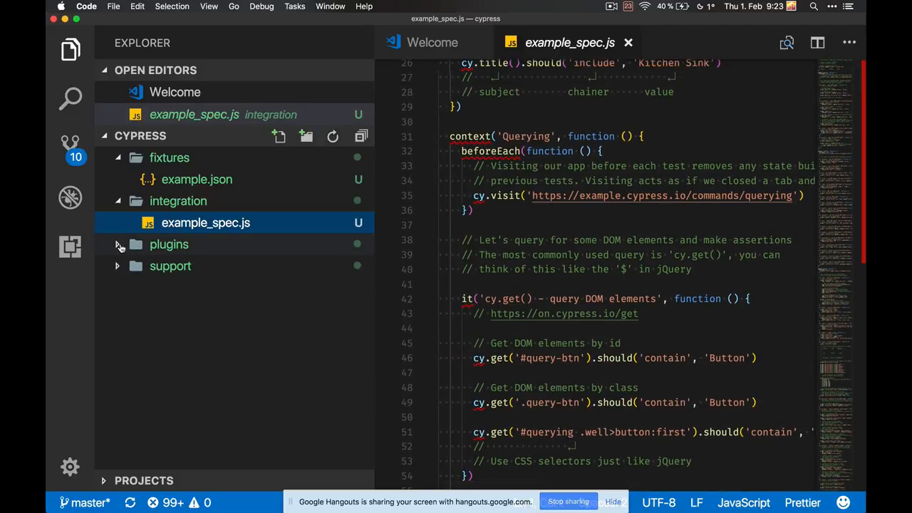
click(168, 245)
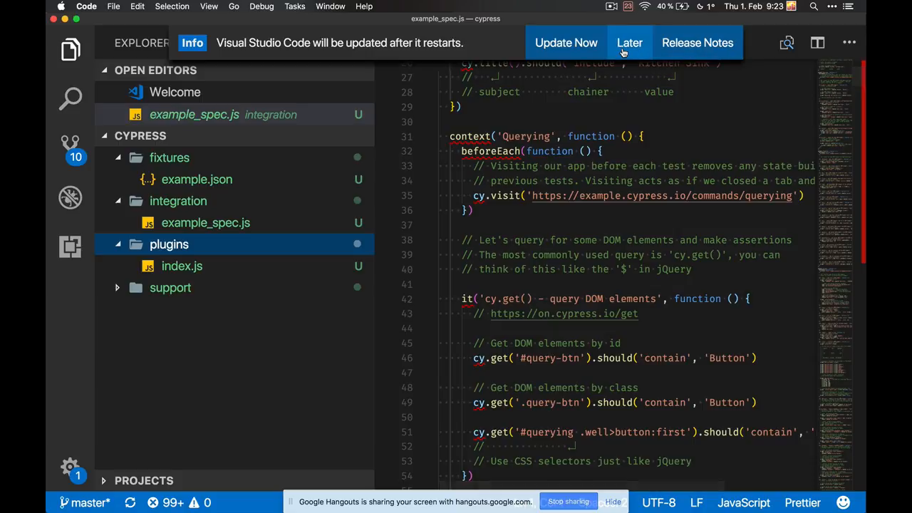
click(630, 42)
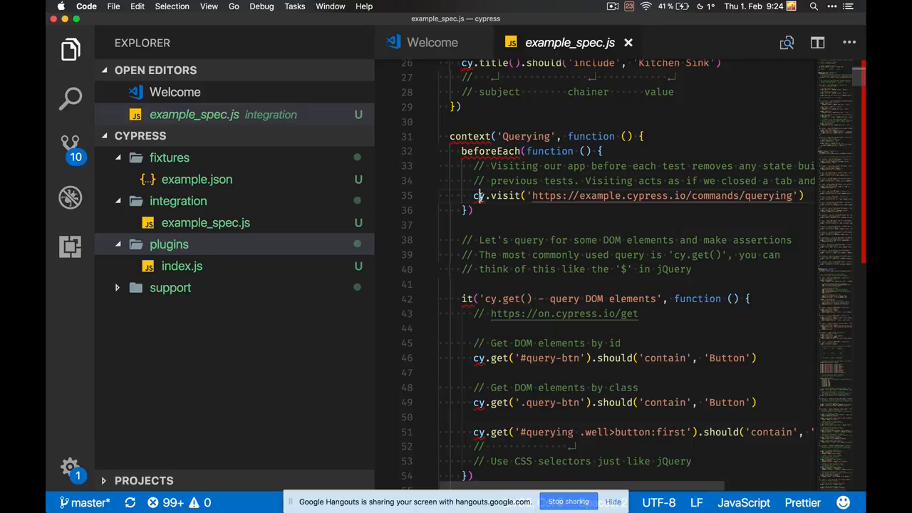
mouse_move(478, 197)
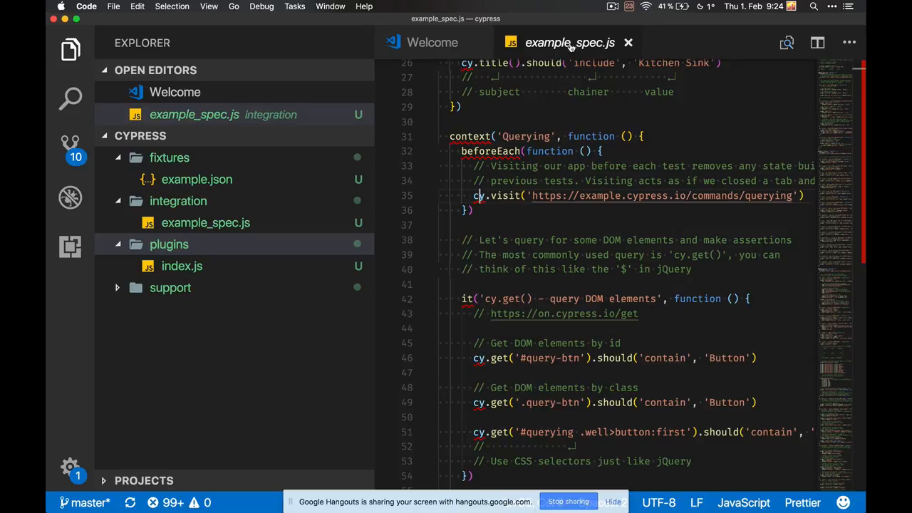
Step: Add a first line /// <reference types="Cypress" /> above the comments in example_spec.js
right_click(570, 43)
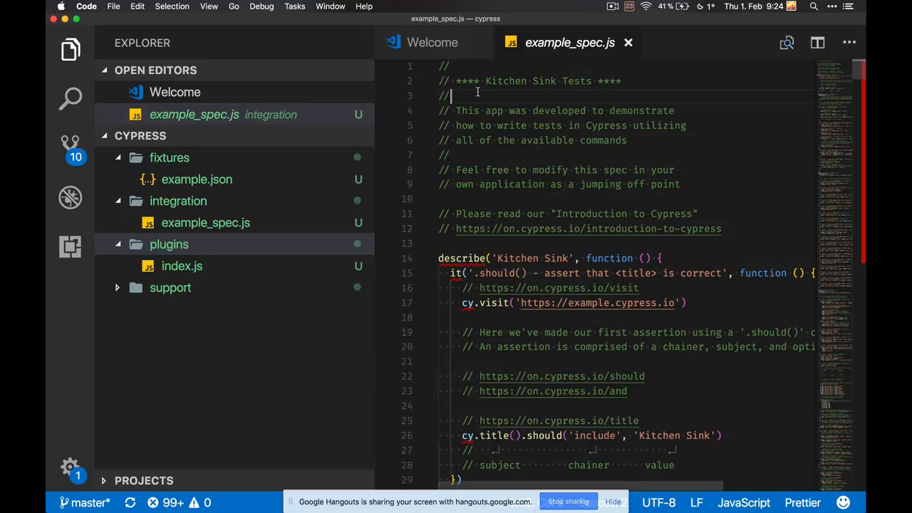
key(Enter)
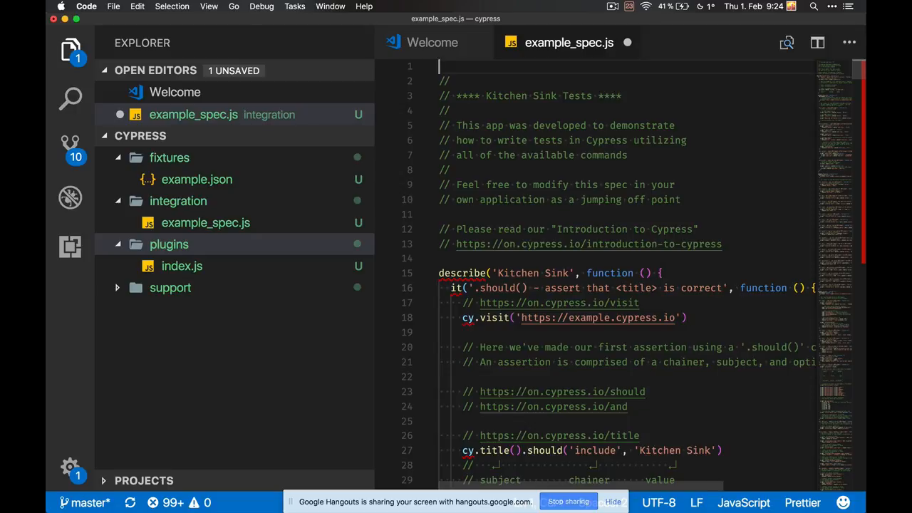
text(///)
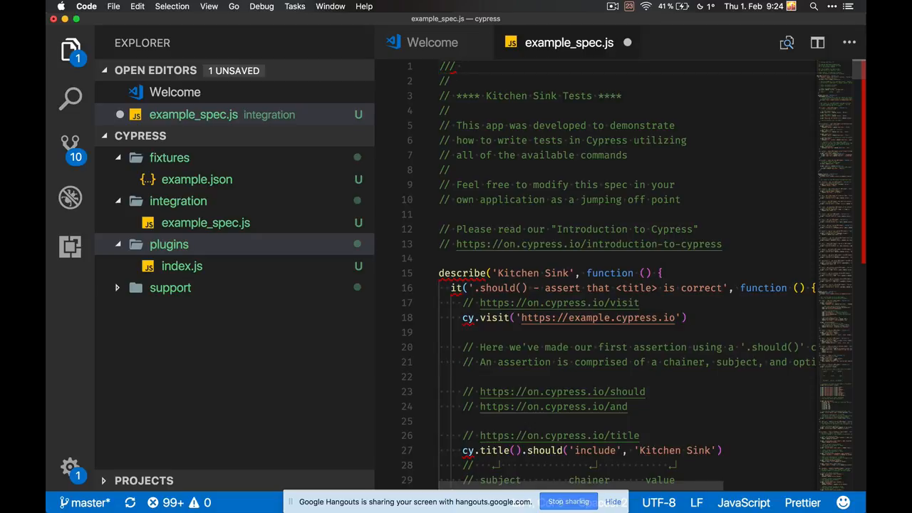
text([])
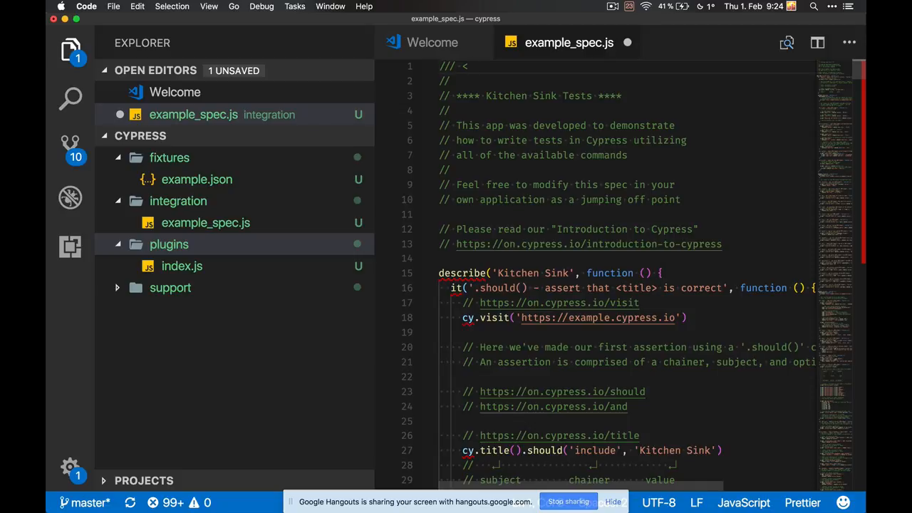
text(reference)
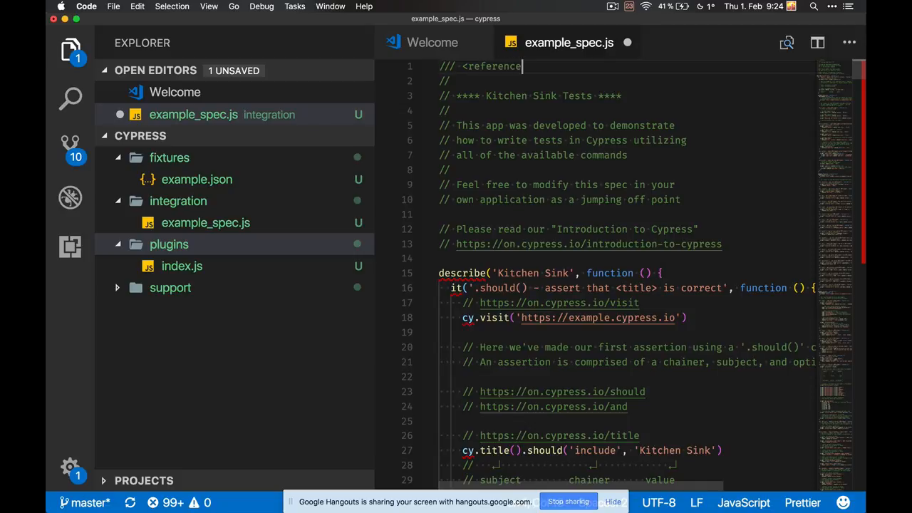
text(s)
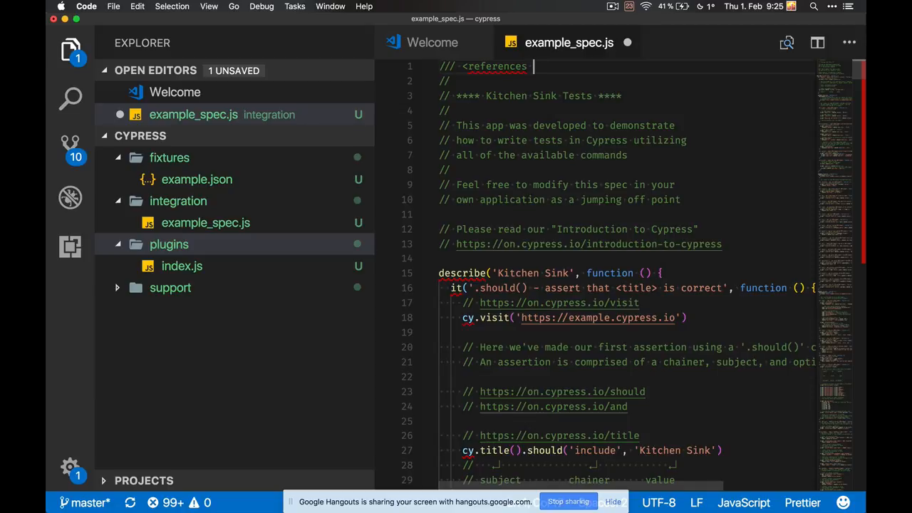
text(types=")
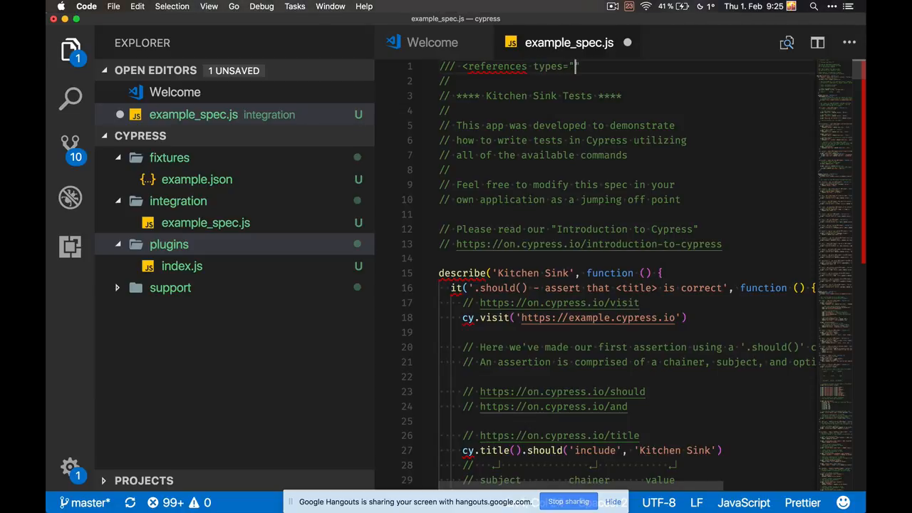
text(cy)
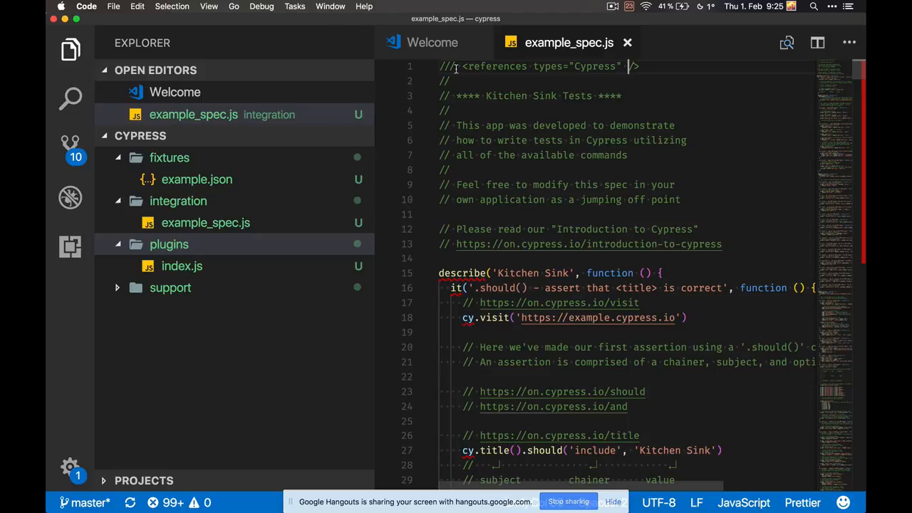
Step: Correct the typo by removing the extra s so the directive reads 'reference'
double_click(496, 66)
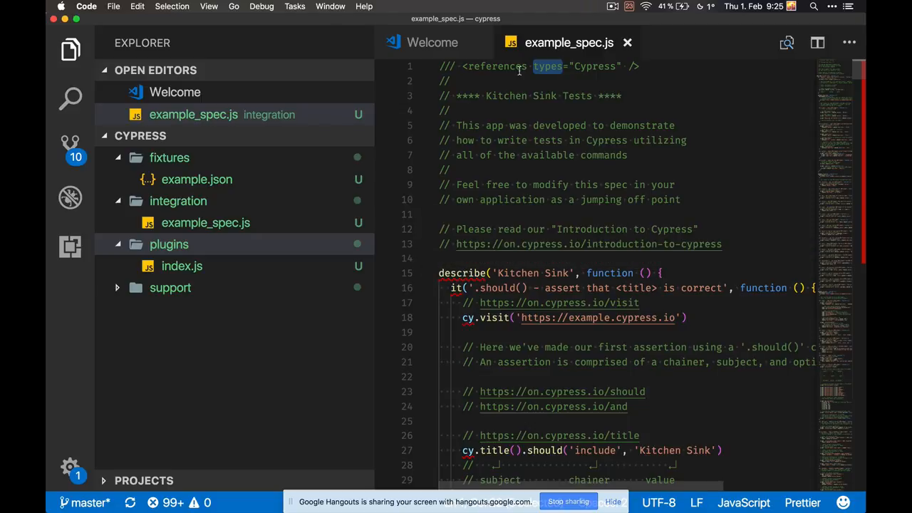
key(Backspace)
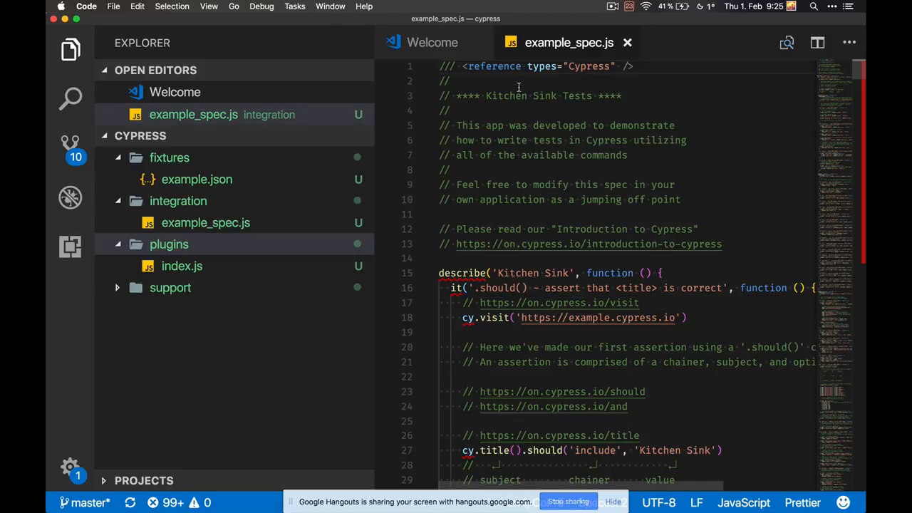
mouse_move(496, 191)
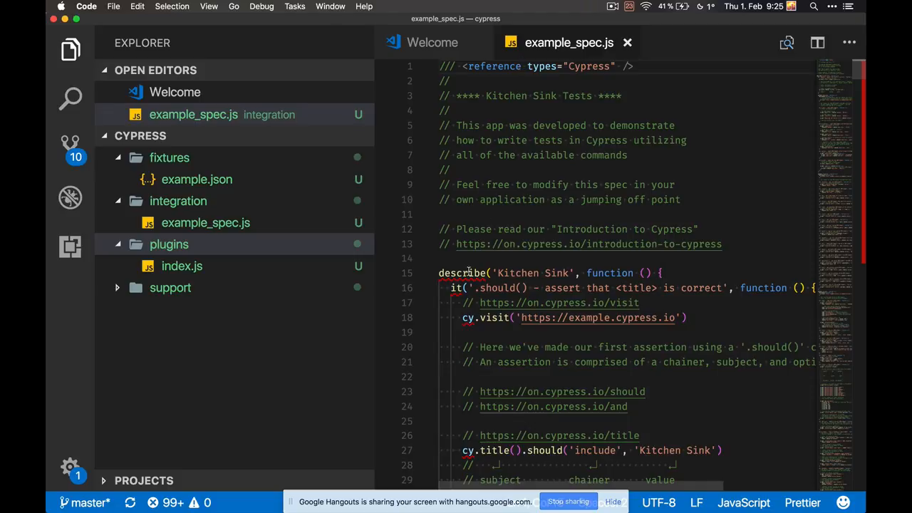
mouse_move(468, 317)
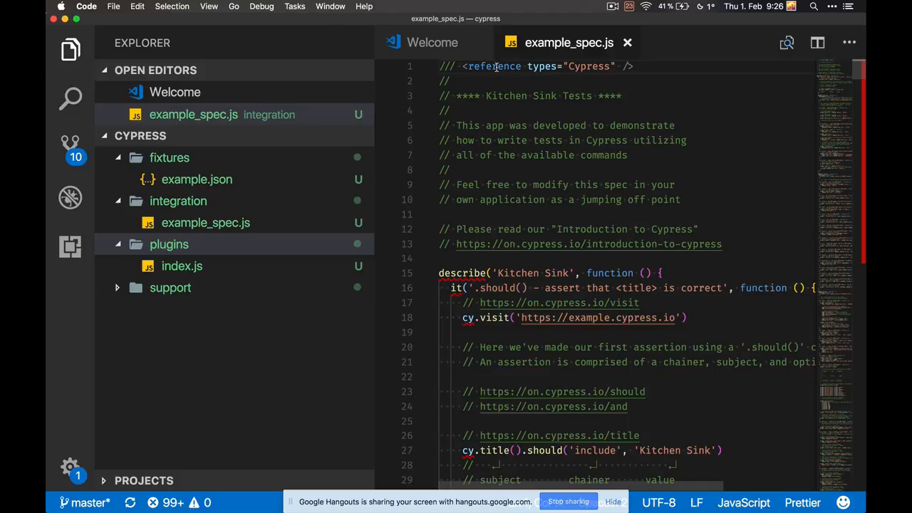
mouse_move(582, 72)
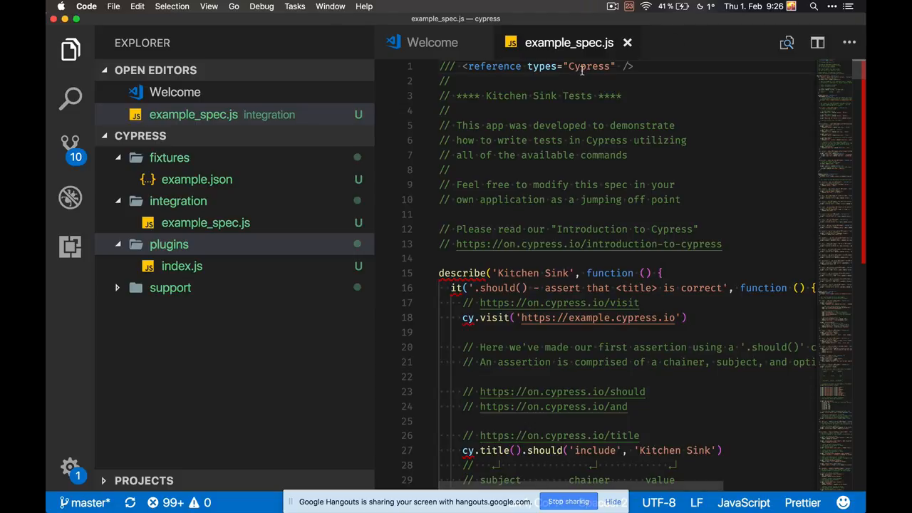
mouse_move(582, 68)
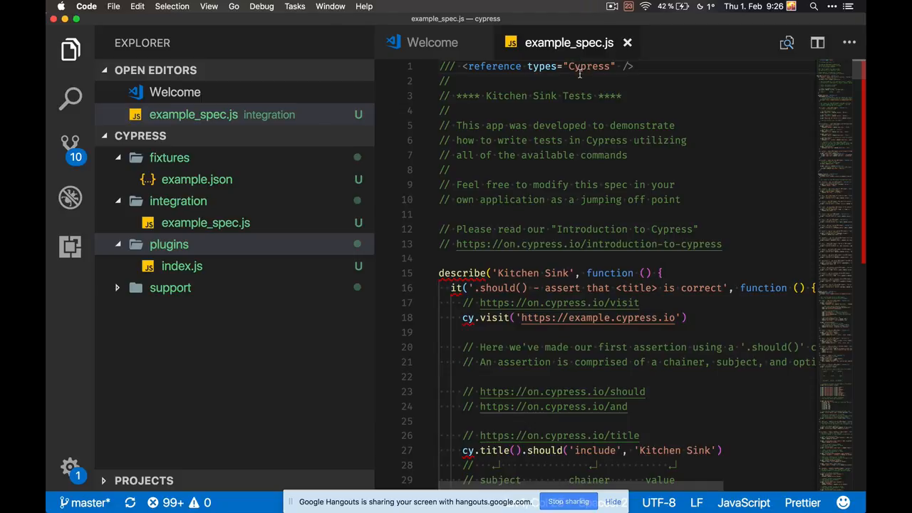
mouse_move(532, 222)
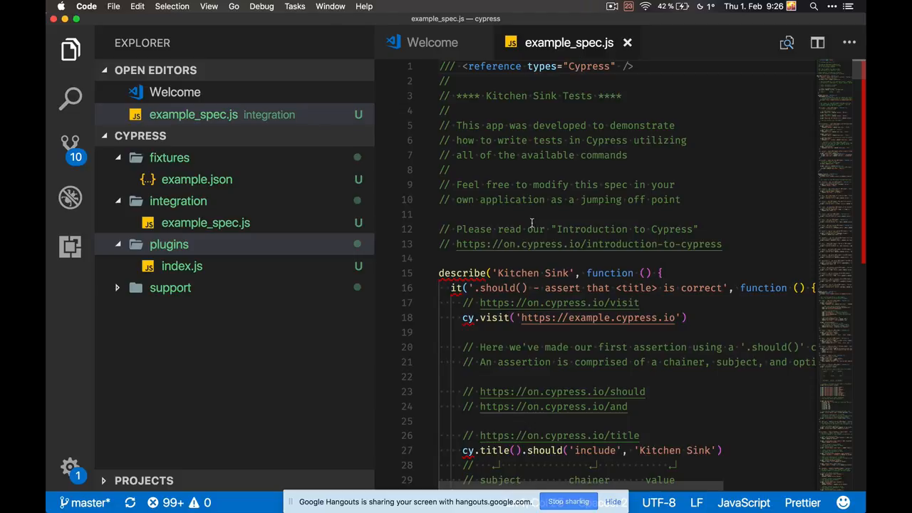
mouse_move(519, 137)
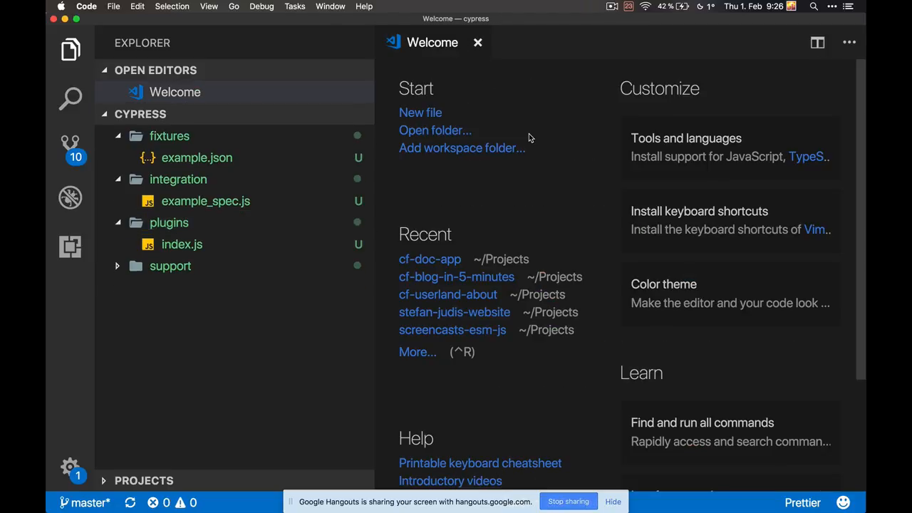
Step: Switch to the stefan-judis-website VS Code window and scroll node_modules down to the cypress package
key(cmd+tab)
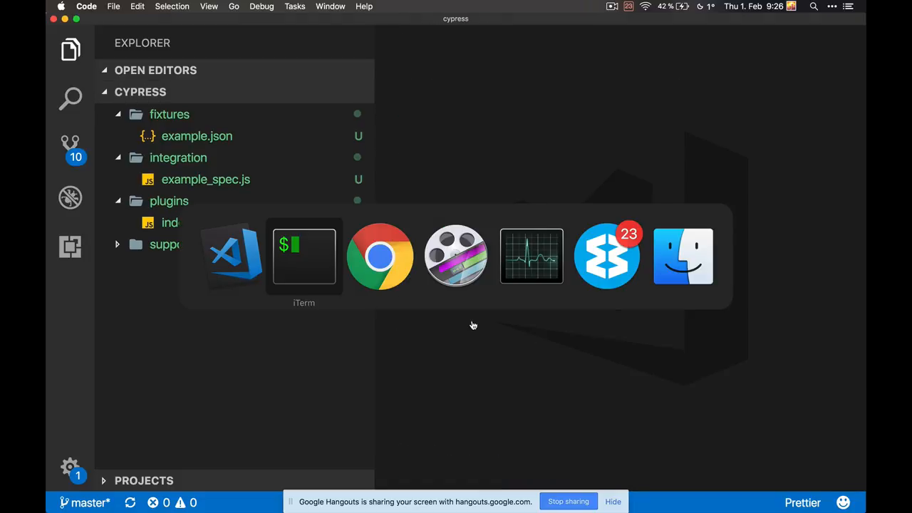
click(303, 257)
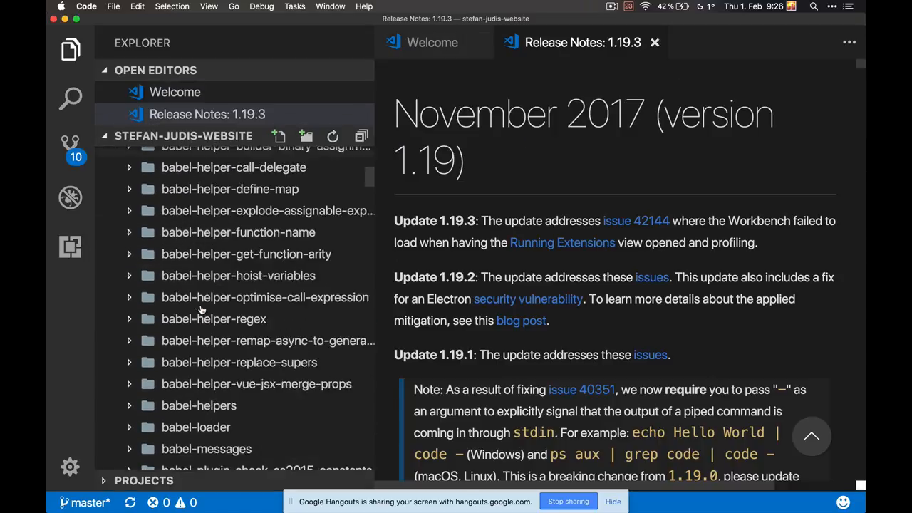
scroll(down, 3)
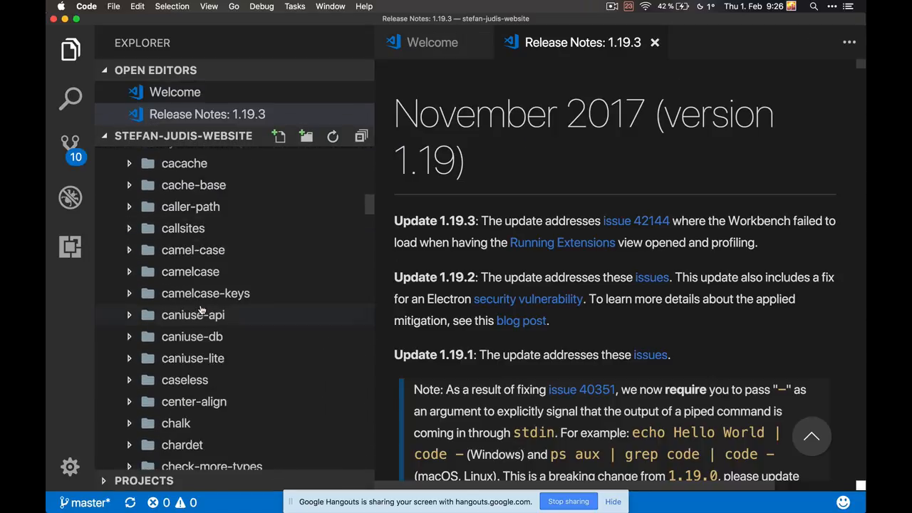
scroll(down, 3)
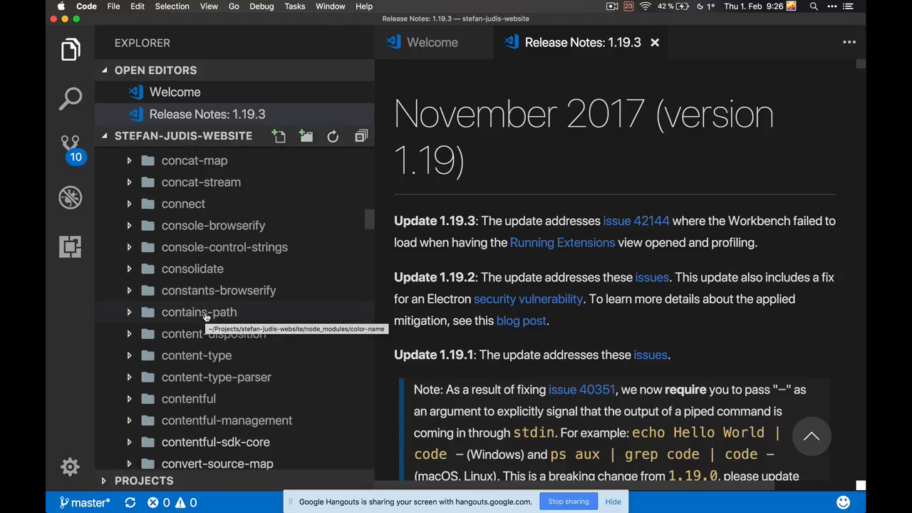
scroll(down, 3)
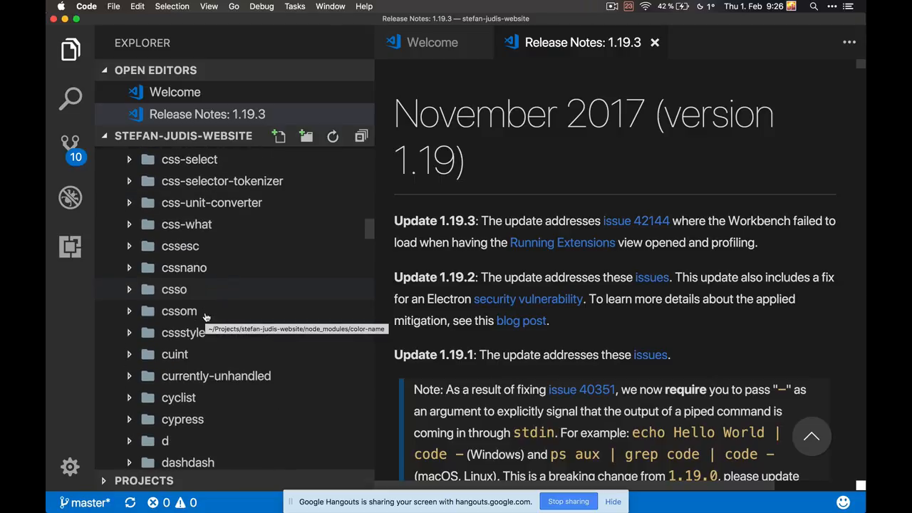
scroll(down, 3)
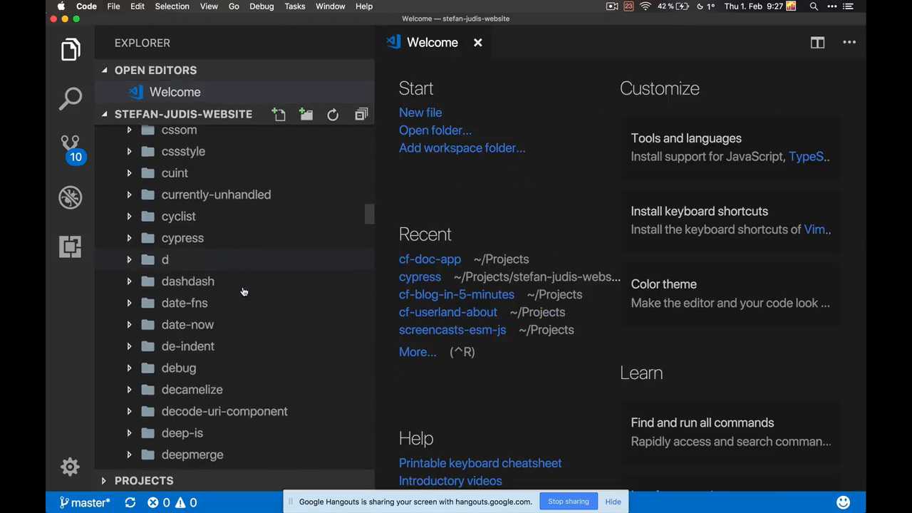
Step: Open the cypress package manifest and step through its 'types' matches to reach index.d.ts
click(183, 239)
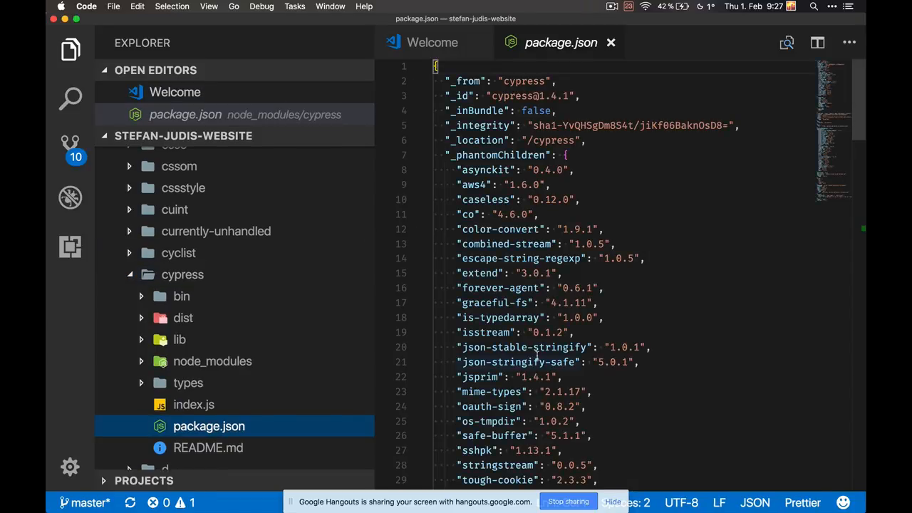
text(types)
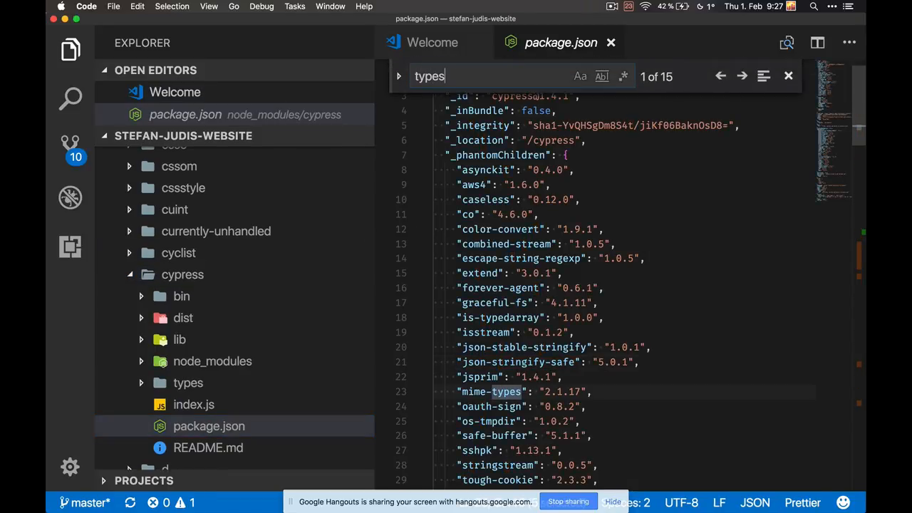
click(742, 77)
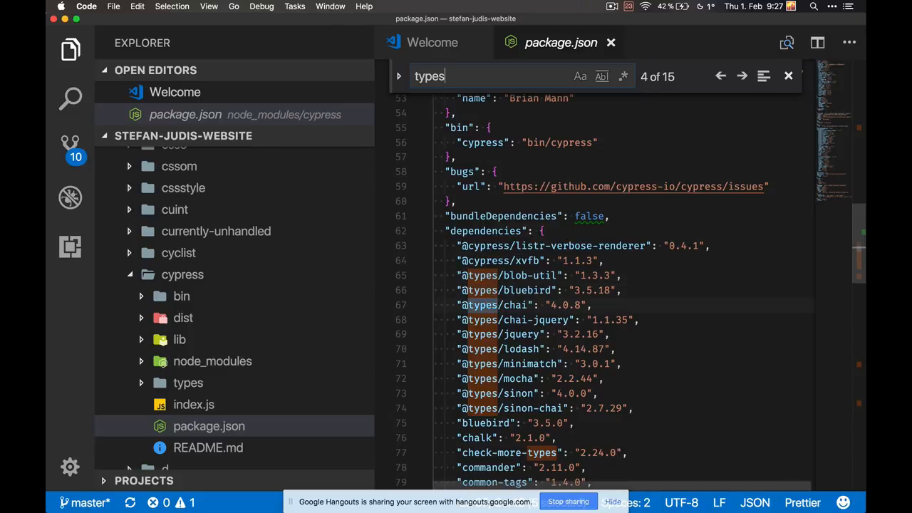
click(741, 77)
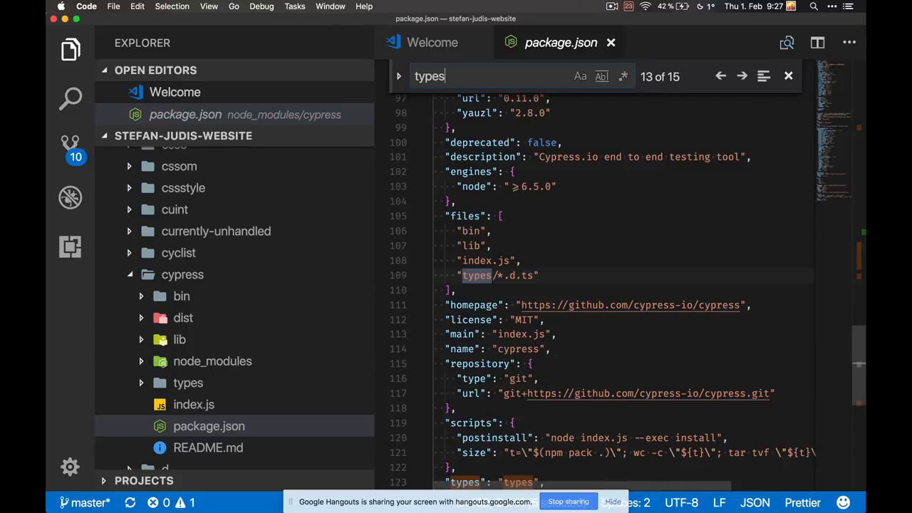
click(741, 77)
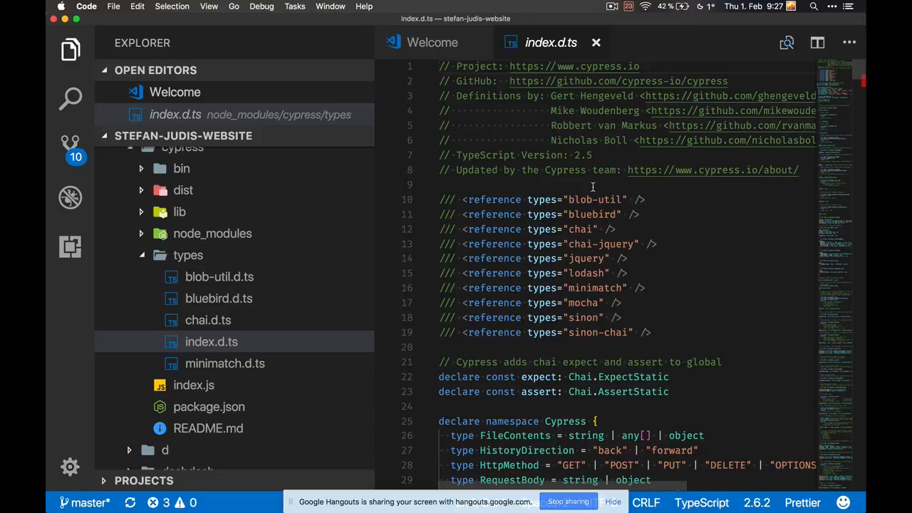
mouse_move(584, 226)
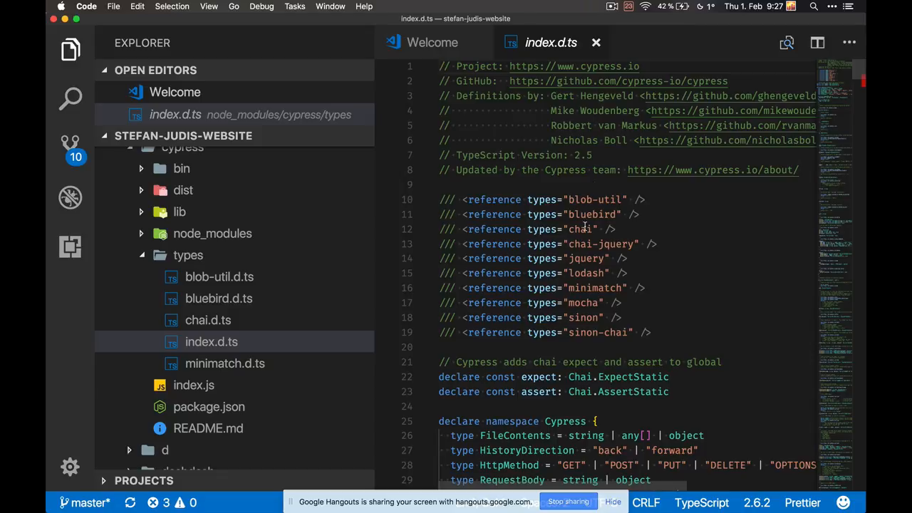
Step: Select the Cypress namespace name and scroll down through the type definitions
scroll(down, 3)
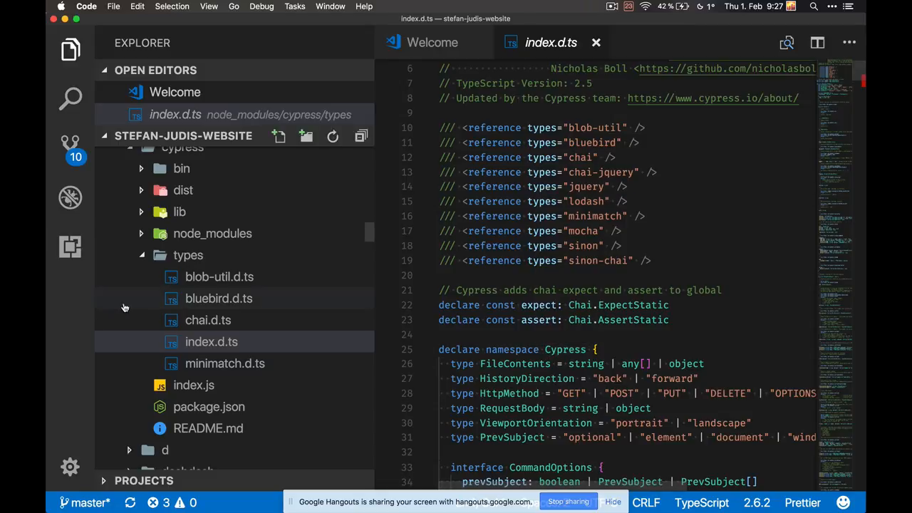
double_click(564, 349)
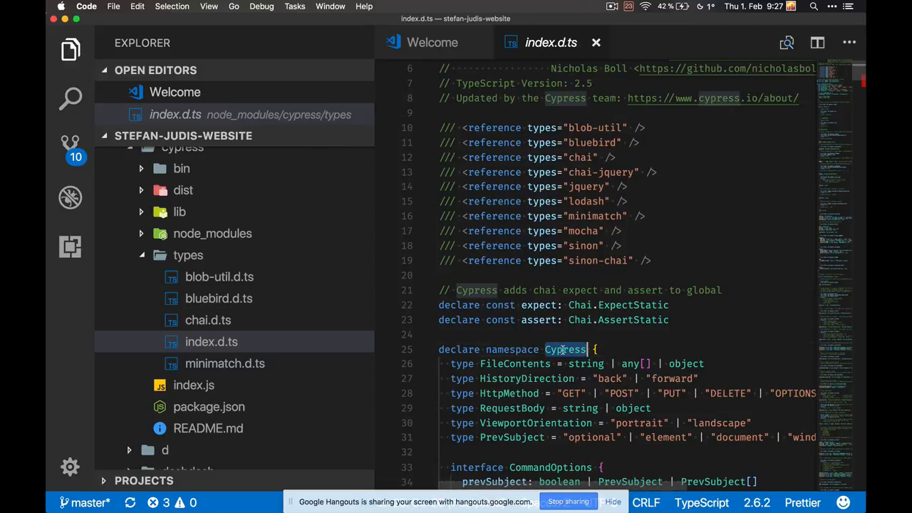
mouse_move(564, 350)
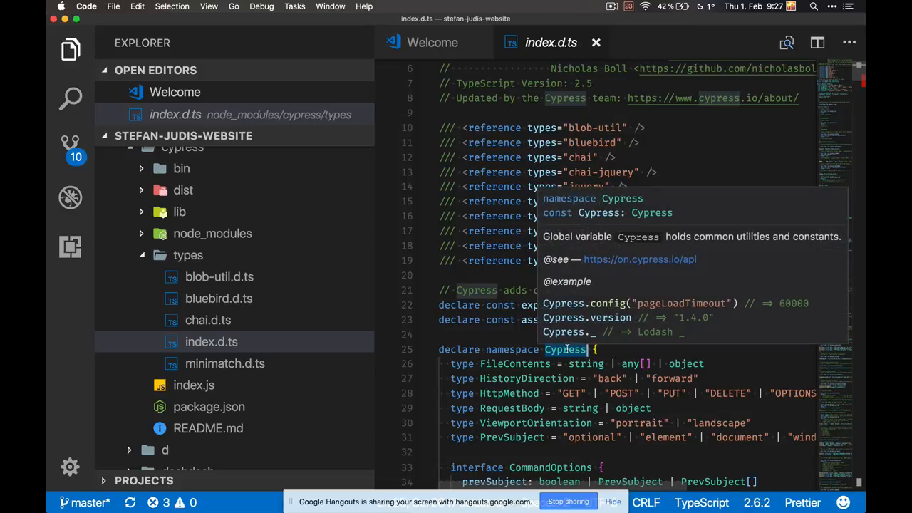
scroll(down, 3)
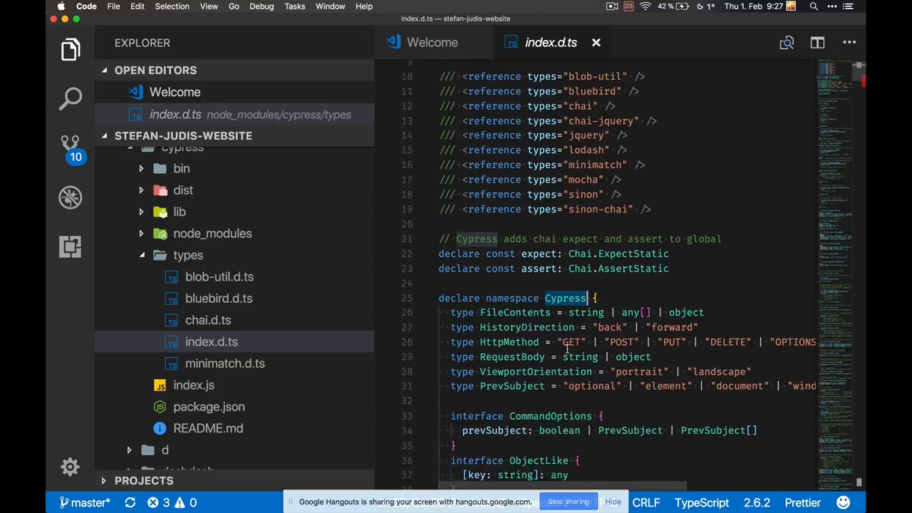
scroll(down, 3)
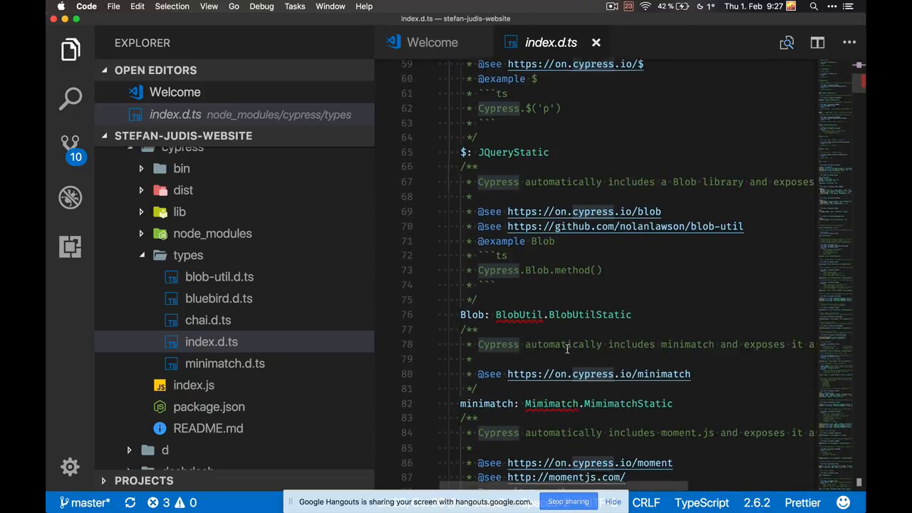
scroll(down, 3)
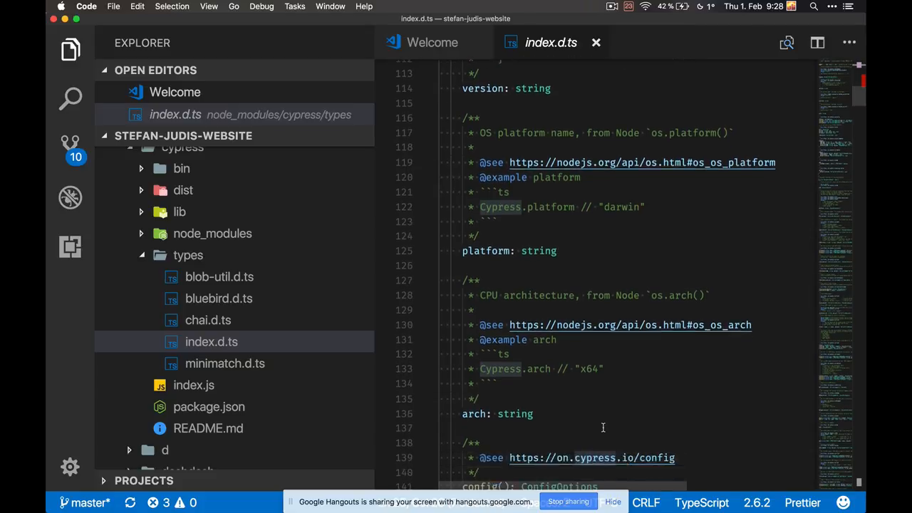
scroll(down, 3)
text(cy)
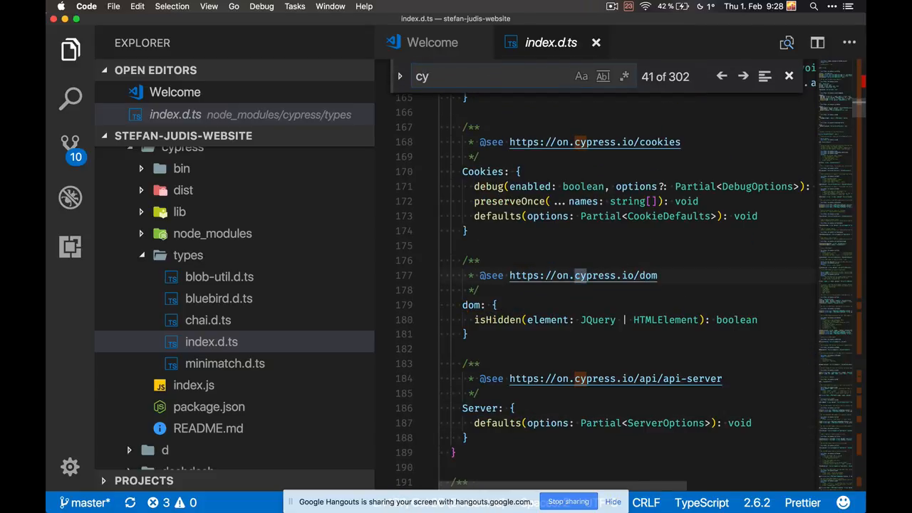
Step: Narrow the search to the global cy declaration, then close the find widget and index.d.ts
click(745, 77)
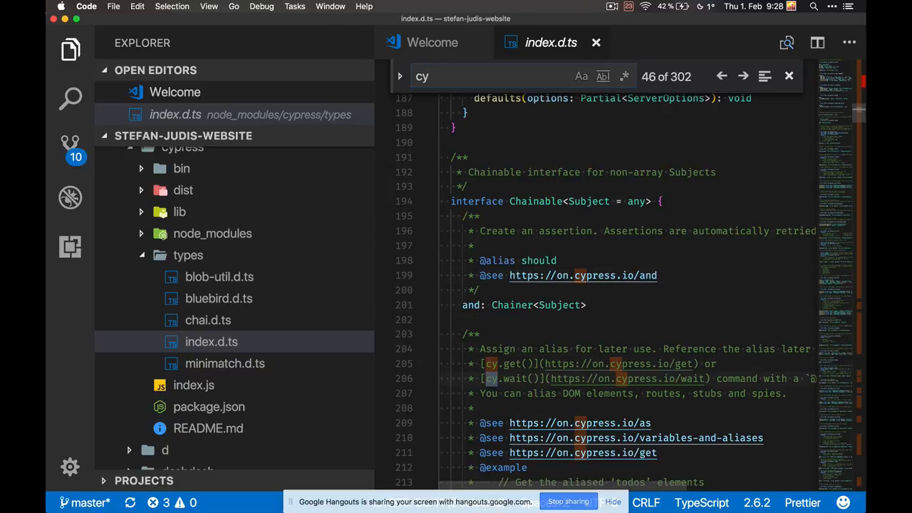
click(744, 77)
text(:)
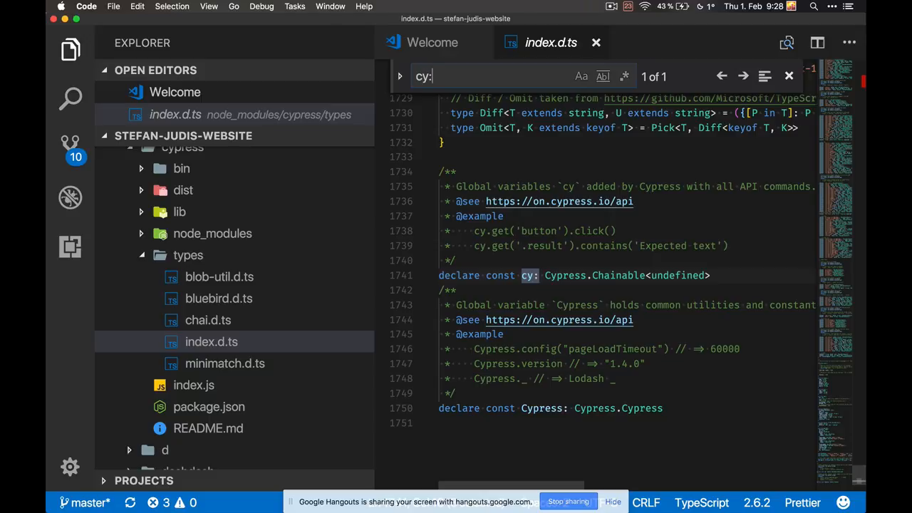
mouse_move(531, 275)
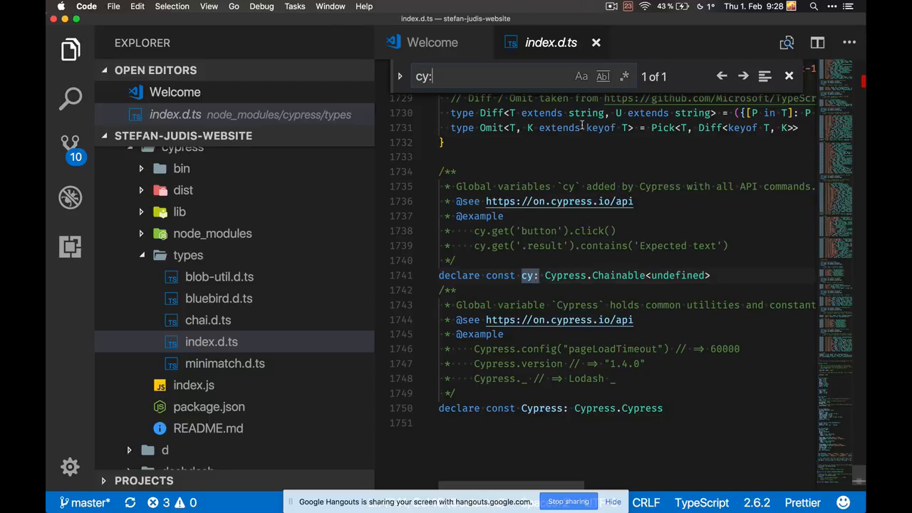
mouse_move(790, 77)
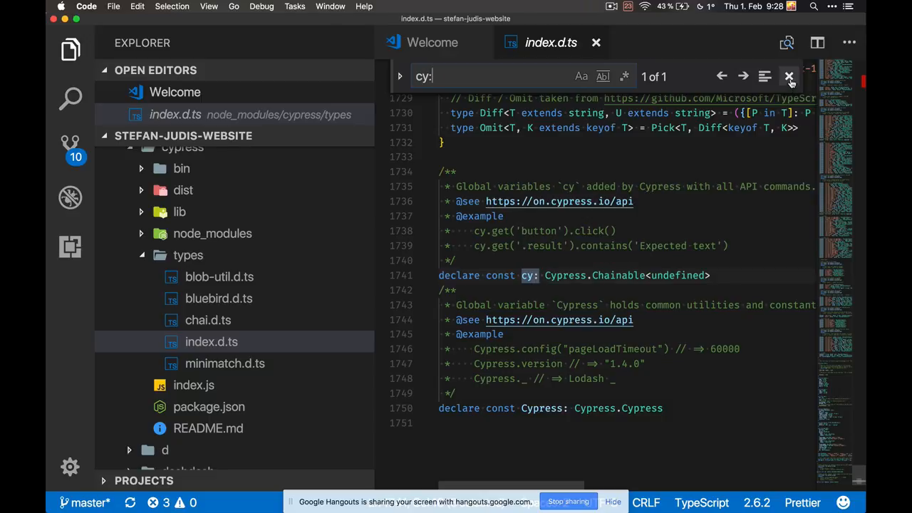
click(790, 77)
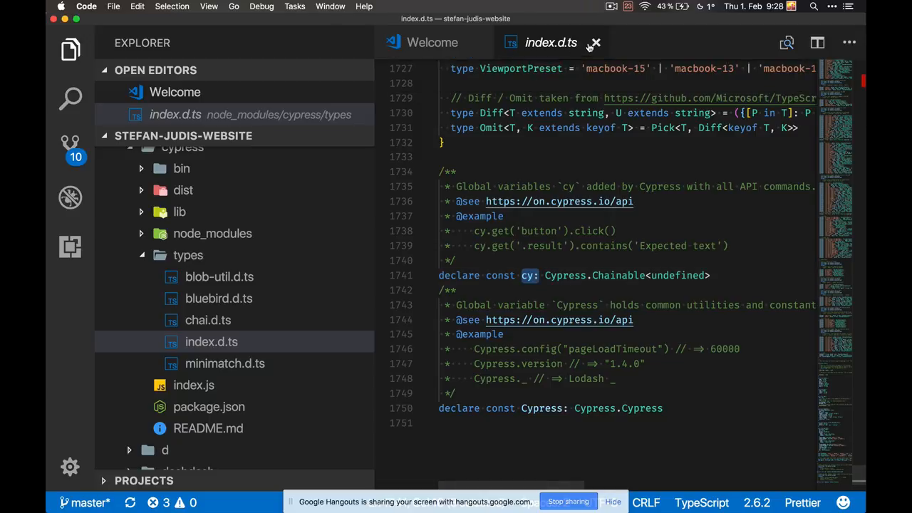
click(593, 42)
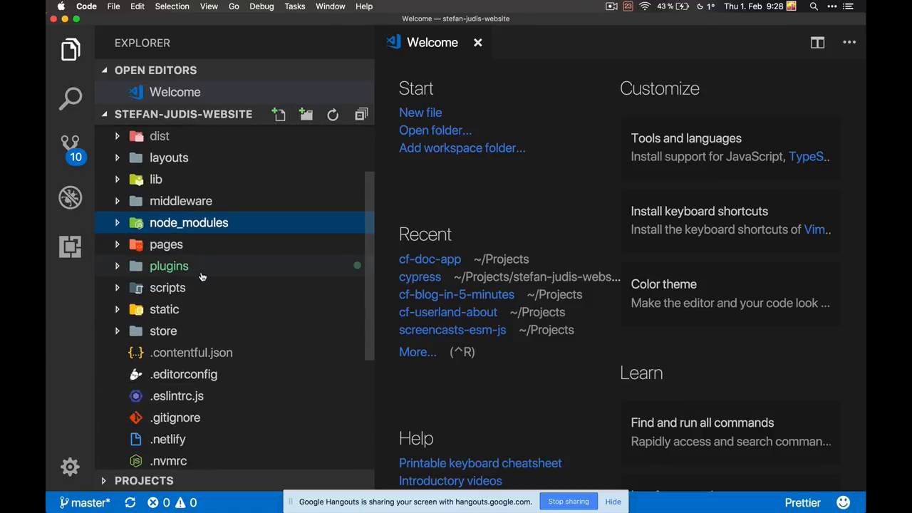
Step: View the empty cypress.json, glance at installed extensions, and return to the file tree
click(171, 201)
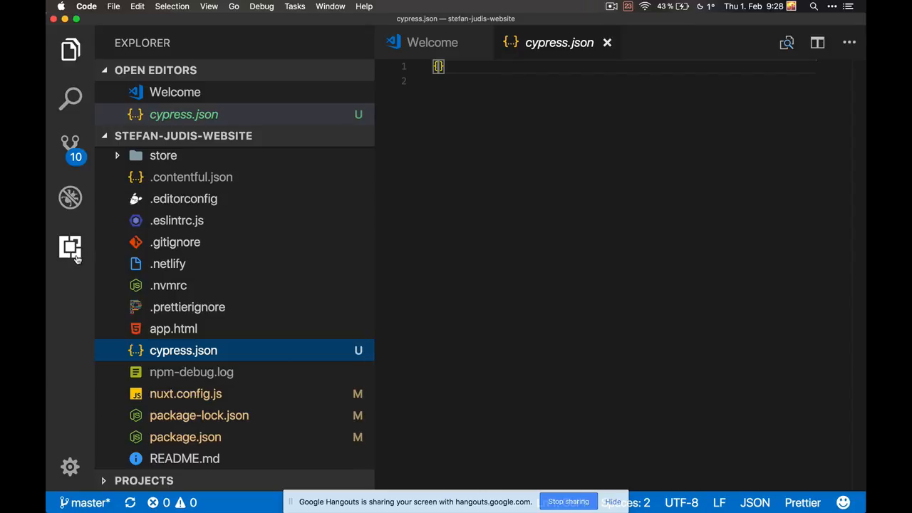
click(70, 248)
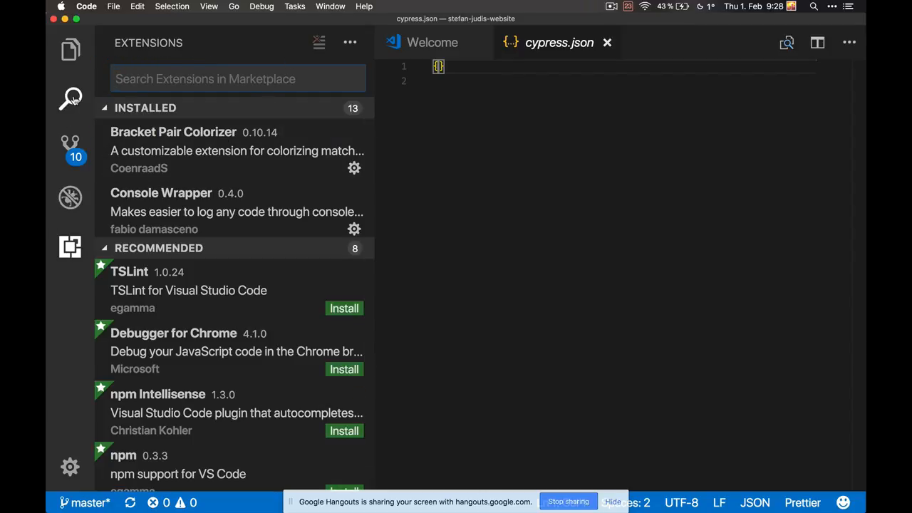
mouse_move(70, 97)
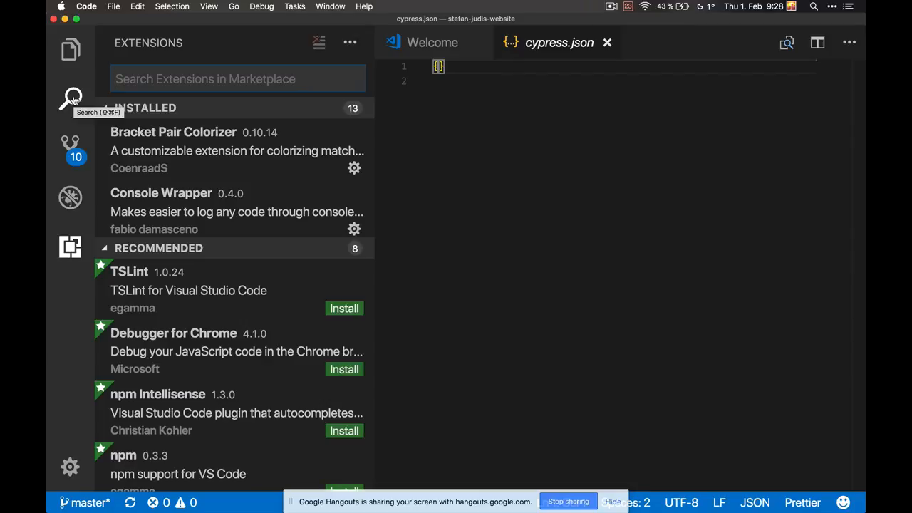
click(70, 50)
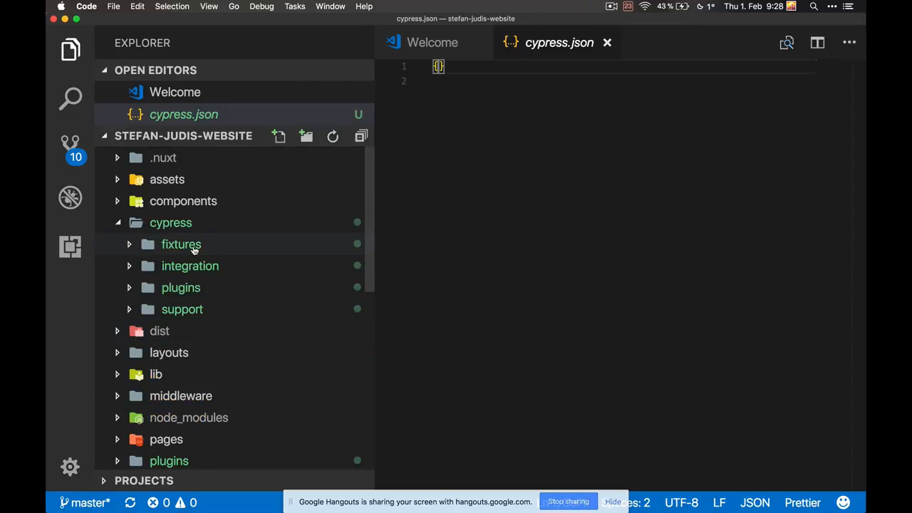
mouse_move(181, 245)
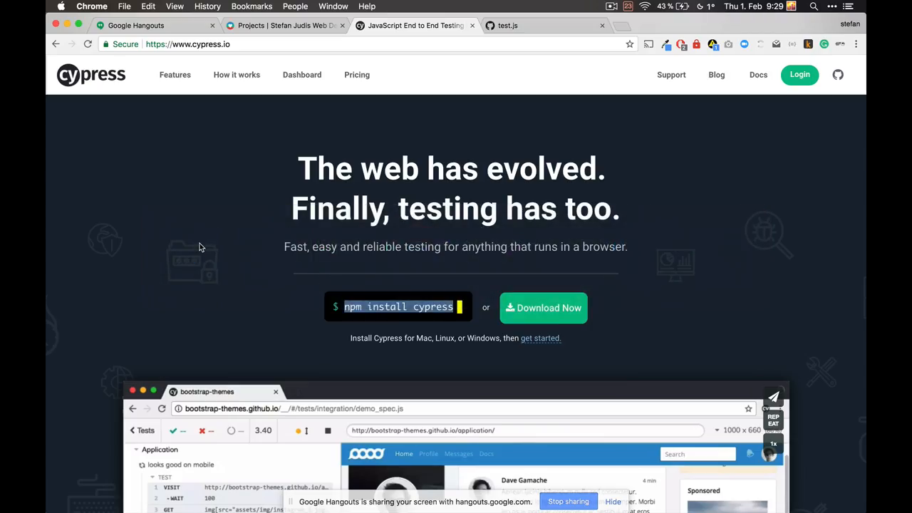
Step: Check the cypress.io homepage in Chrome, then collapse the cypress folder back in the editor
click(285, 26)
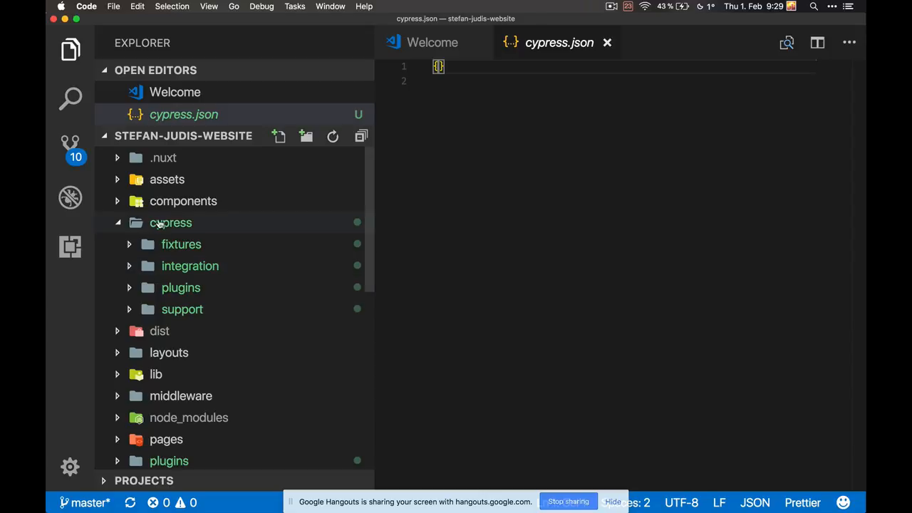
click(181, 244)
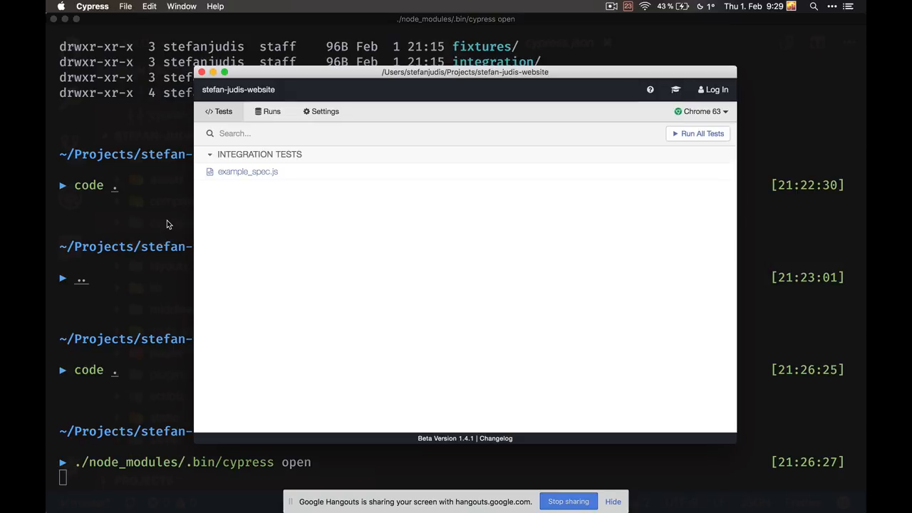
mouse_move(402, 273)
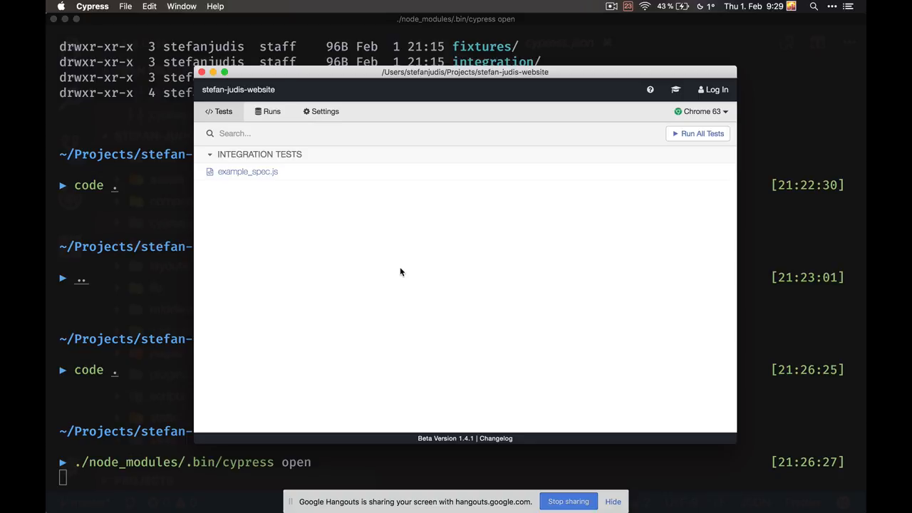
mouse_move(428, 199)
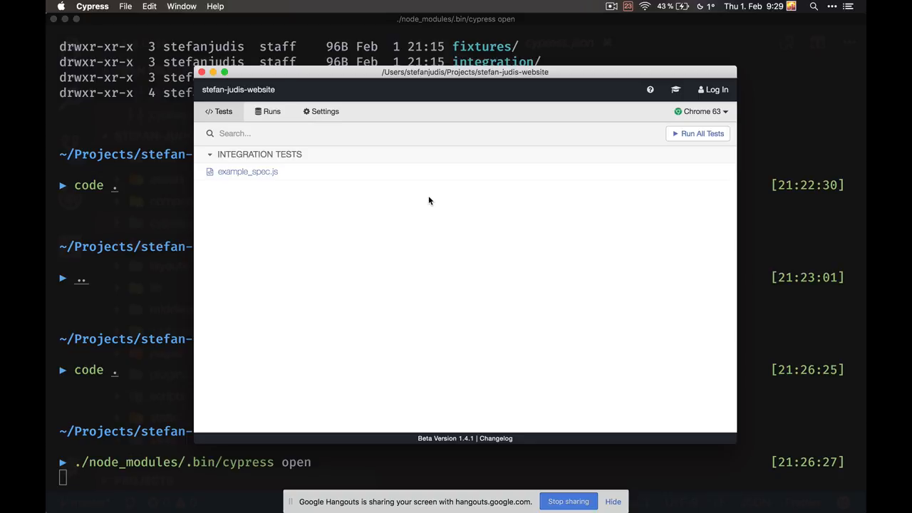
Step: Launch example_spec.js in Chrome, stop the run, and switch back to the editor
click(248, 171)
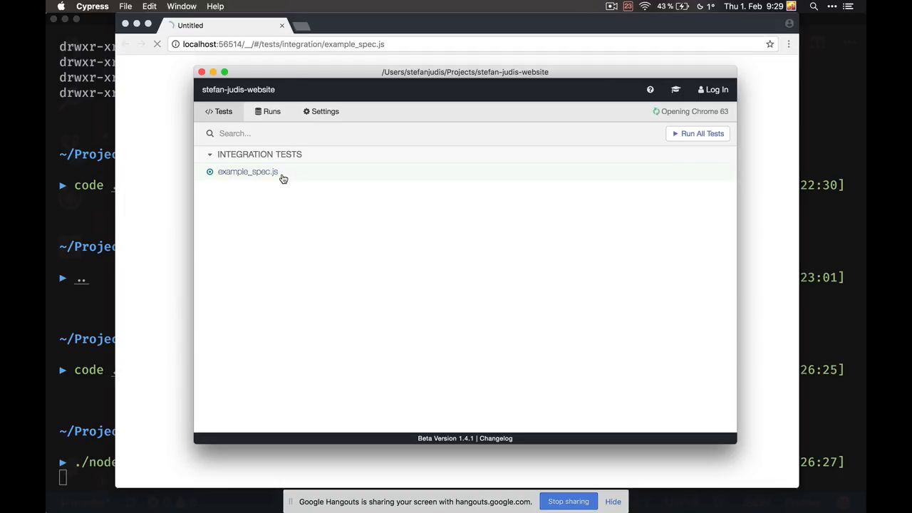
click(248, 171)
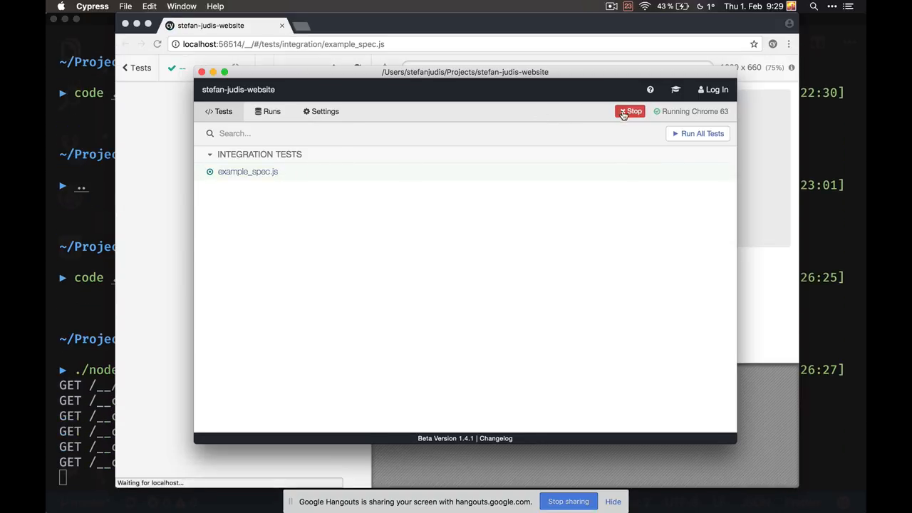
click(630, 111)
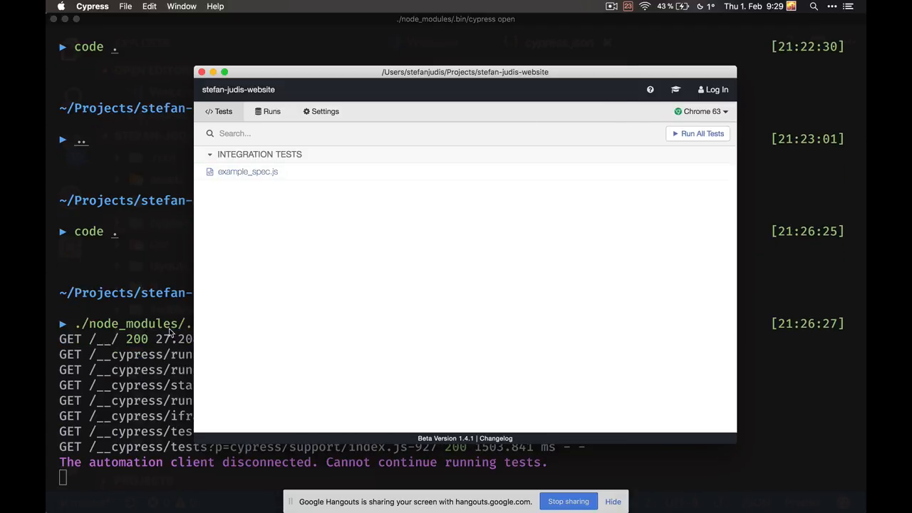
key(cmd+tab)
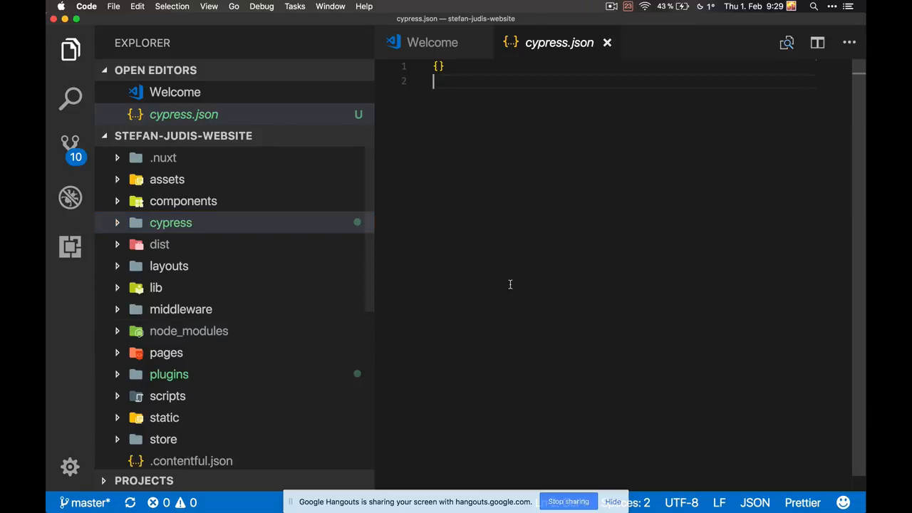
Step: Quick-open example_spec.js from cypress/integration via the 'example' search
text(example)
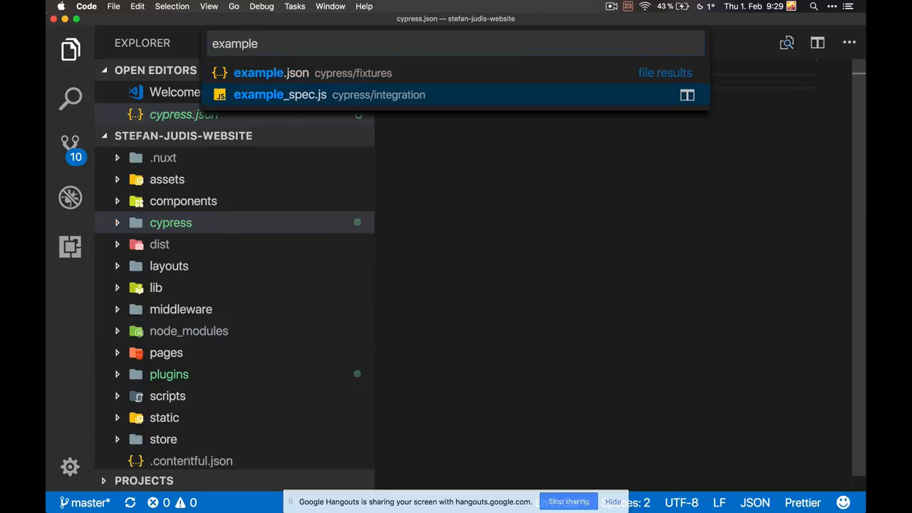
click(280, 94)
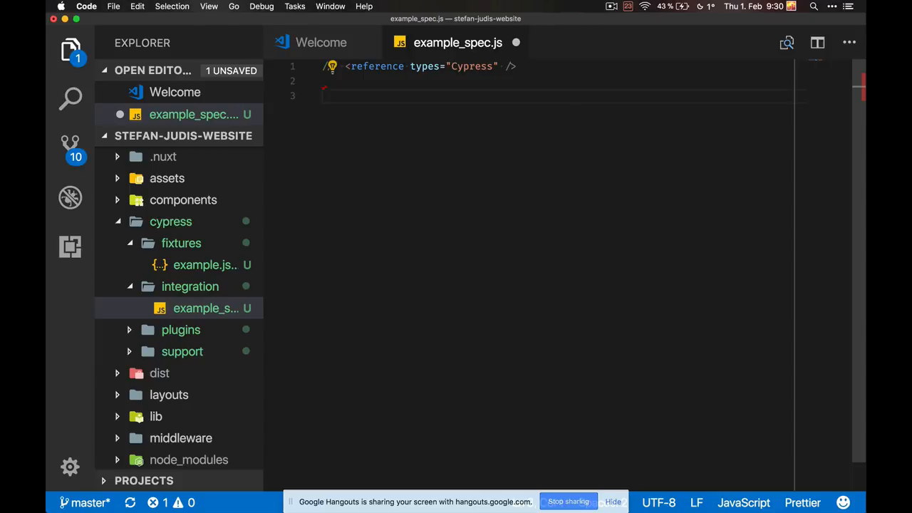
Step: Write a 'Loading state' describe block containing an empty 'should load' test
text(describe)
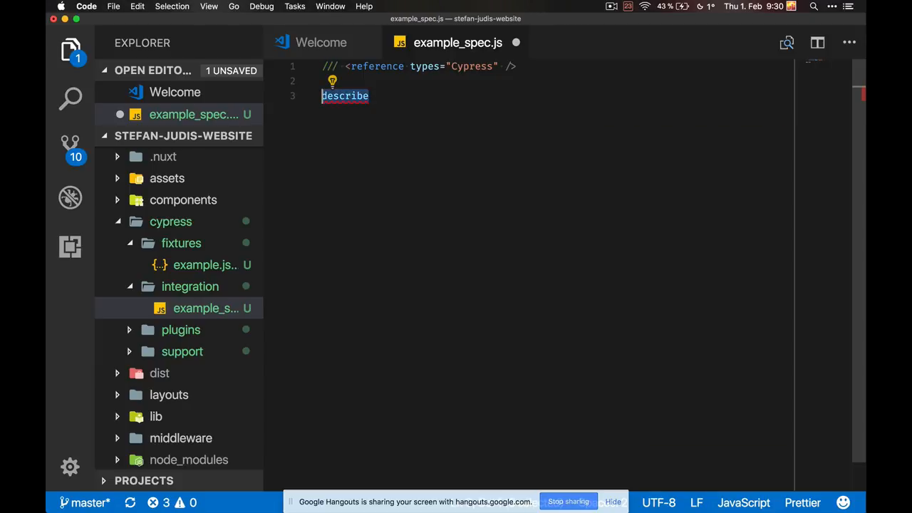
text(it(')
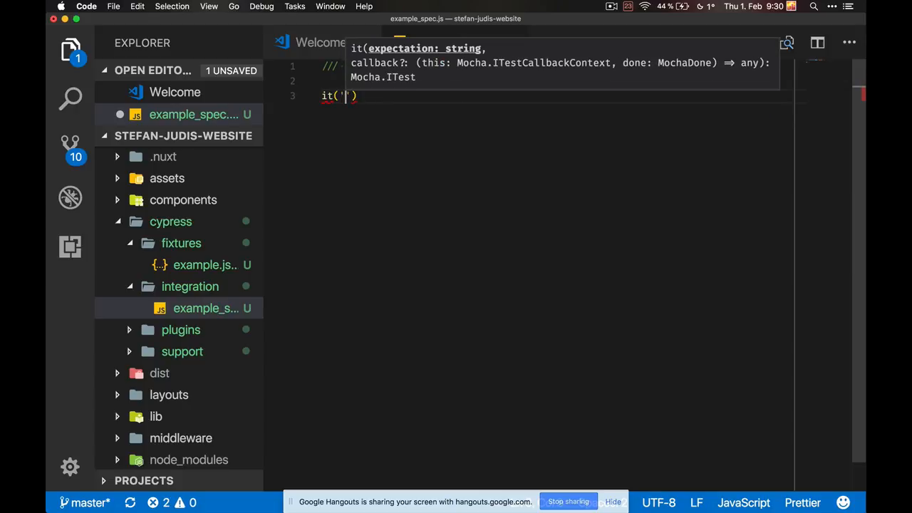
text(describe)
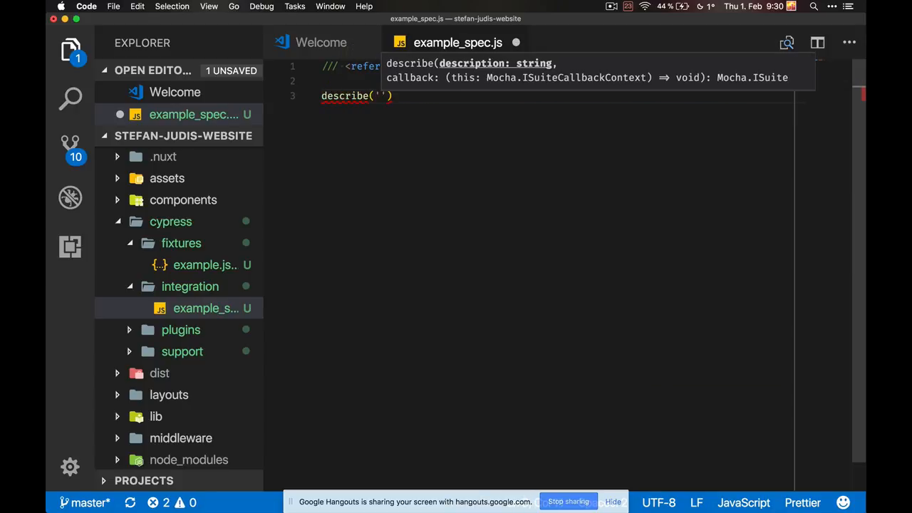
text(Should load)
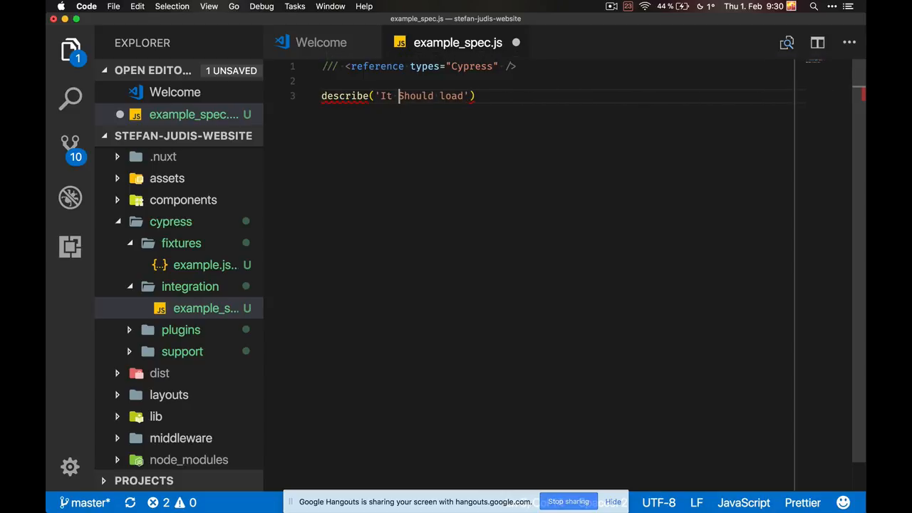
double_click(416, 95)
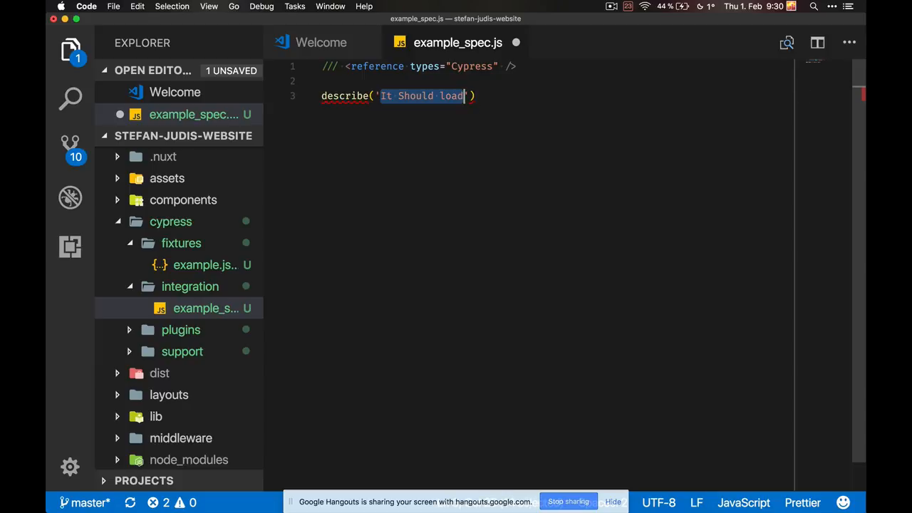
text(Load)
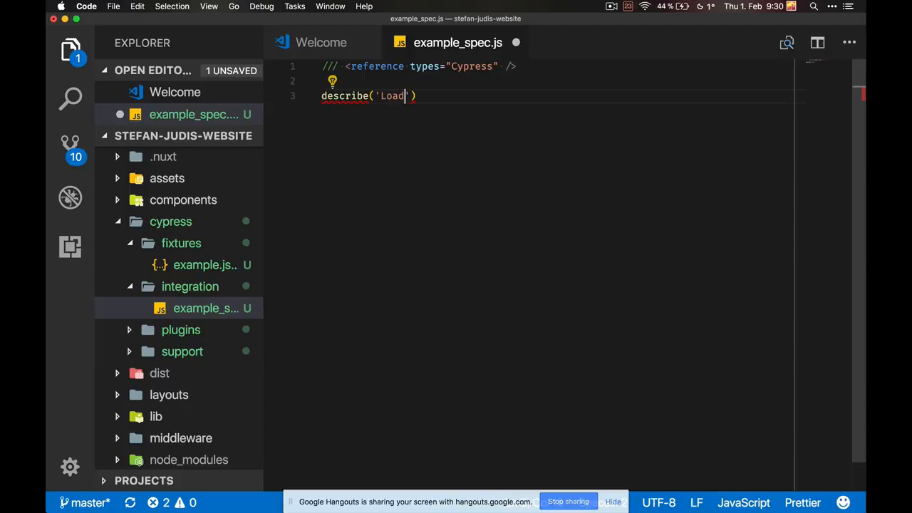
text(ing state)
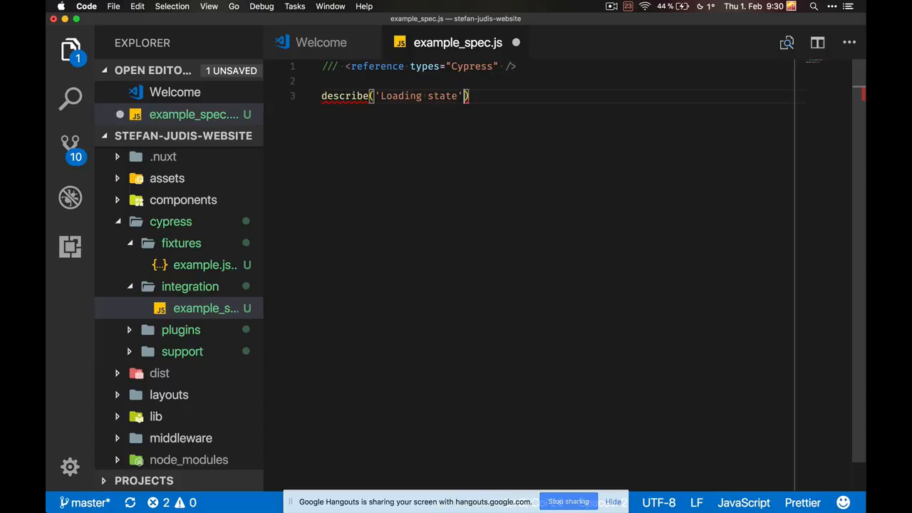
text(, () => {)
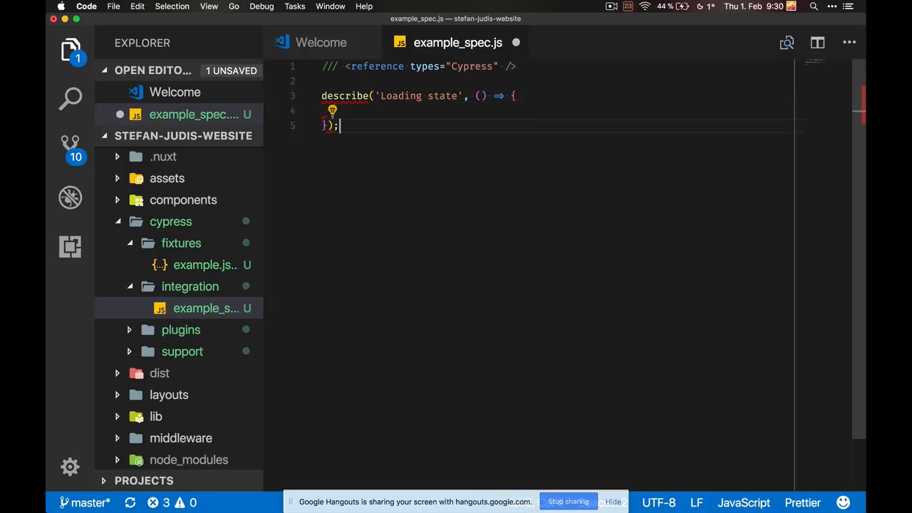
text(it('shou')
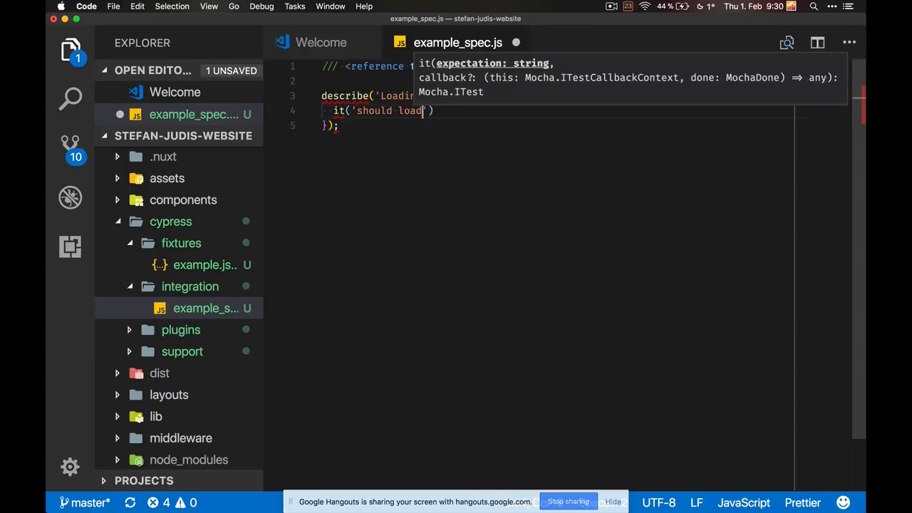
text(', ()
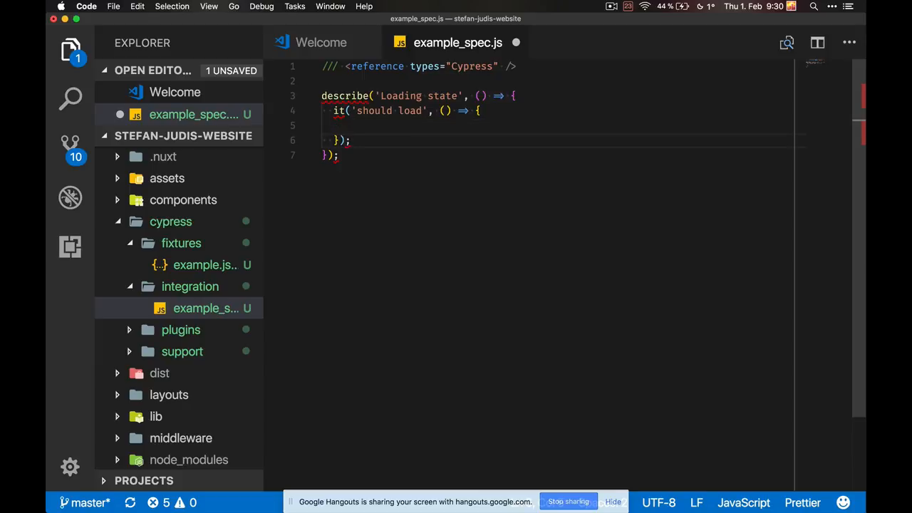
click(371, 125)
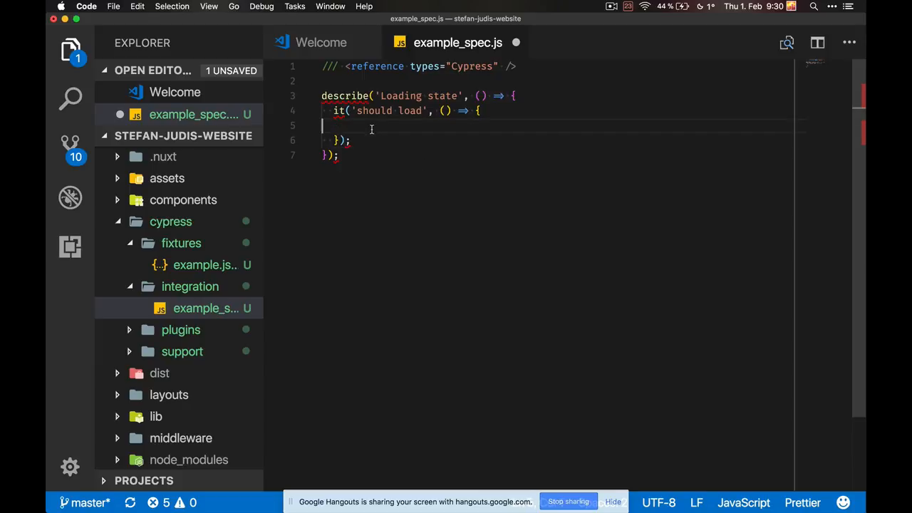
text(cy.v)
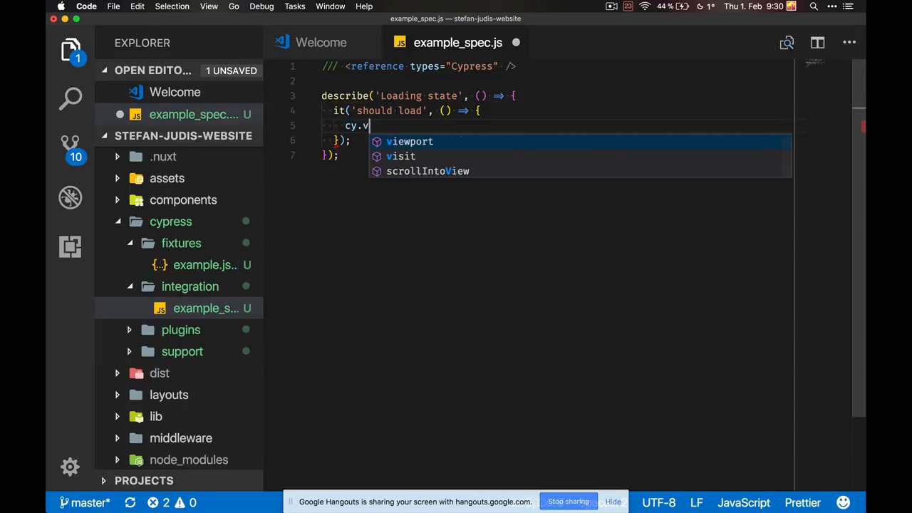
text(isit()
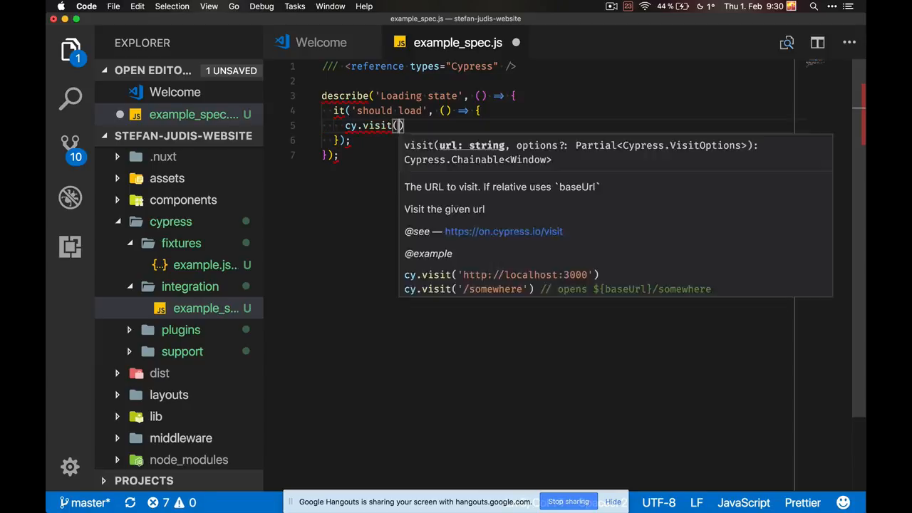
text('https://w)
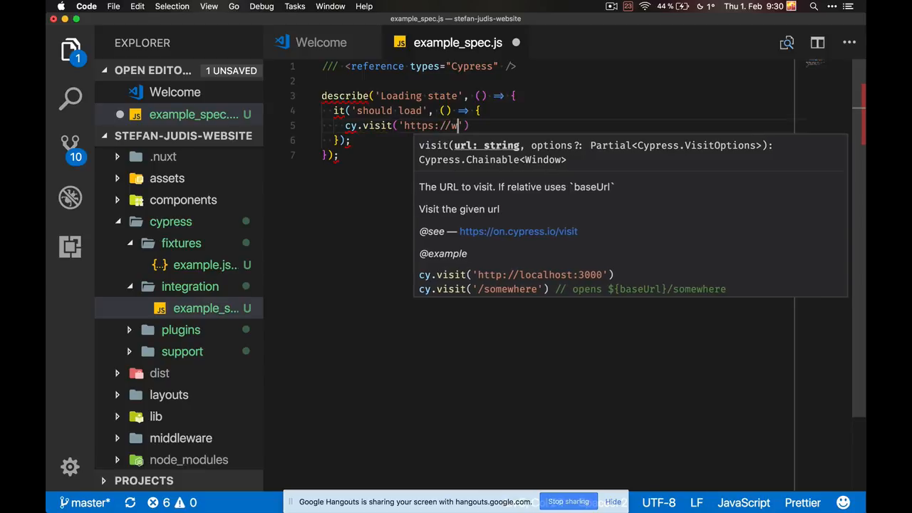
text(ww.stefanjudis.com)
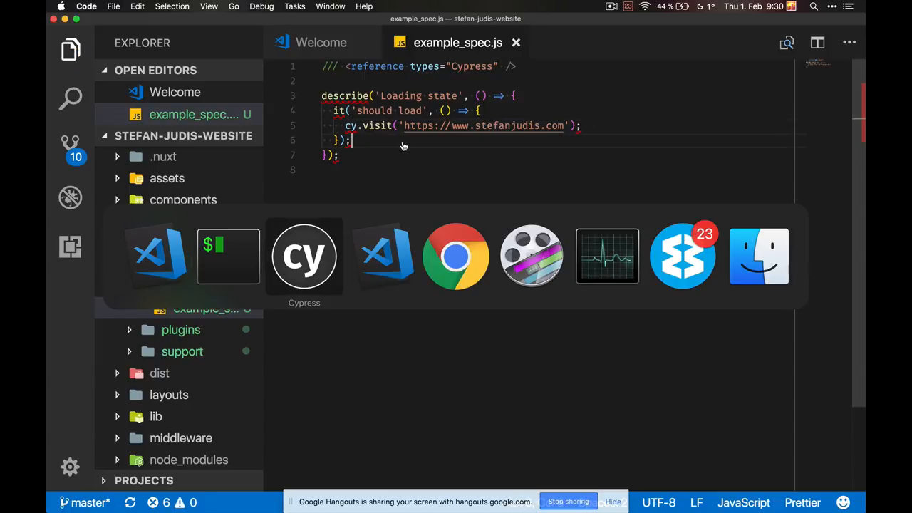
Step: Run example_spec.js in Chrome and watch 'should load' pass on stefanjudis.com
click(305, 257)
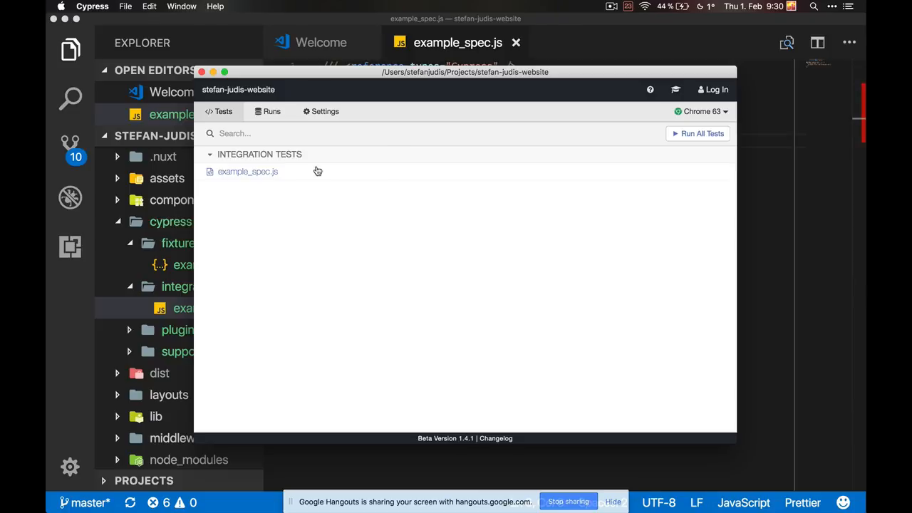
click(249, 171)
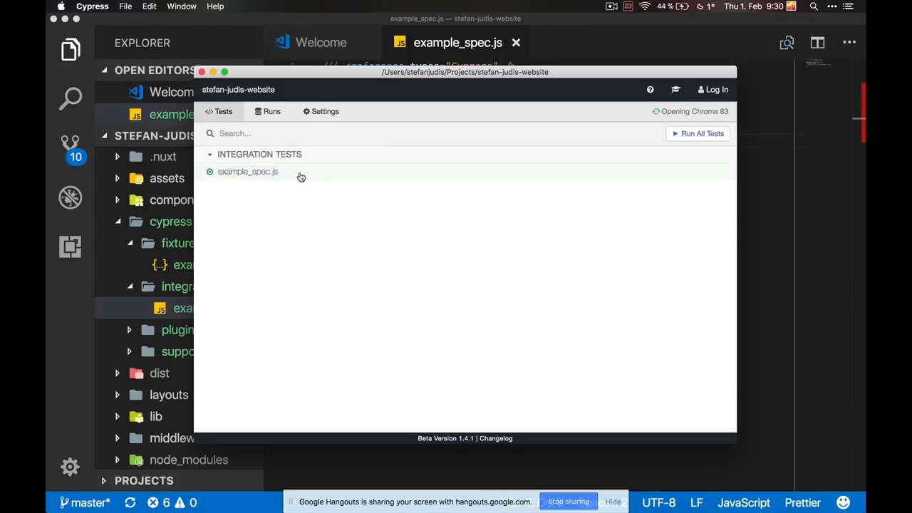
click(248, 171)
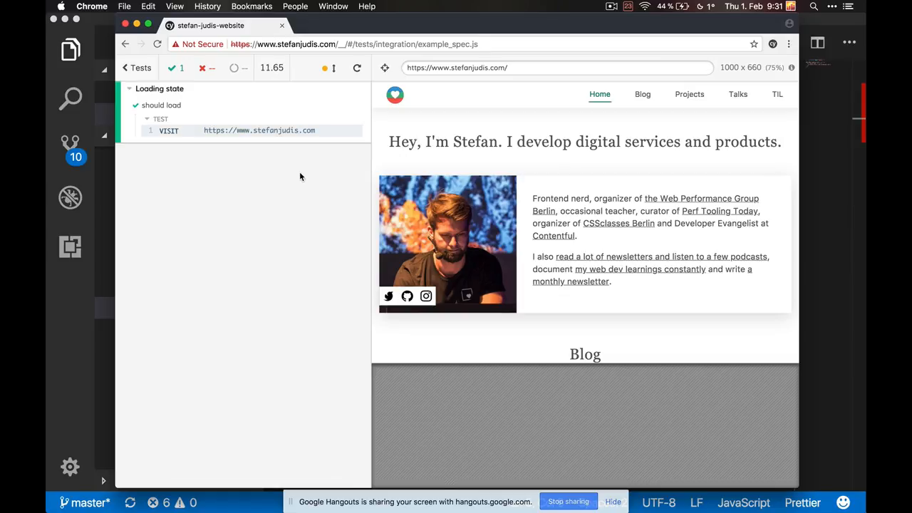
scroll(down, 3)
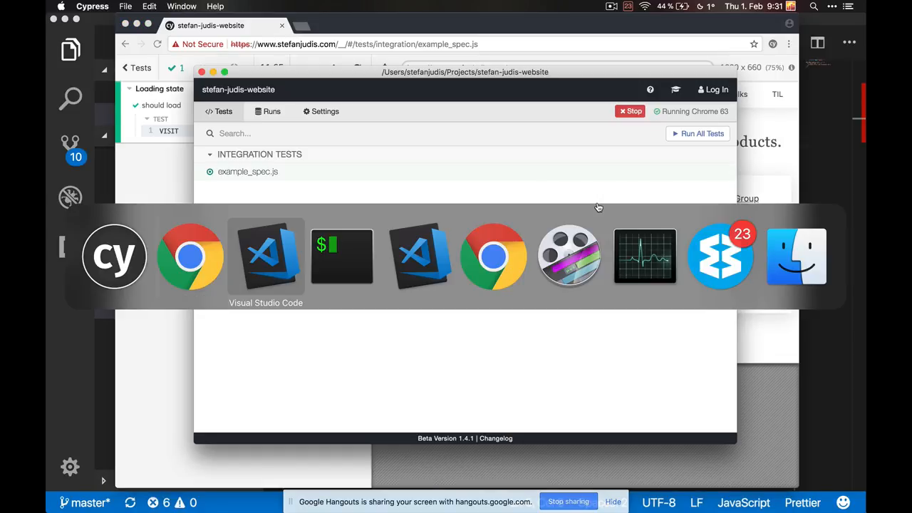
Step: Back in the editor, edit the cy.visit line to a misspelled domain
click(265, 257)
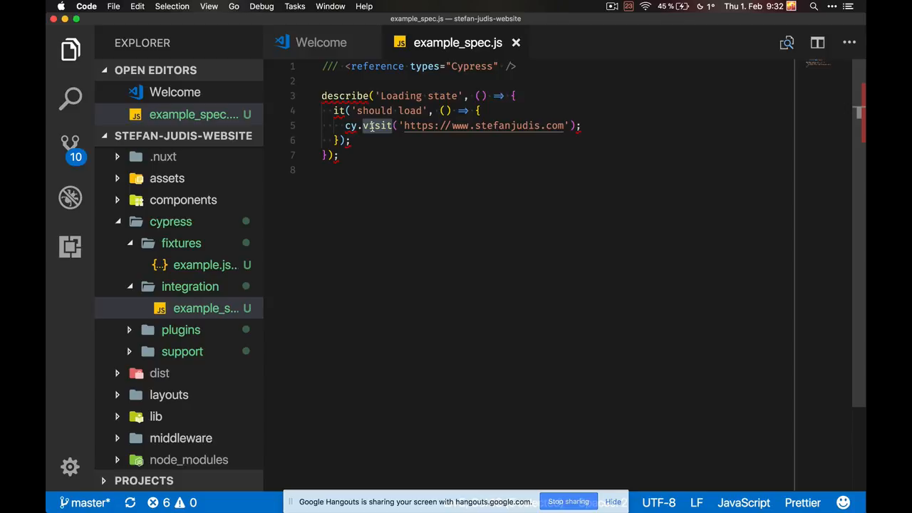
click(394, 126)
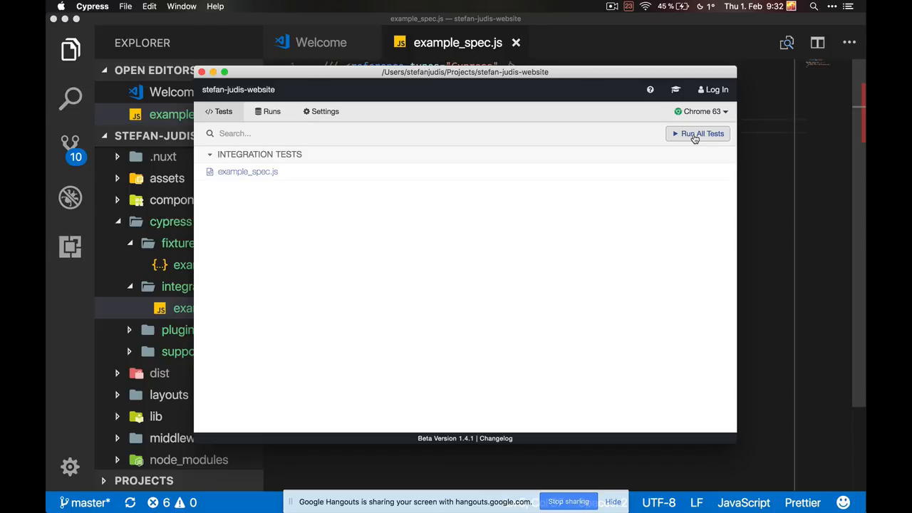
mouse_move(592, 188)
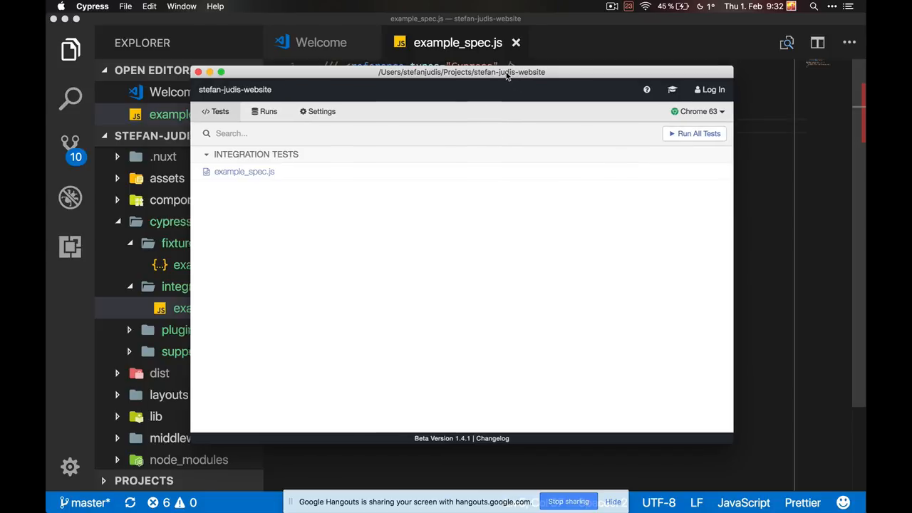
Step: Run all tests to see the ECONNREFUSED failure for stefanjudi.com, then rerun them
click(697, 112)
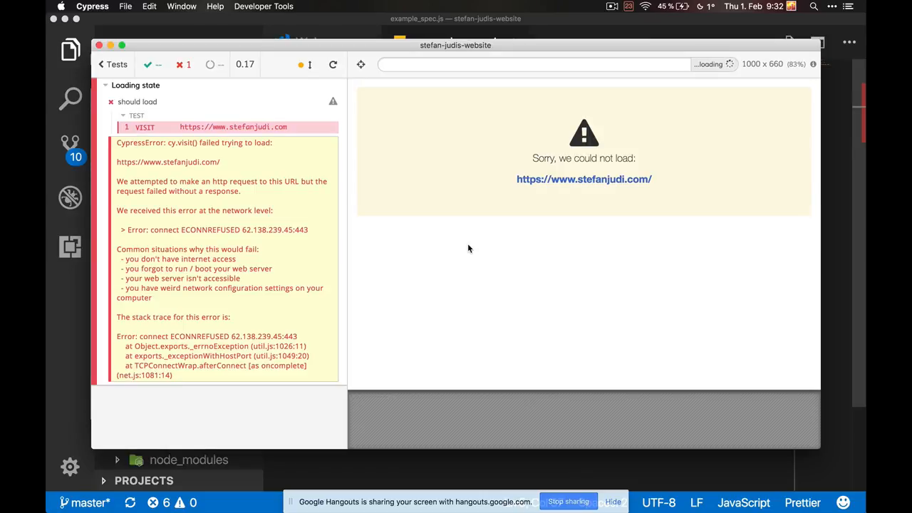
mouse_move(496, 234)
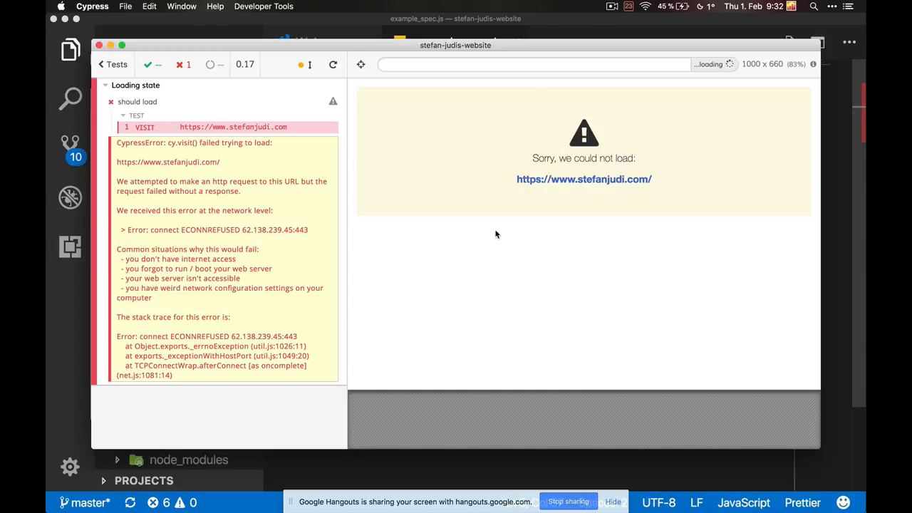
mouse_move(576, 225)
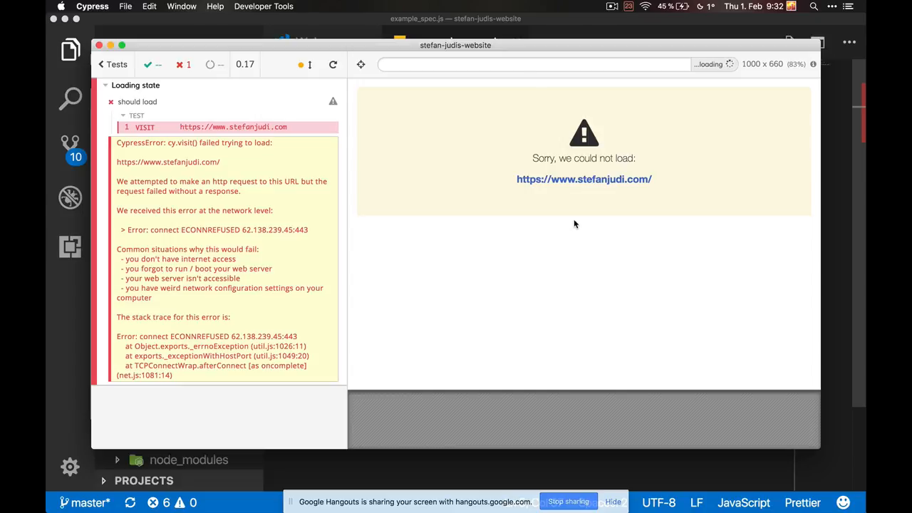
mouse_move(559, 216)
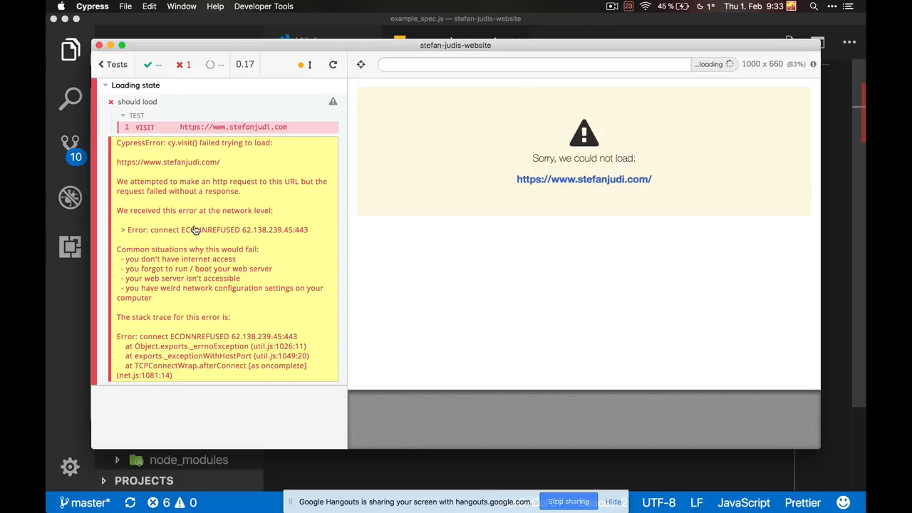
mouse_move(205, 246)
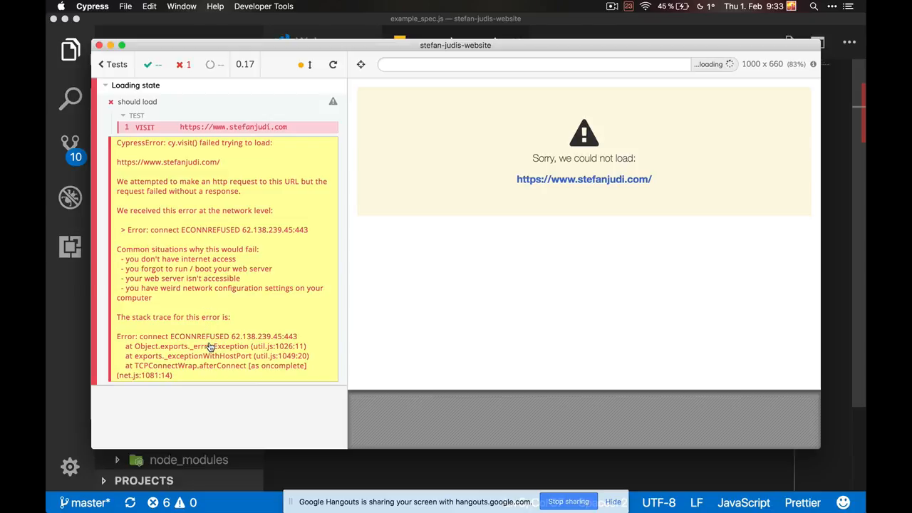
mouse_move(237, 245)
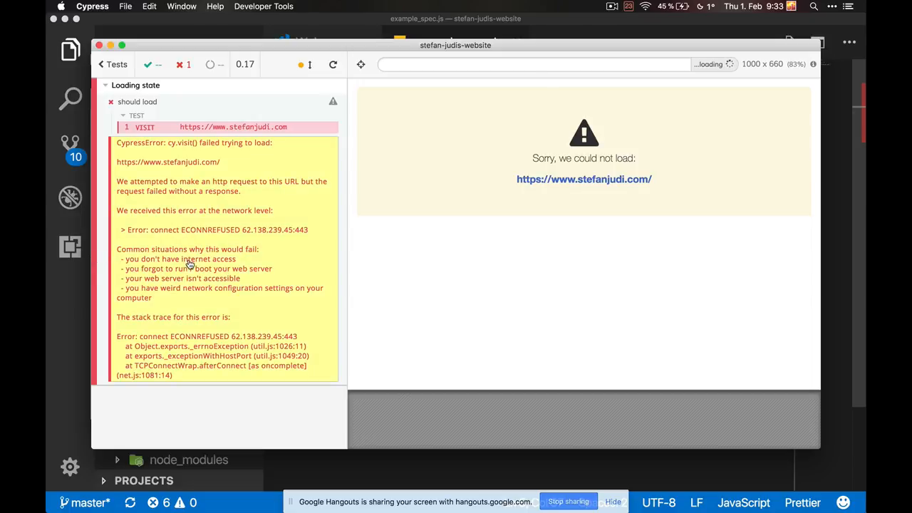
mouse_move(333, 66)
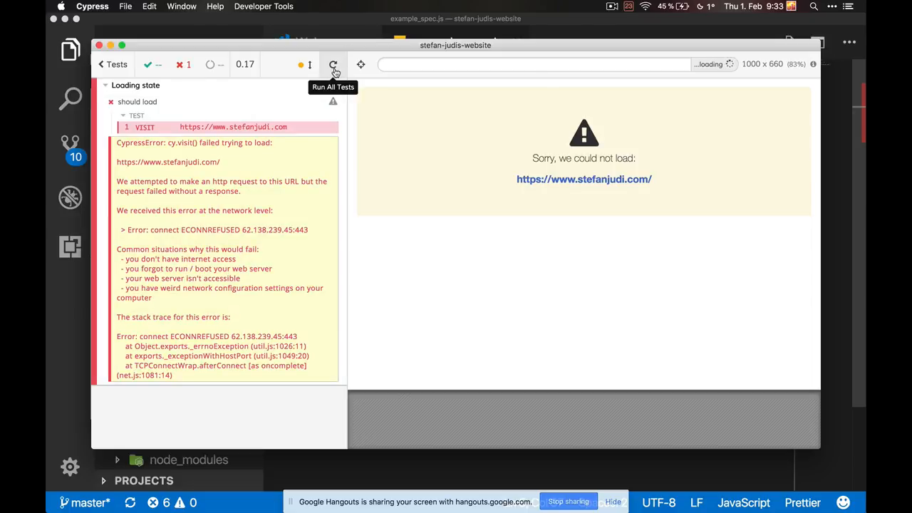
click(333, 64)
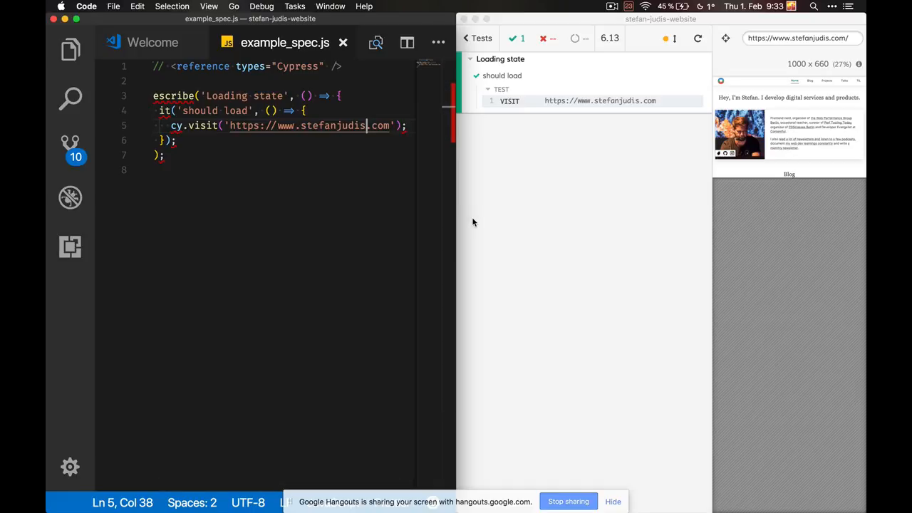
mouse_move(532, 114)
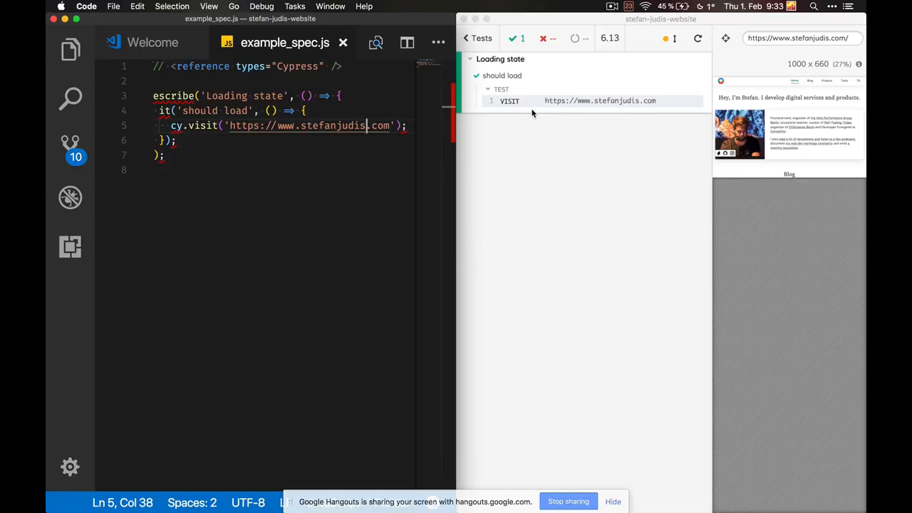
mouse_move(716, 244)
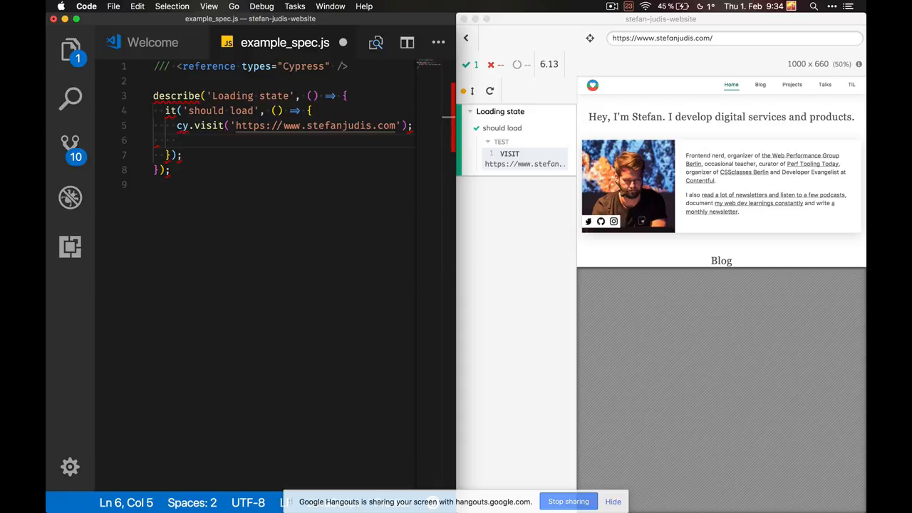
Step: Add a cy.contains('h1', 'Hey, I'm Stefan…') check after the visit call
text(cy.con)
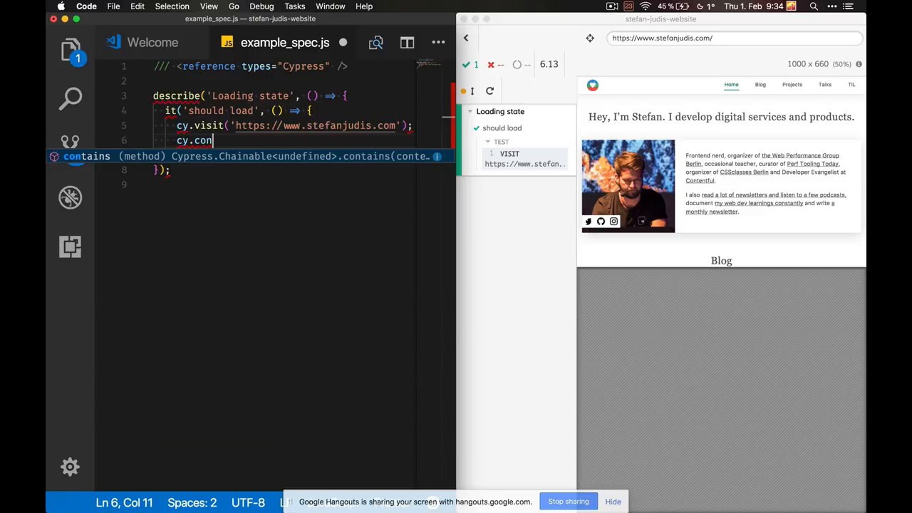
text(tains())
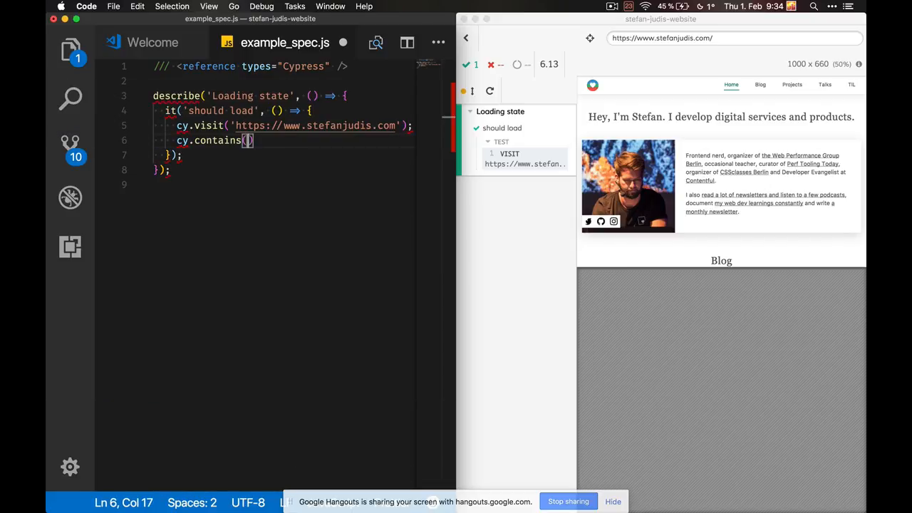
text('h1', 'Hey, I\',)
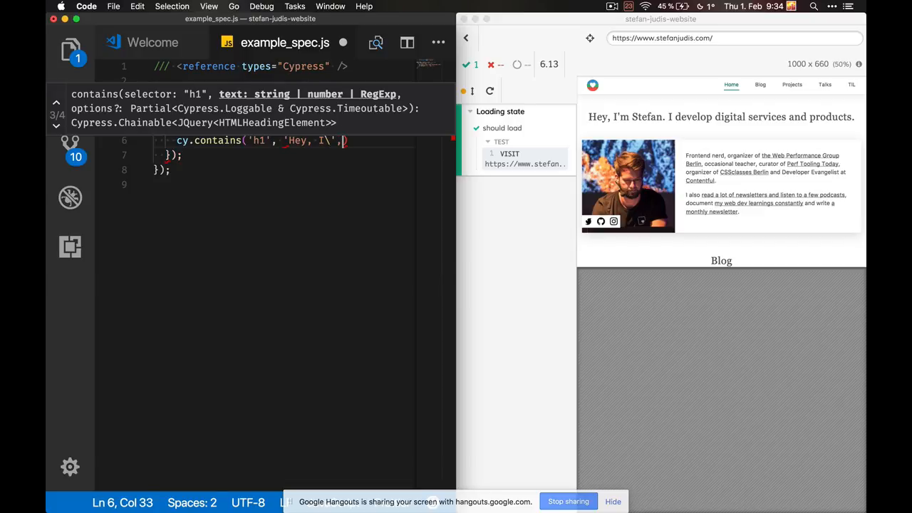
text(m Stefan. I develop digi)
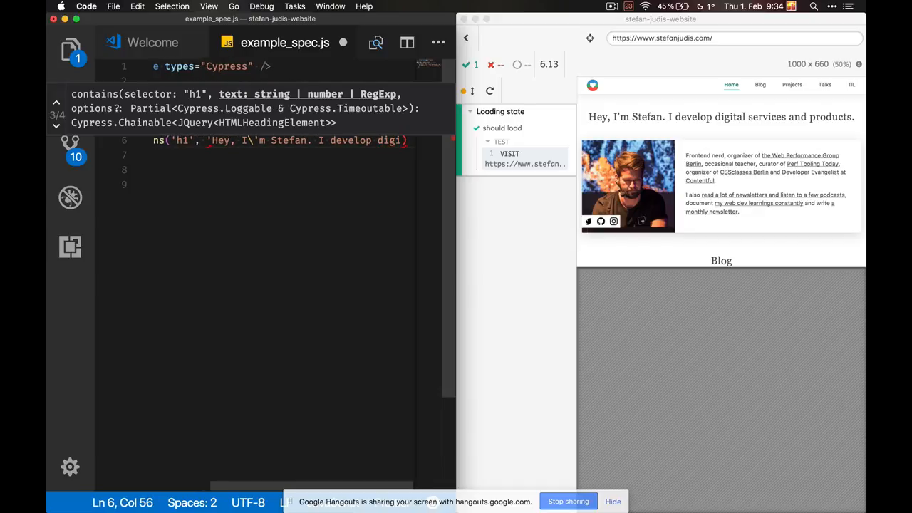
key(backspace)
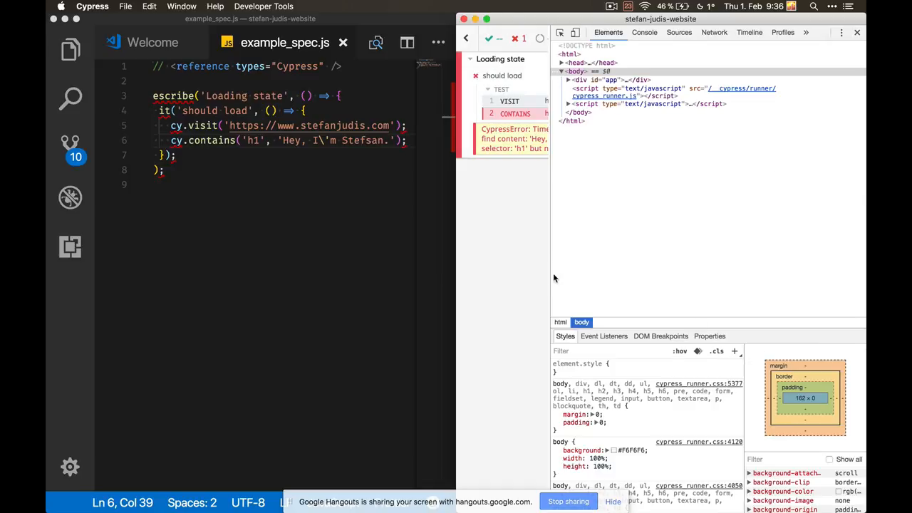
Step: In the DevTools console, print the failed CONTAINS command's details showing zero matches
click(841, 31)
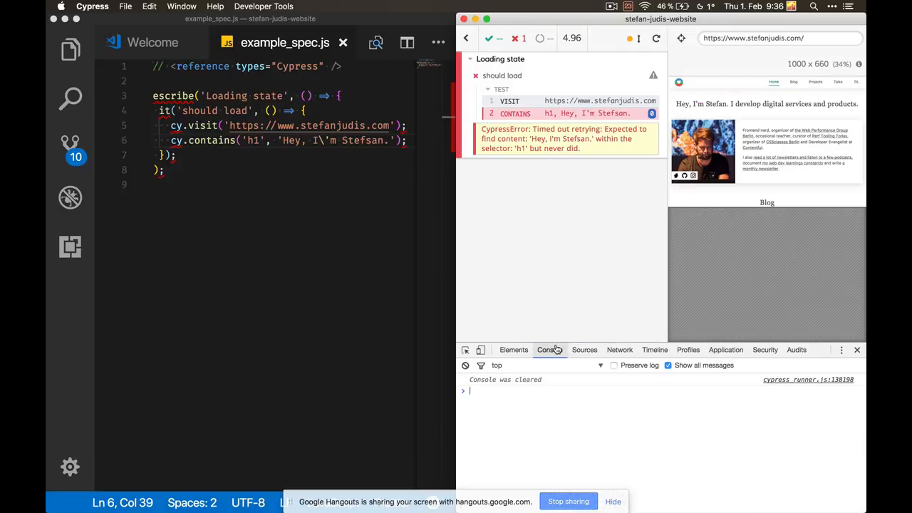
click(551, 351)
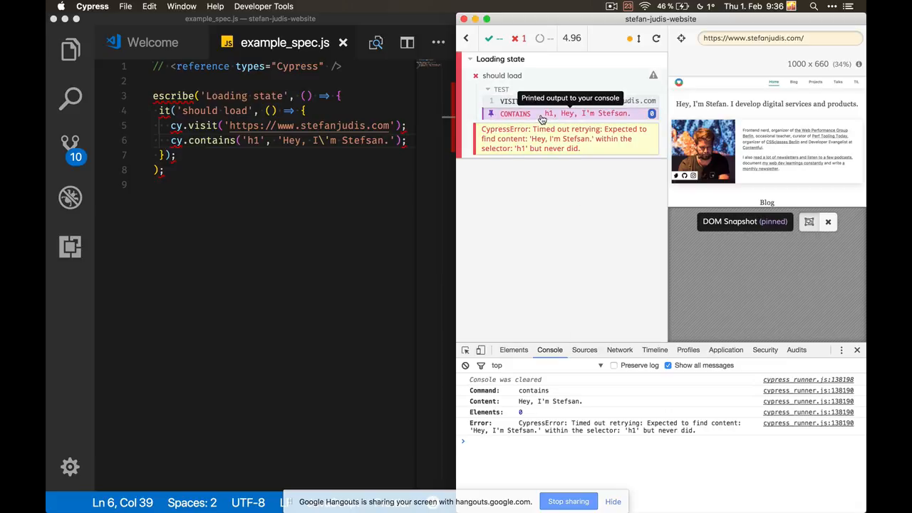
mouse_move(538, 425)
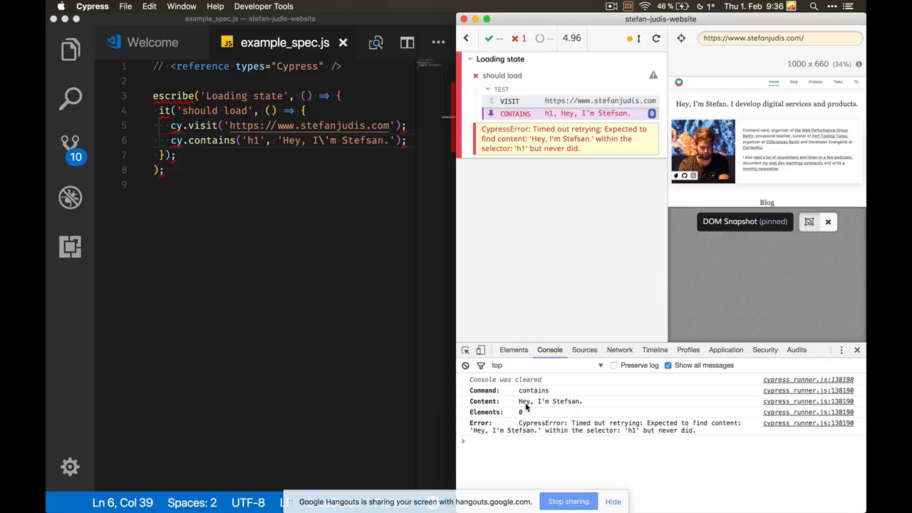
mouse_move(534, 437)
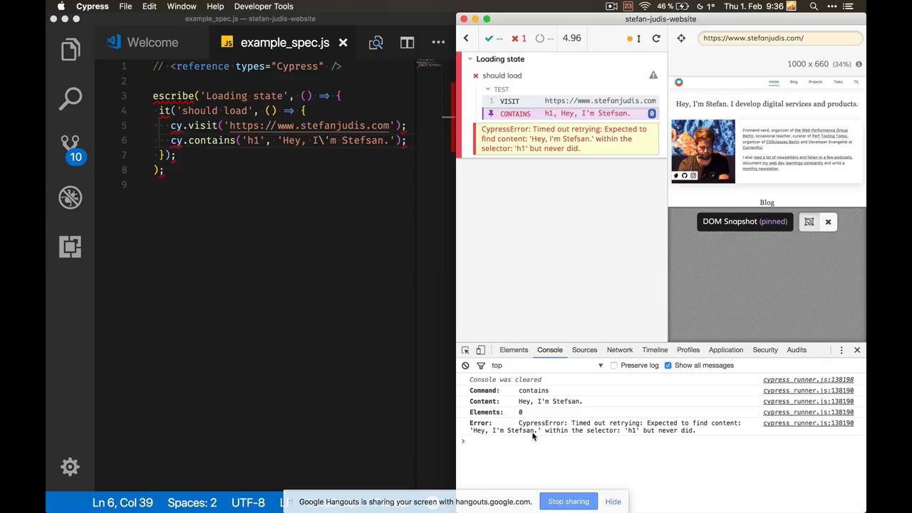
mouse_move(534, 435)
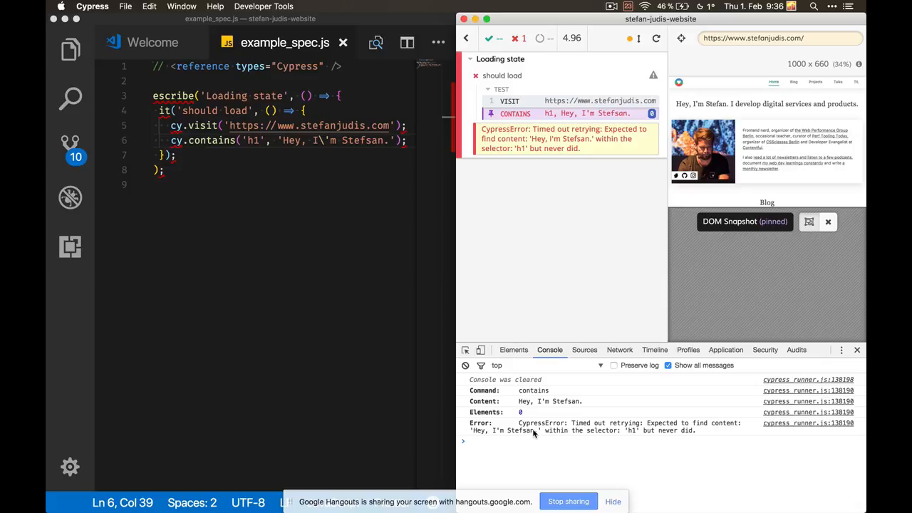
mouse_move(622, 396)
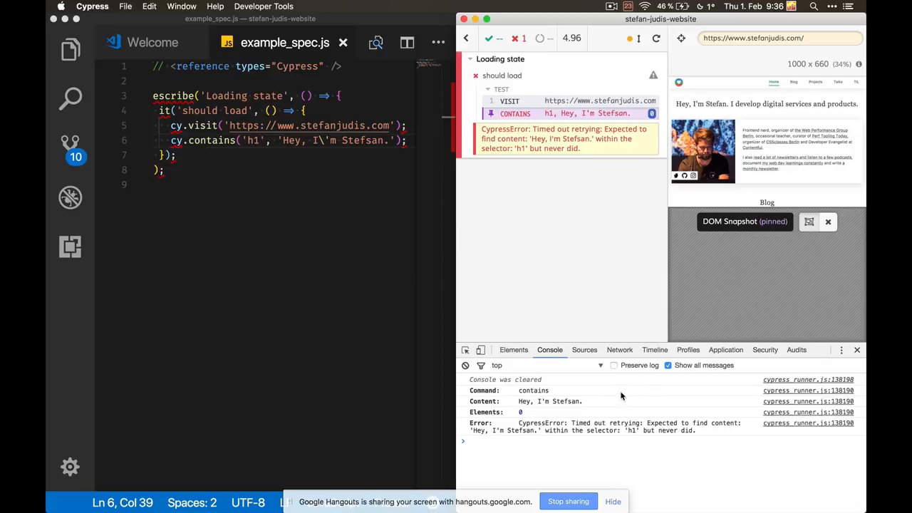
mouse_move(596, 443)
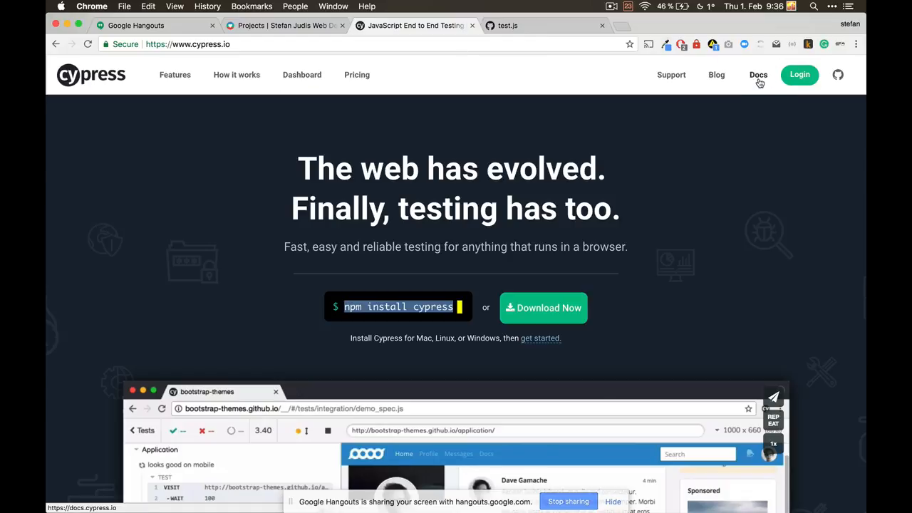
Step: Go from the cypress.io homepage to the documentation's Why Cypress? guide
click(758, 74)
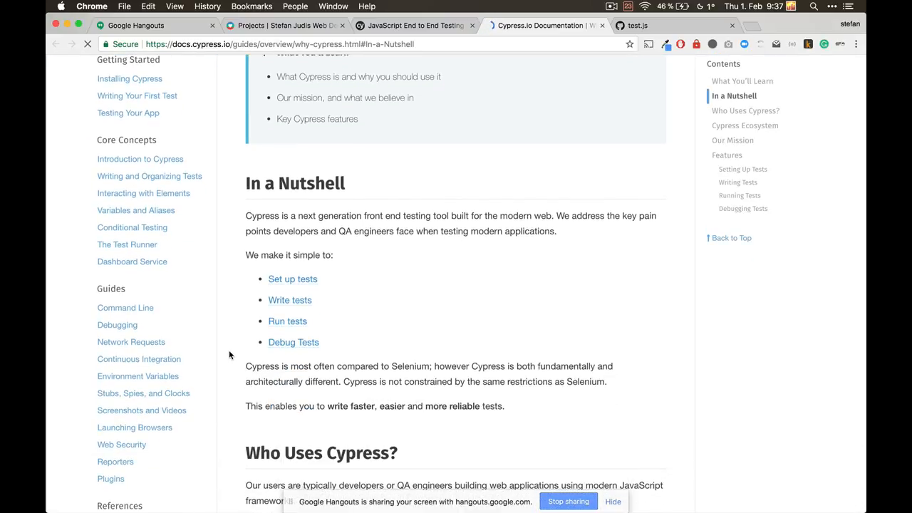
mouse_move(203, 377)
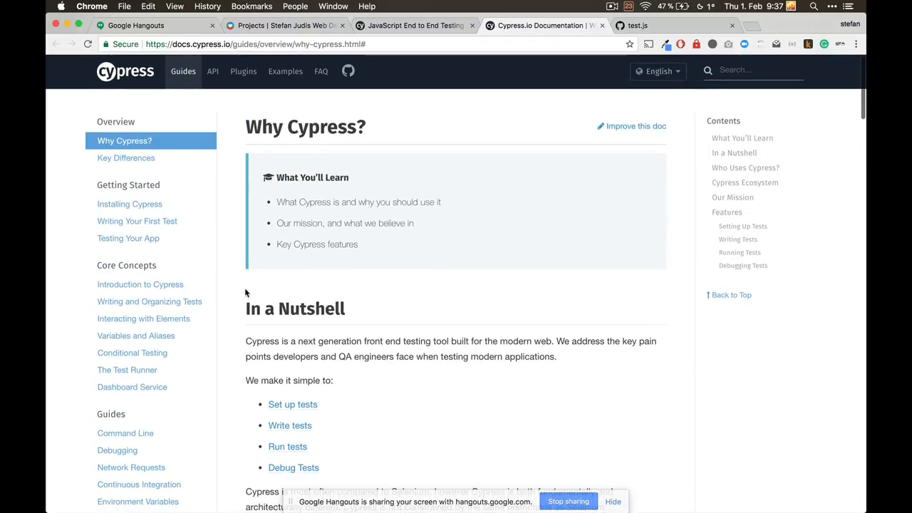
Step: Bring up the Cypress API introduction and read through its Sections and Rules
click(213, 71)
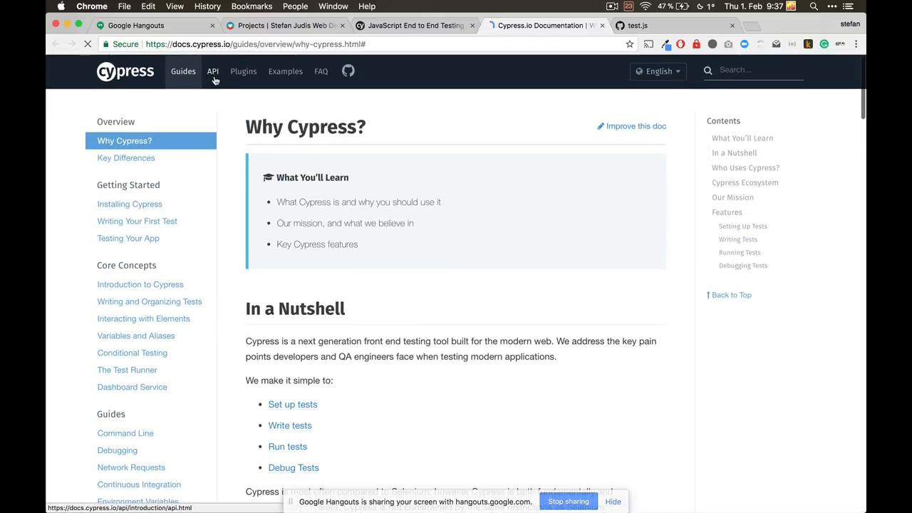
click(212, 71)
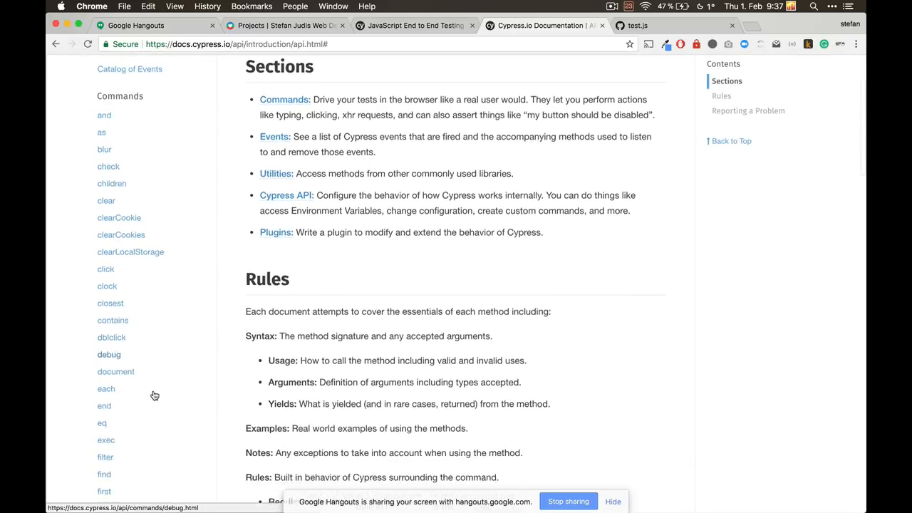
scroll(down, 3)
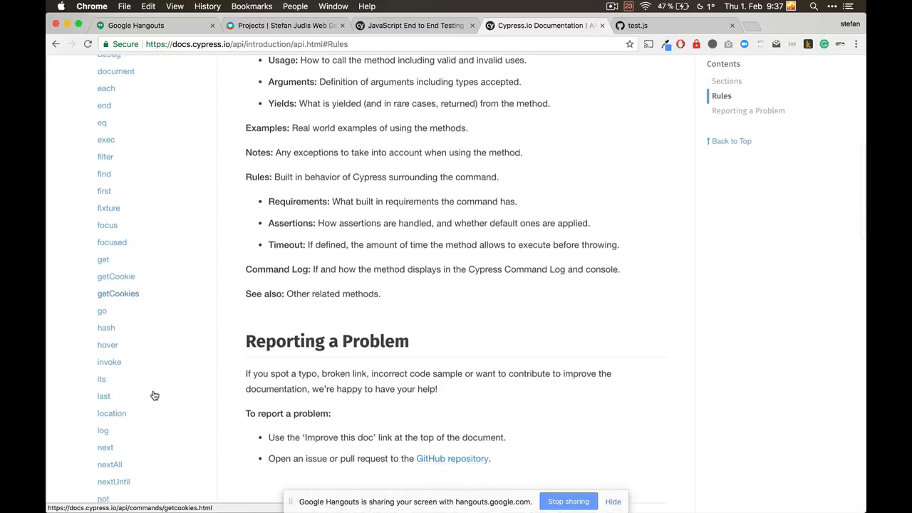
scroll(down, 3)
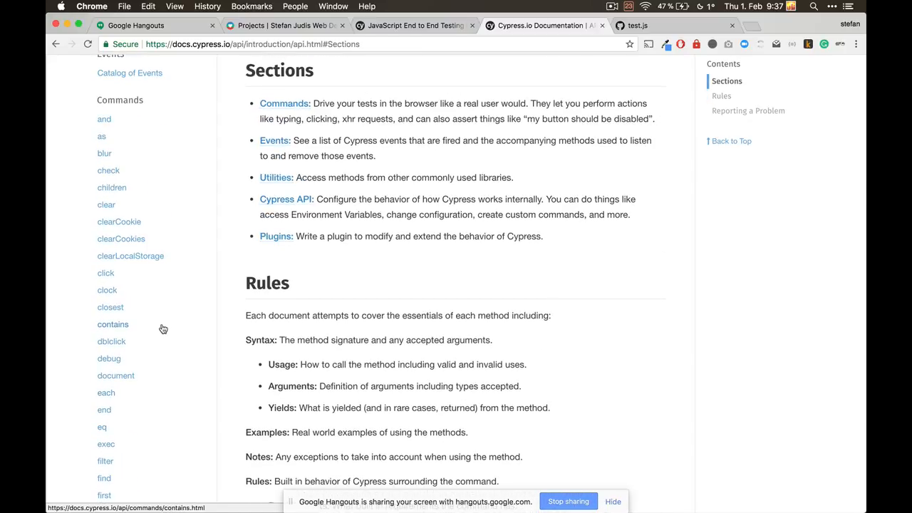
Step: Read the .contains() command docs through Syntax, Examples, Notes, Scopes and Arguments
click(112, 325)
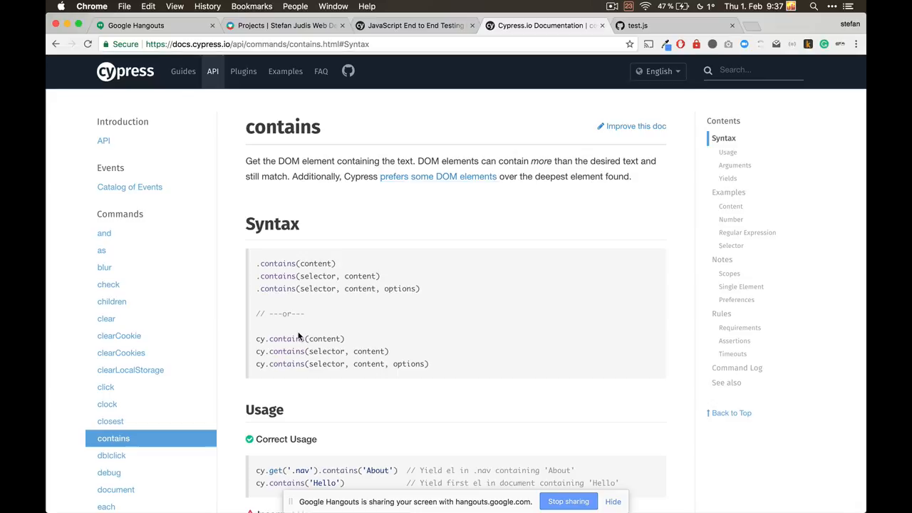
scroll(down, 3)
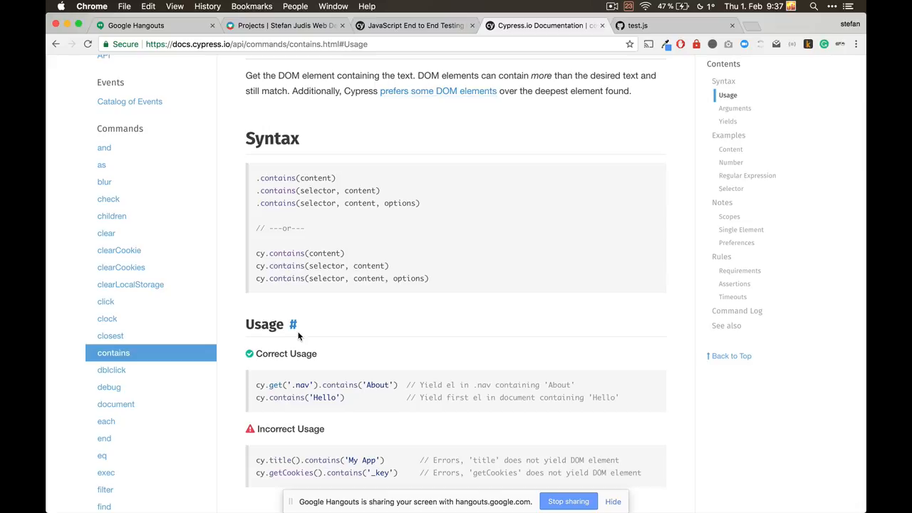
scroll(down, 3)
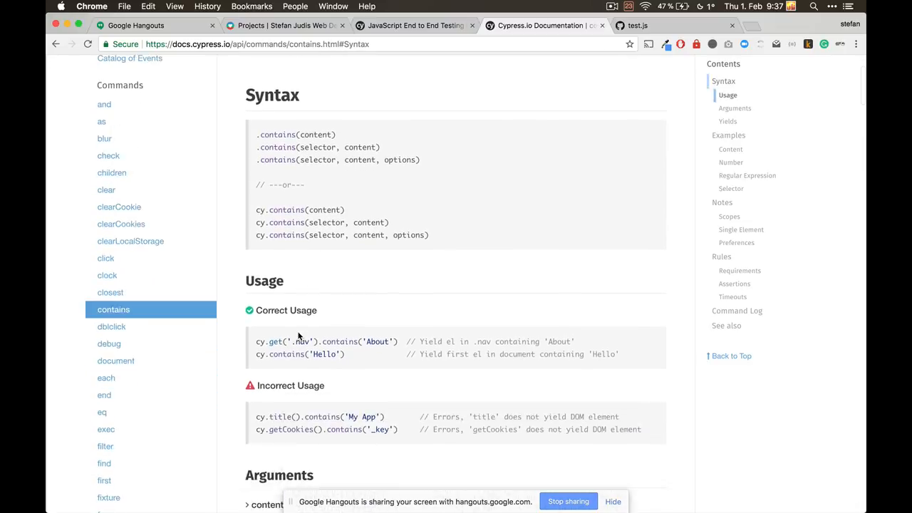
scroll(down, 3)
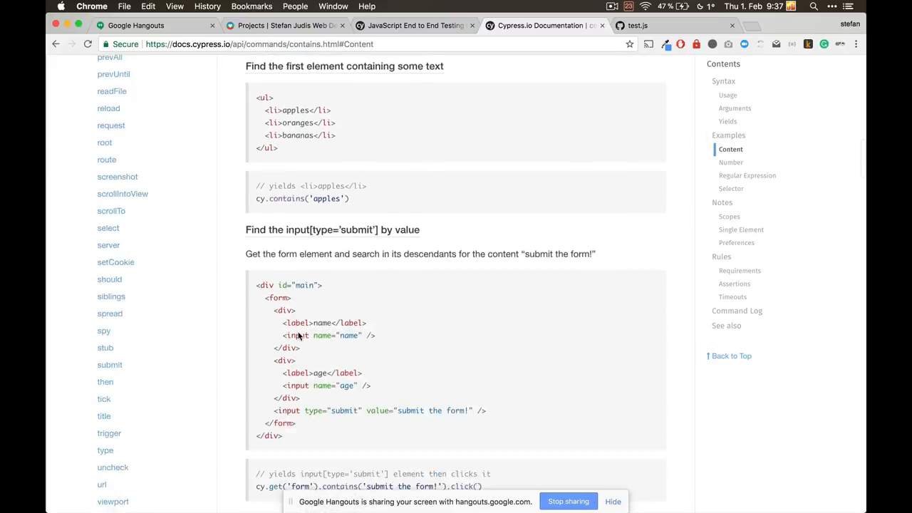
scroll(down, 3)
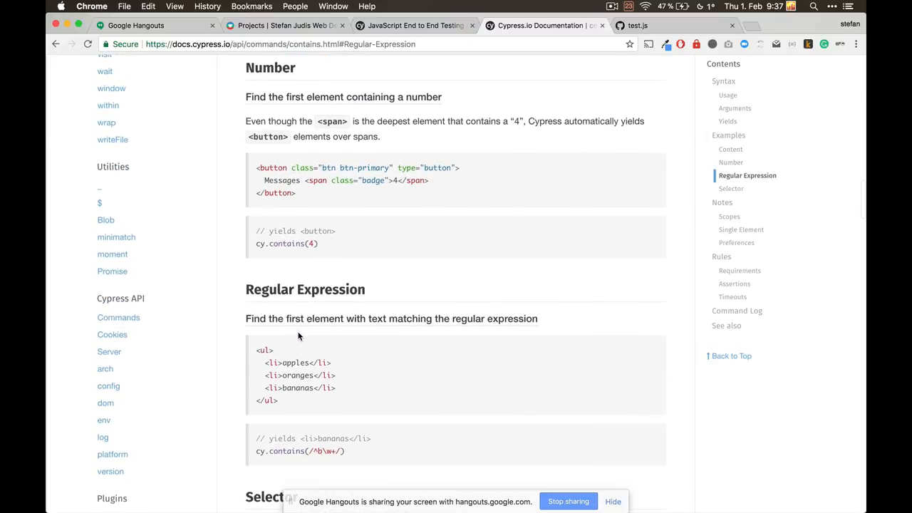
scroll(down, 3)
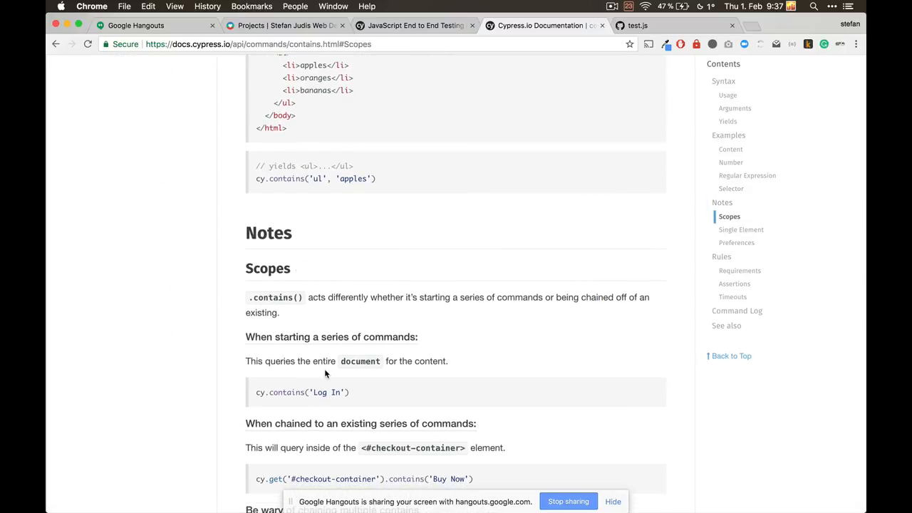
scroll(down, 3)
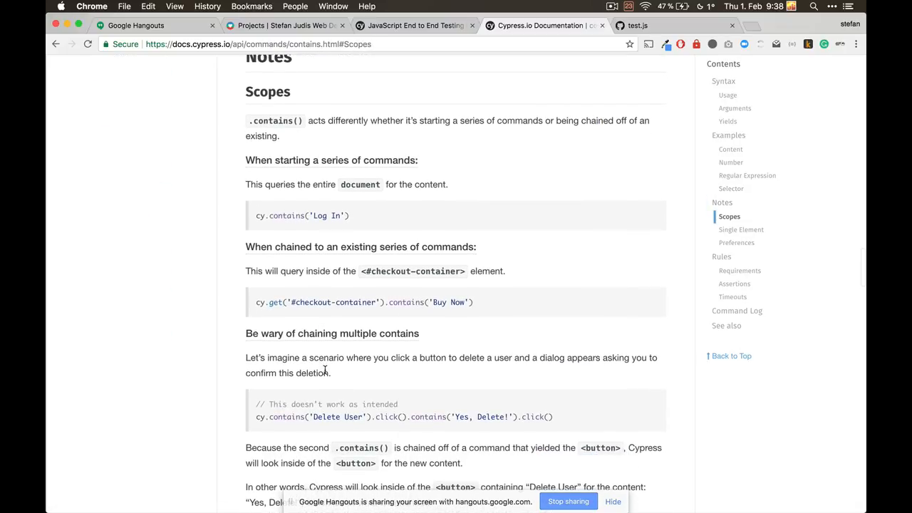
scroll(down, 3)
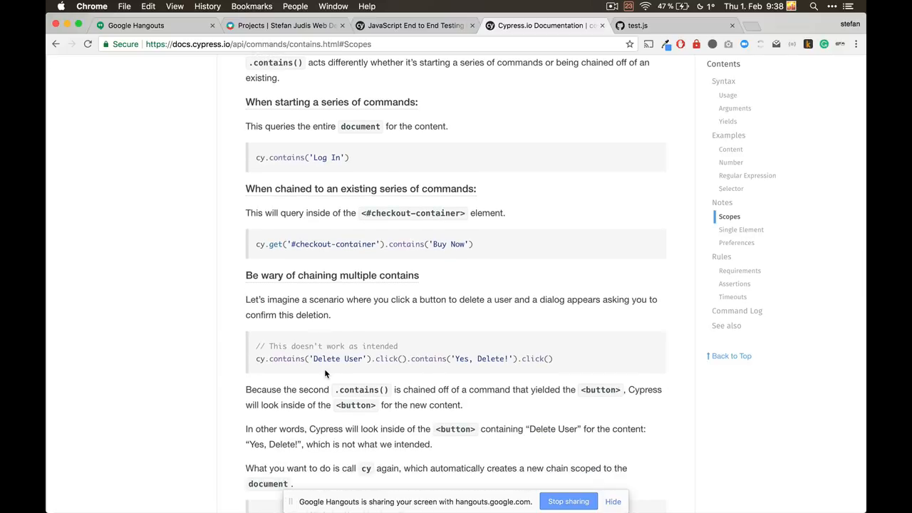
scroll(down, 3)
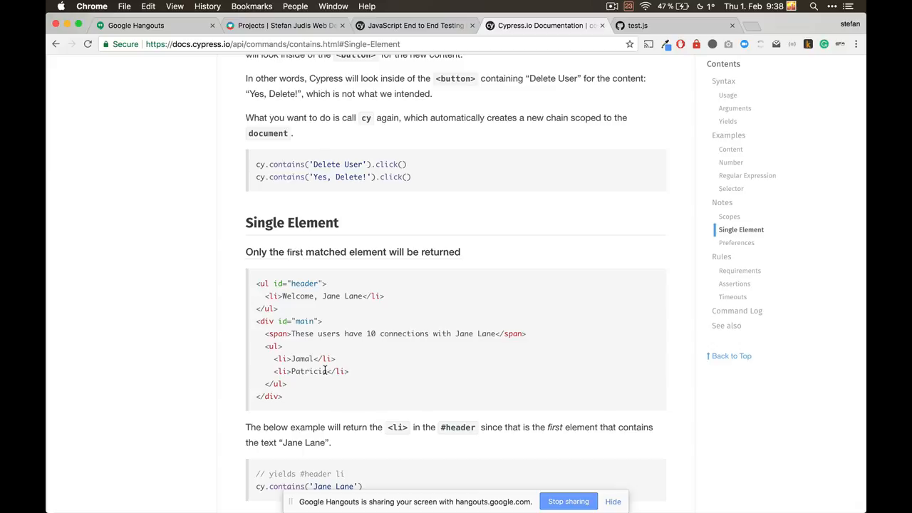
scroll(down, 3)
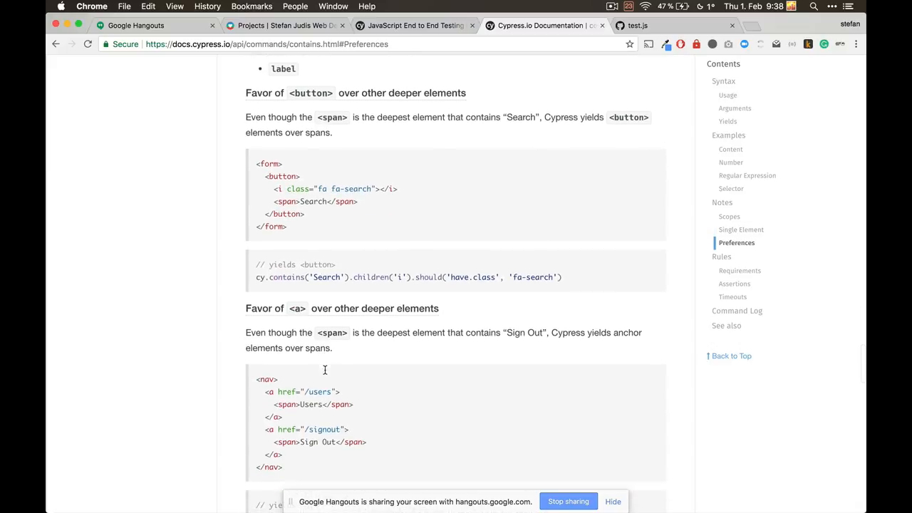
scroll(up, 3)
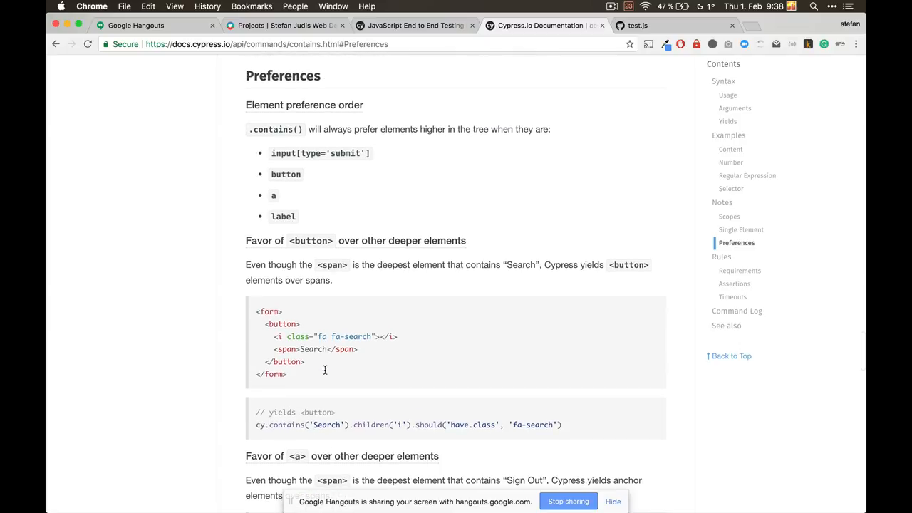
scroll(down, 3)
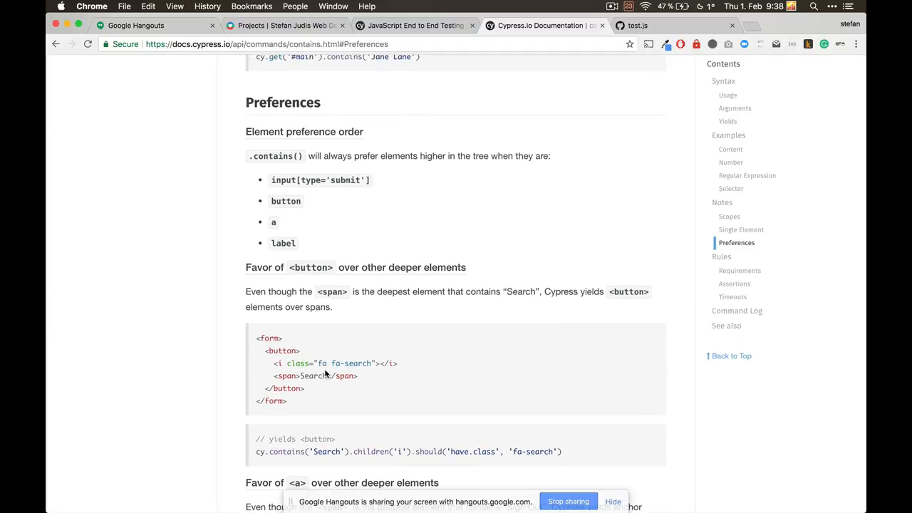
scroll(down, 3)
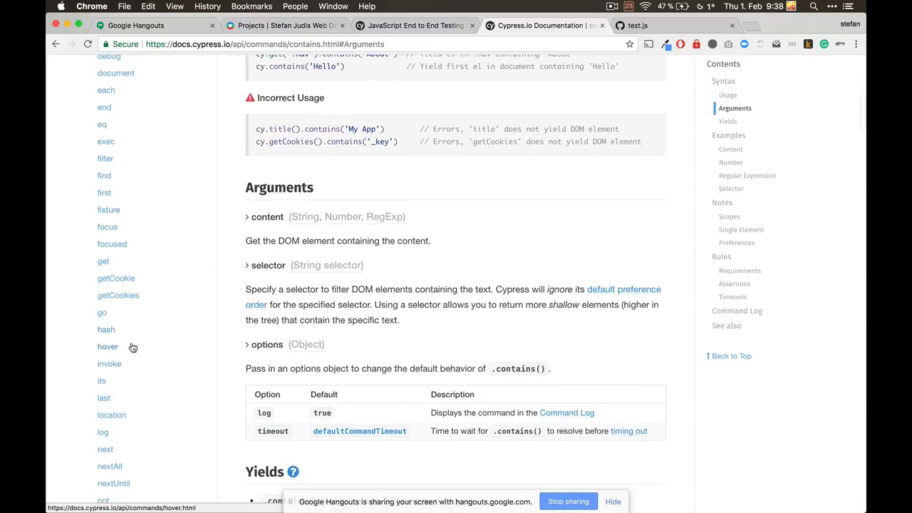
scroll(down, 3)
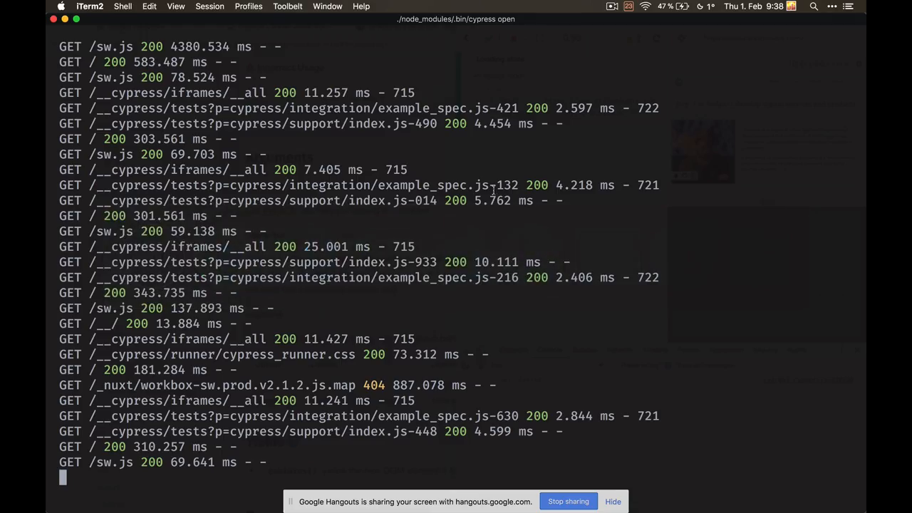
Step: Stop the cypress open server and launch a headless cypress run that records a video
key(ctrl+c)
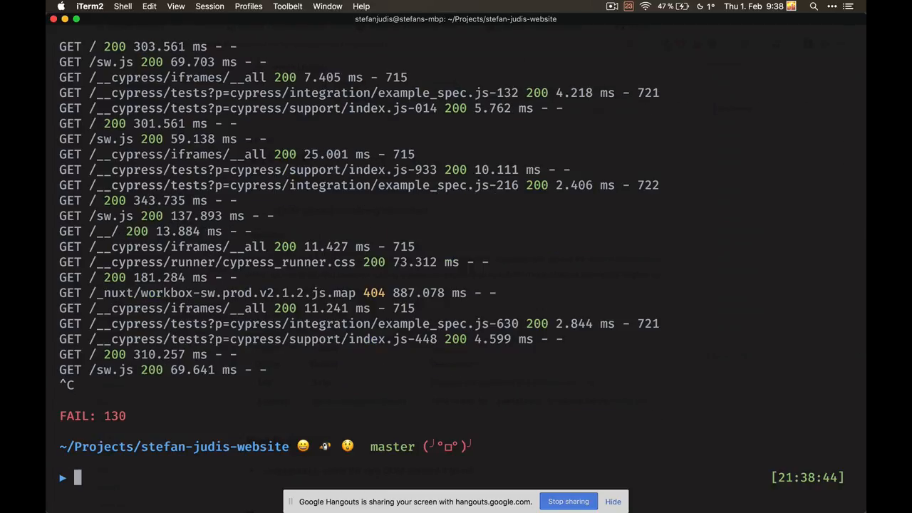
key(cmd+tab)
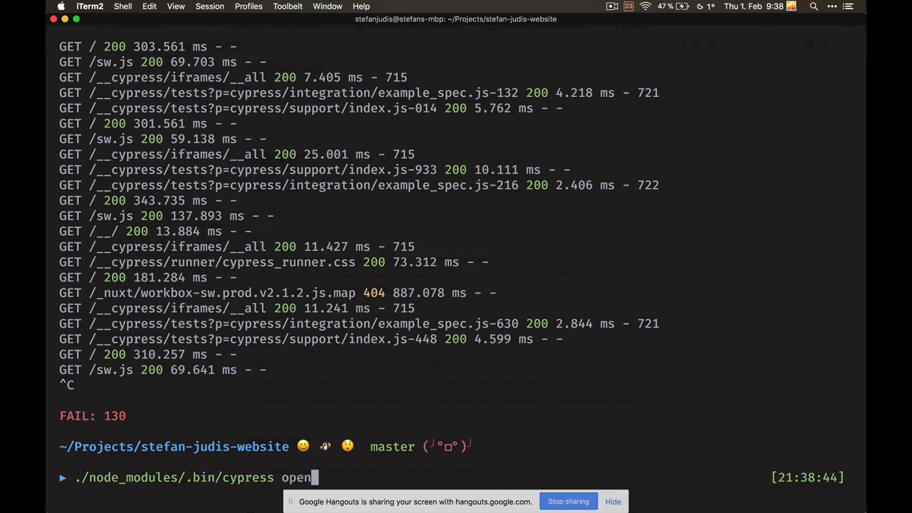
text(run)
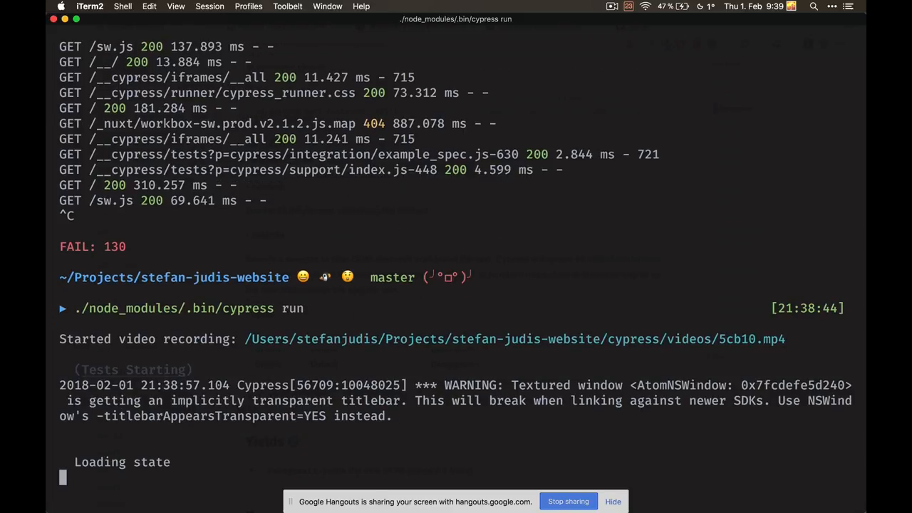
scroll(down, 3)
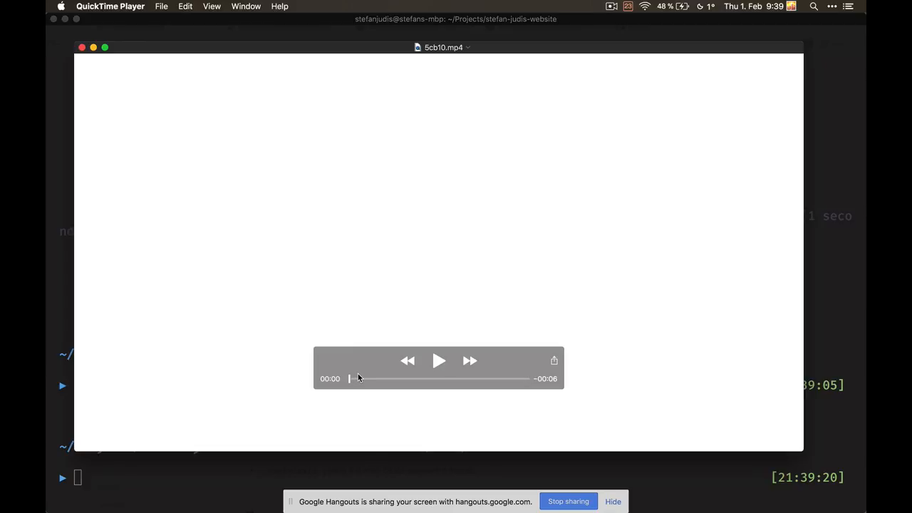
Step: Play the recorded 5cb10.mp4 test video, pause near its end and return to the terminal
click(439, 361)
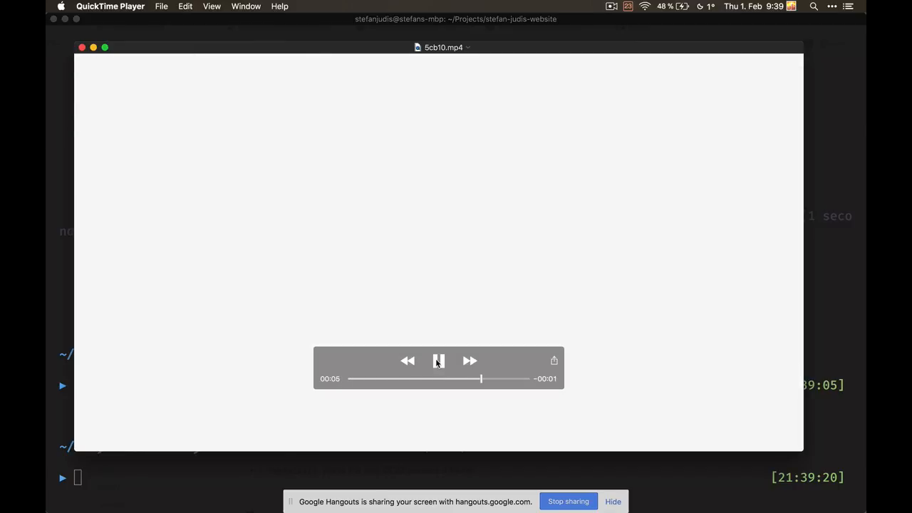
click(439, 361)
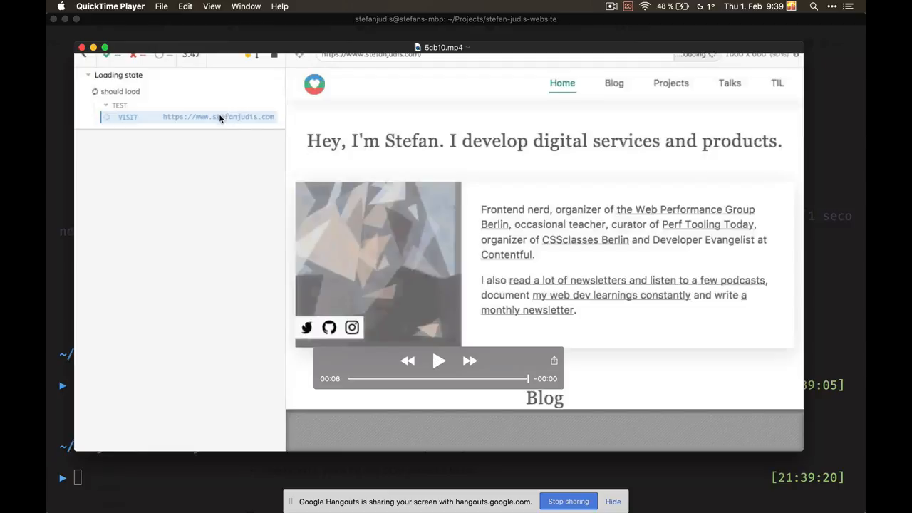
mouse_move(342, 194)
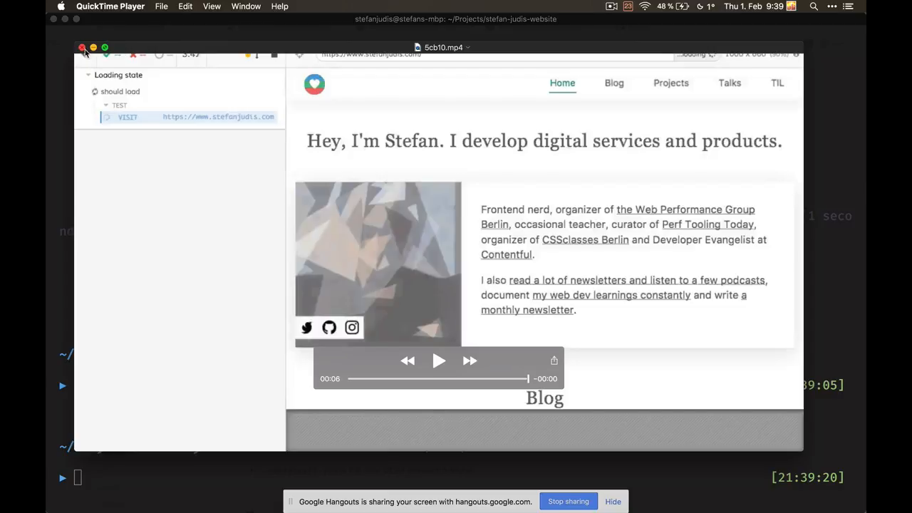
key(cmd+tab)
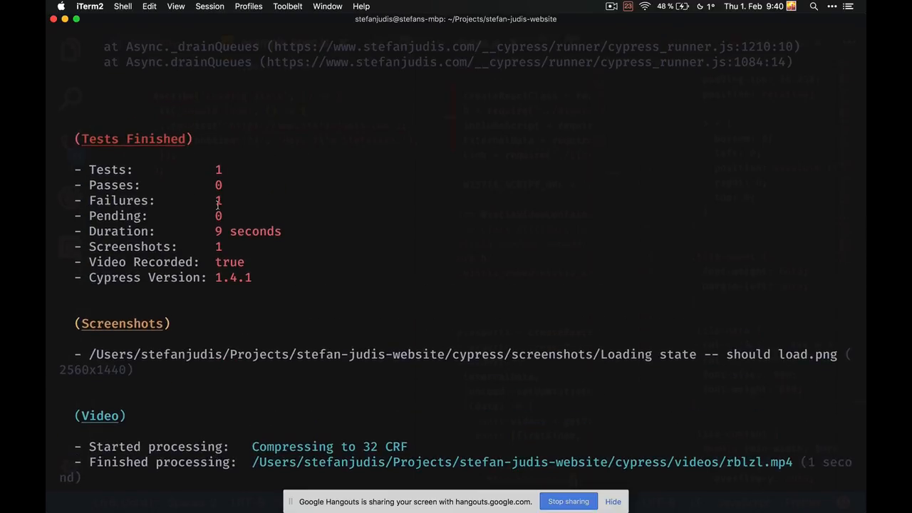
mouse_move(169, 356)
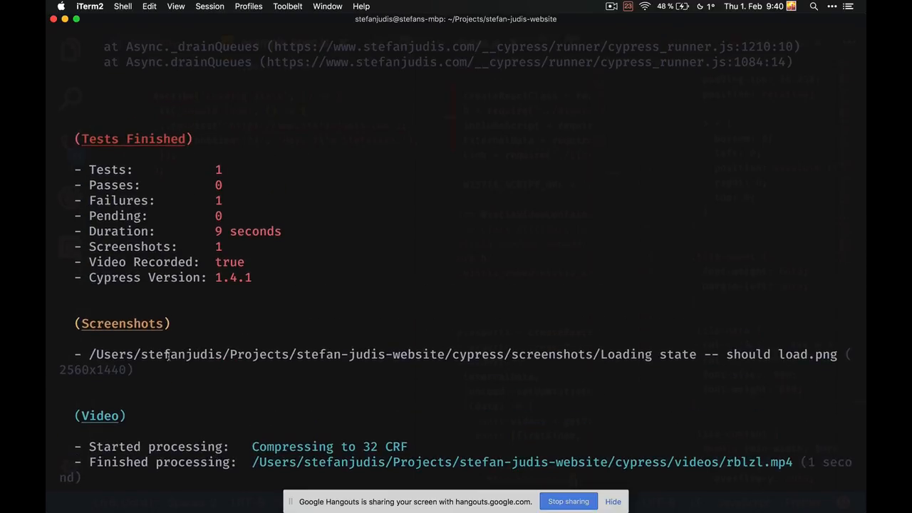
Step: Select the saved screenshot's path and open it with the path wrapped in quotes
drag(88, 353, 506, 353)
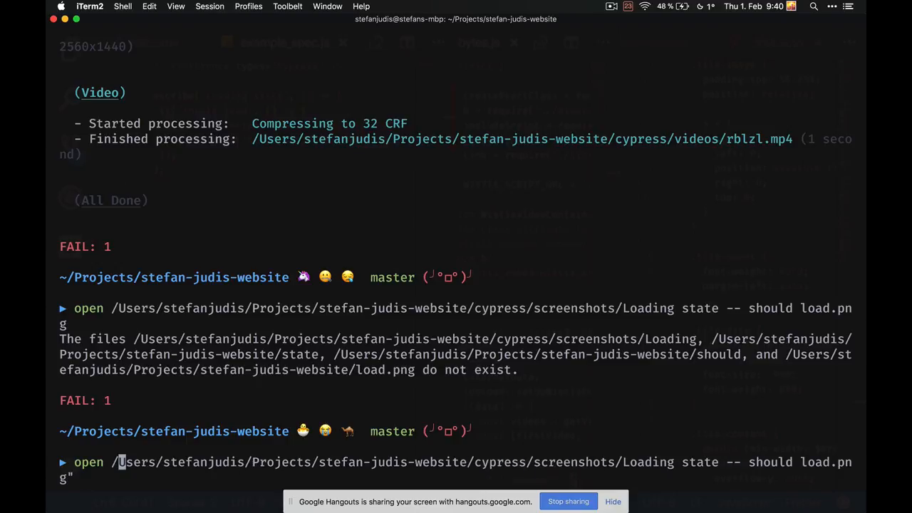
key(enter)
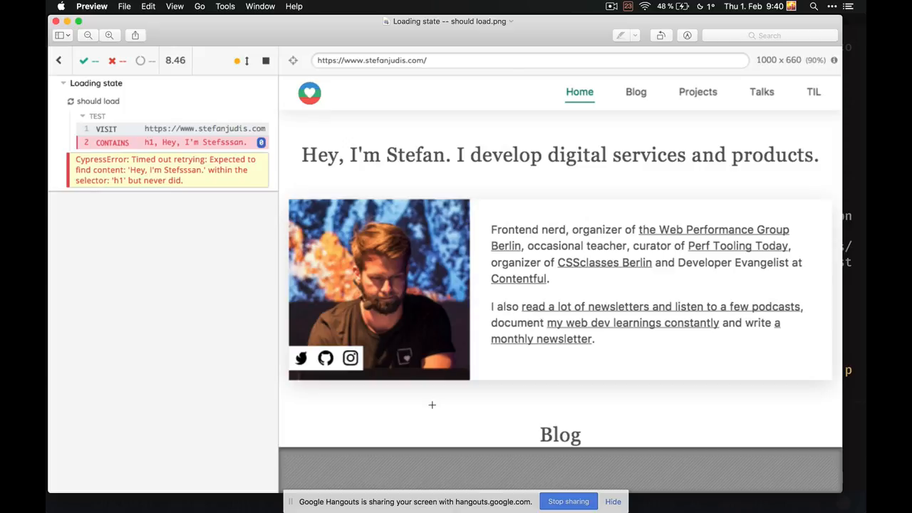
mouse_move(247, 182)
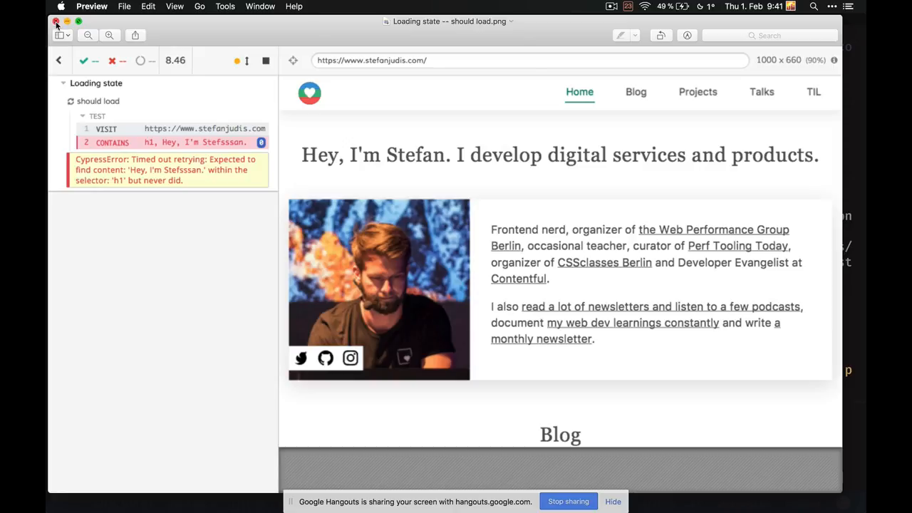
mouse_move(243, 231)
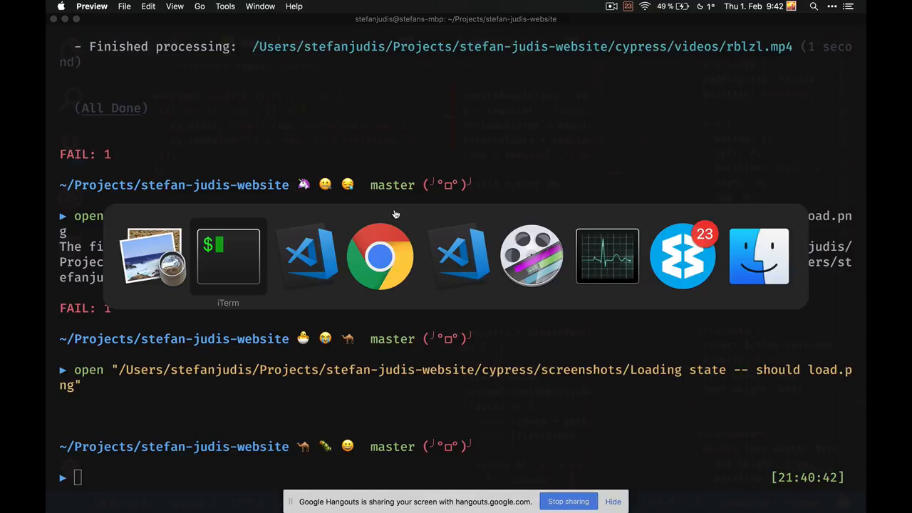
Step: Leave the failure screenshot and switch back to the cypress.io homepage tab in Chrome
click(379, 257)
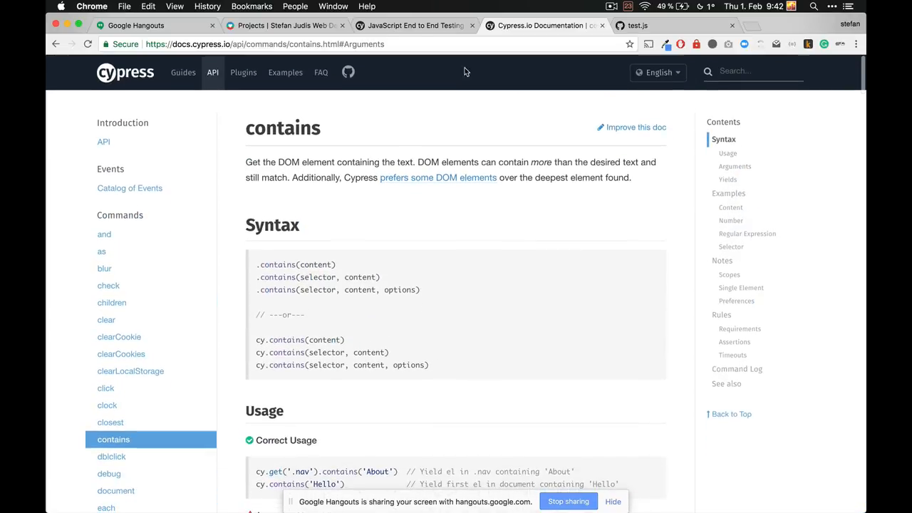
click(126, 71)
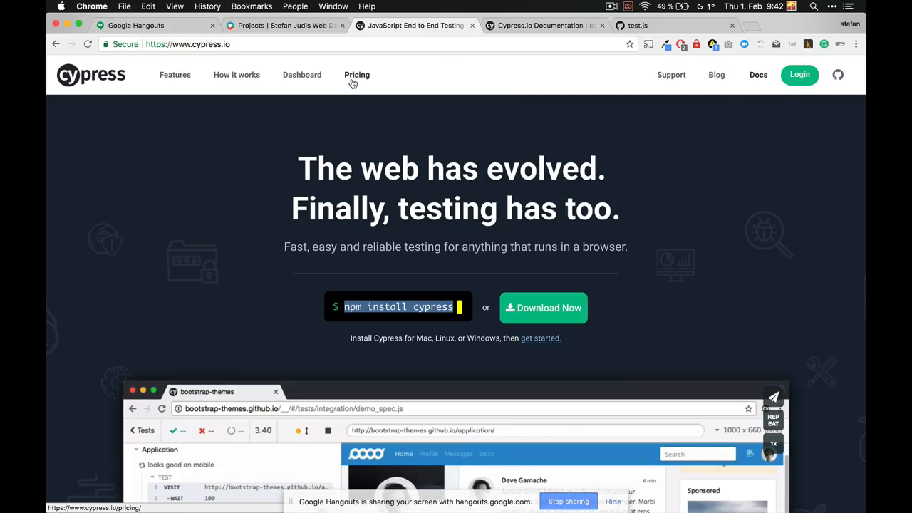
Step: Look over the Cypress pricing plans for Test Runner and Dashboard, then stop screen sharing in Hangouts
click(356, 74)
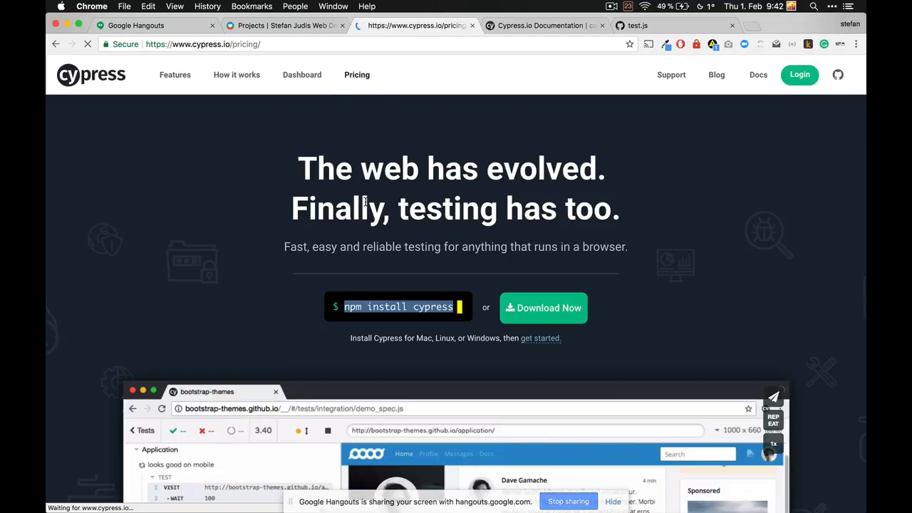
scroll(down, 3)
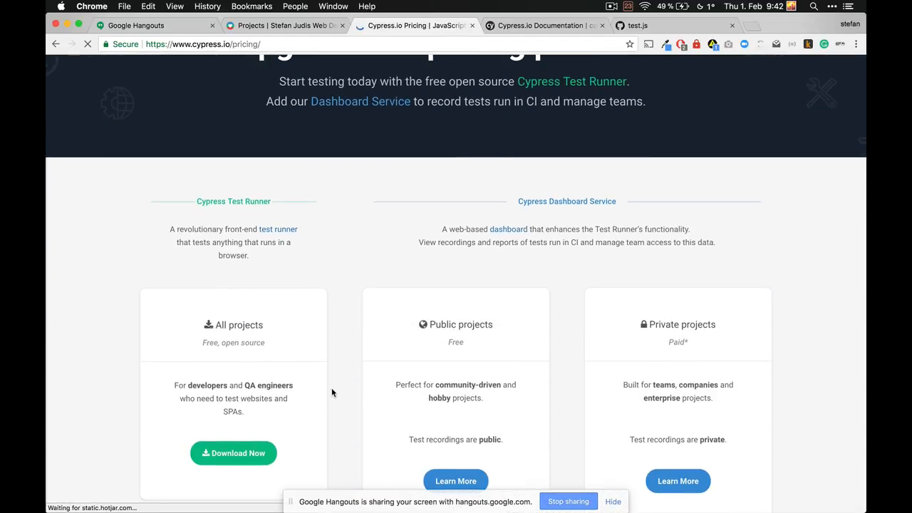
scroll(down, 3)
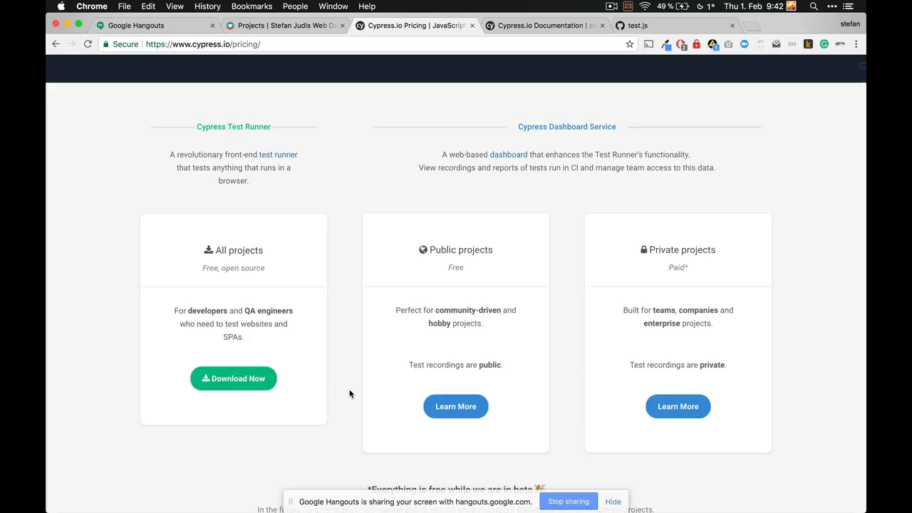
scroll(down, 3)
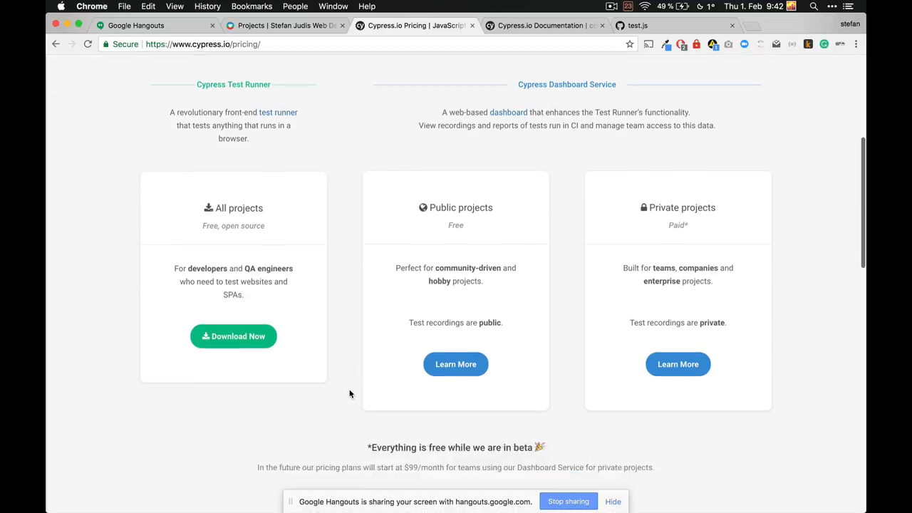
scroll(down, 3)
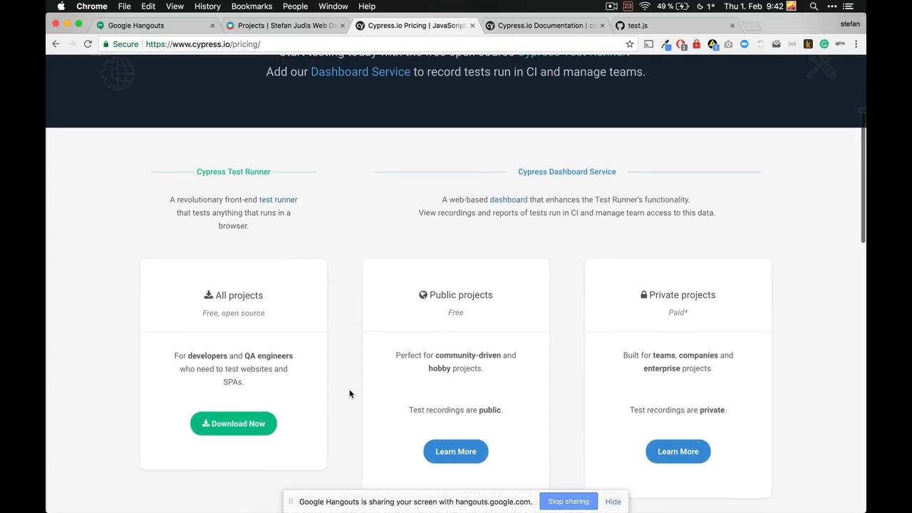
scroll(up, 3)
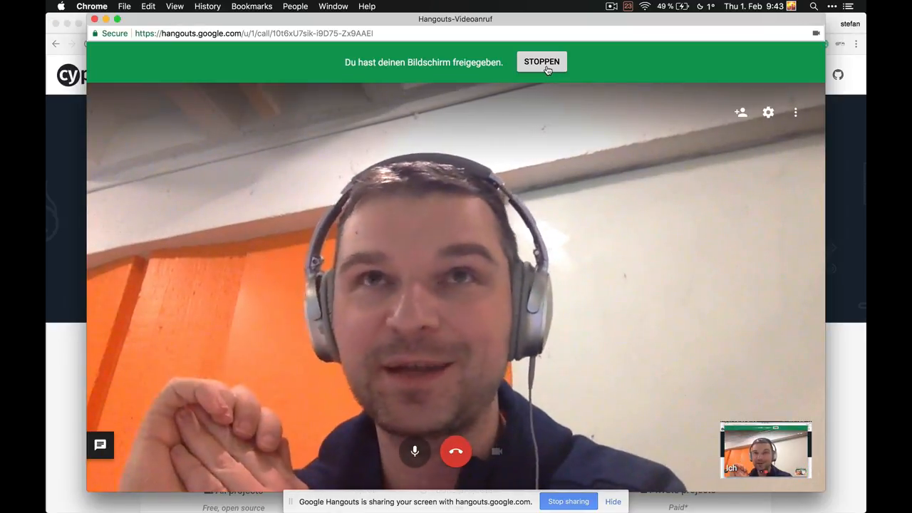
click(542, 62)
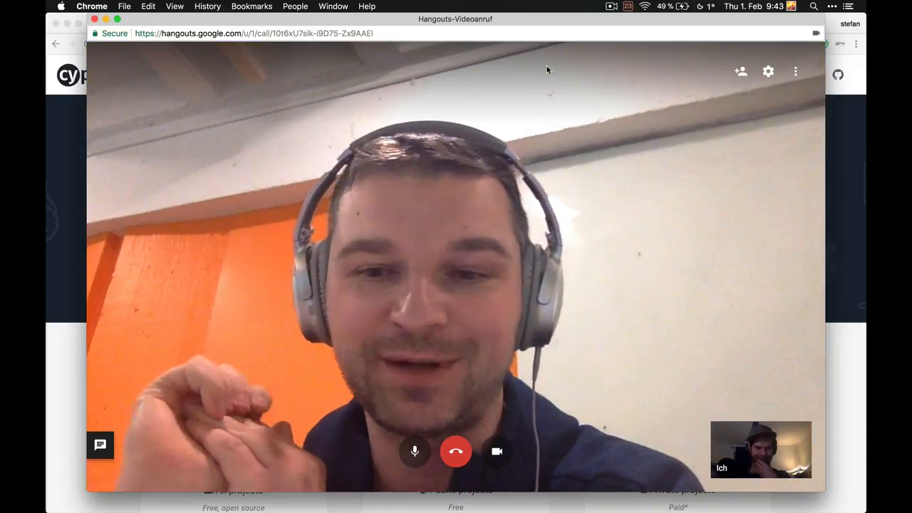